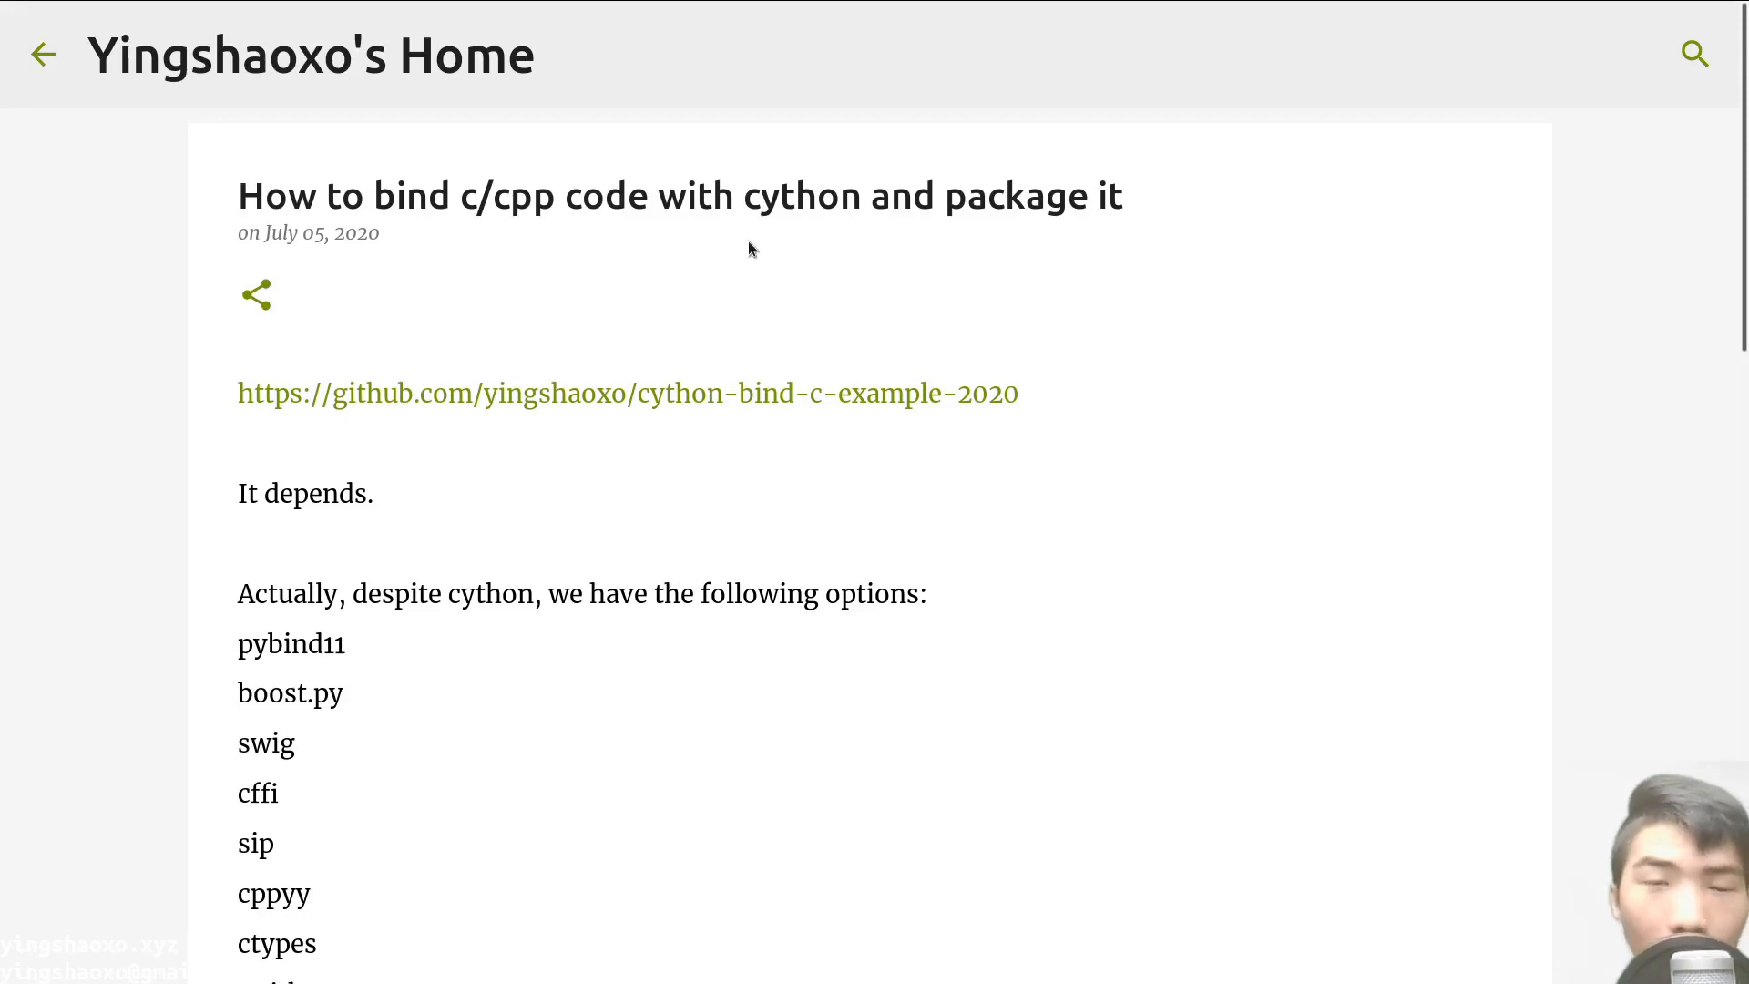
mouse_move(912, 229)
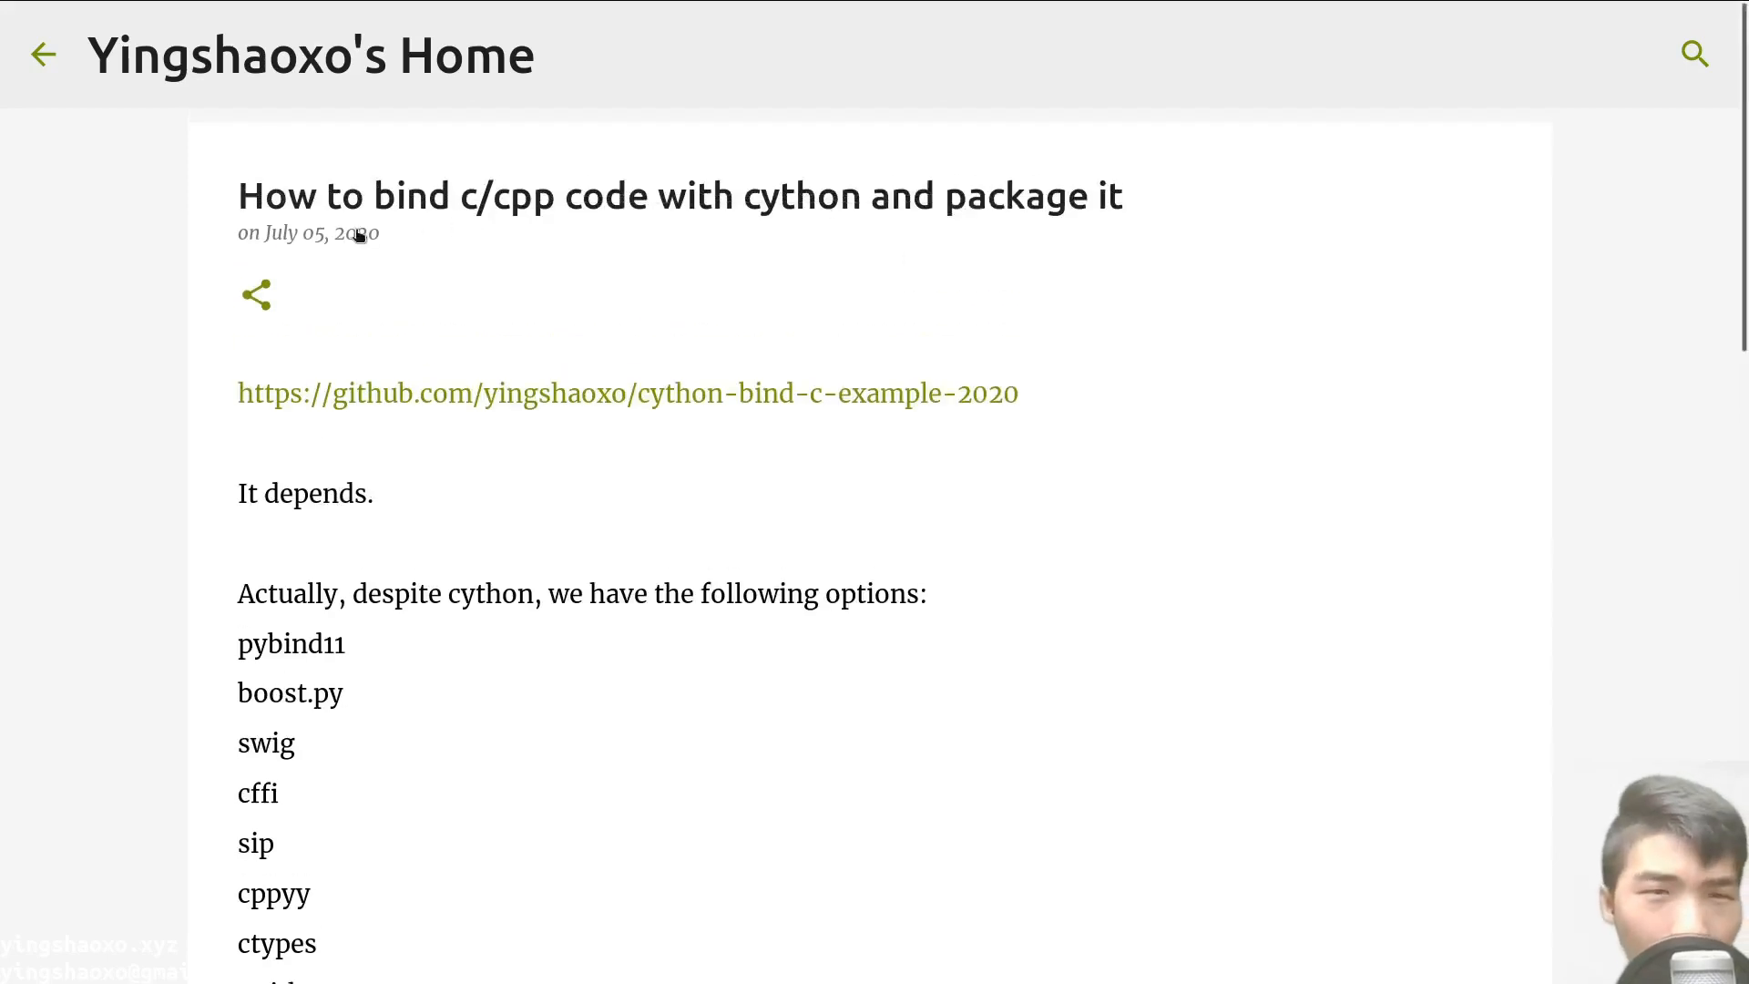
mouse_move(543, 222)
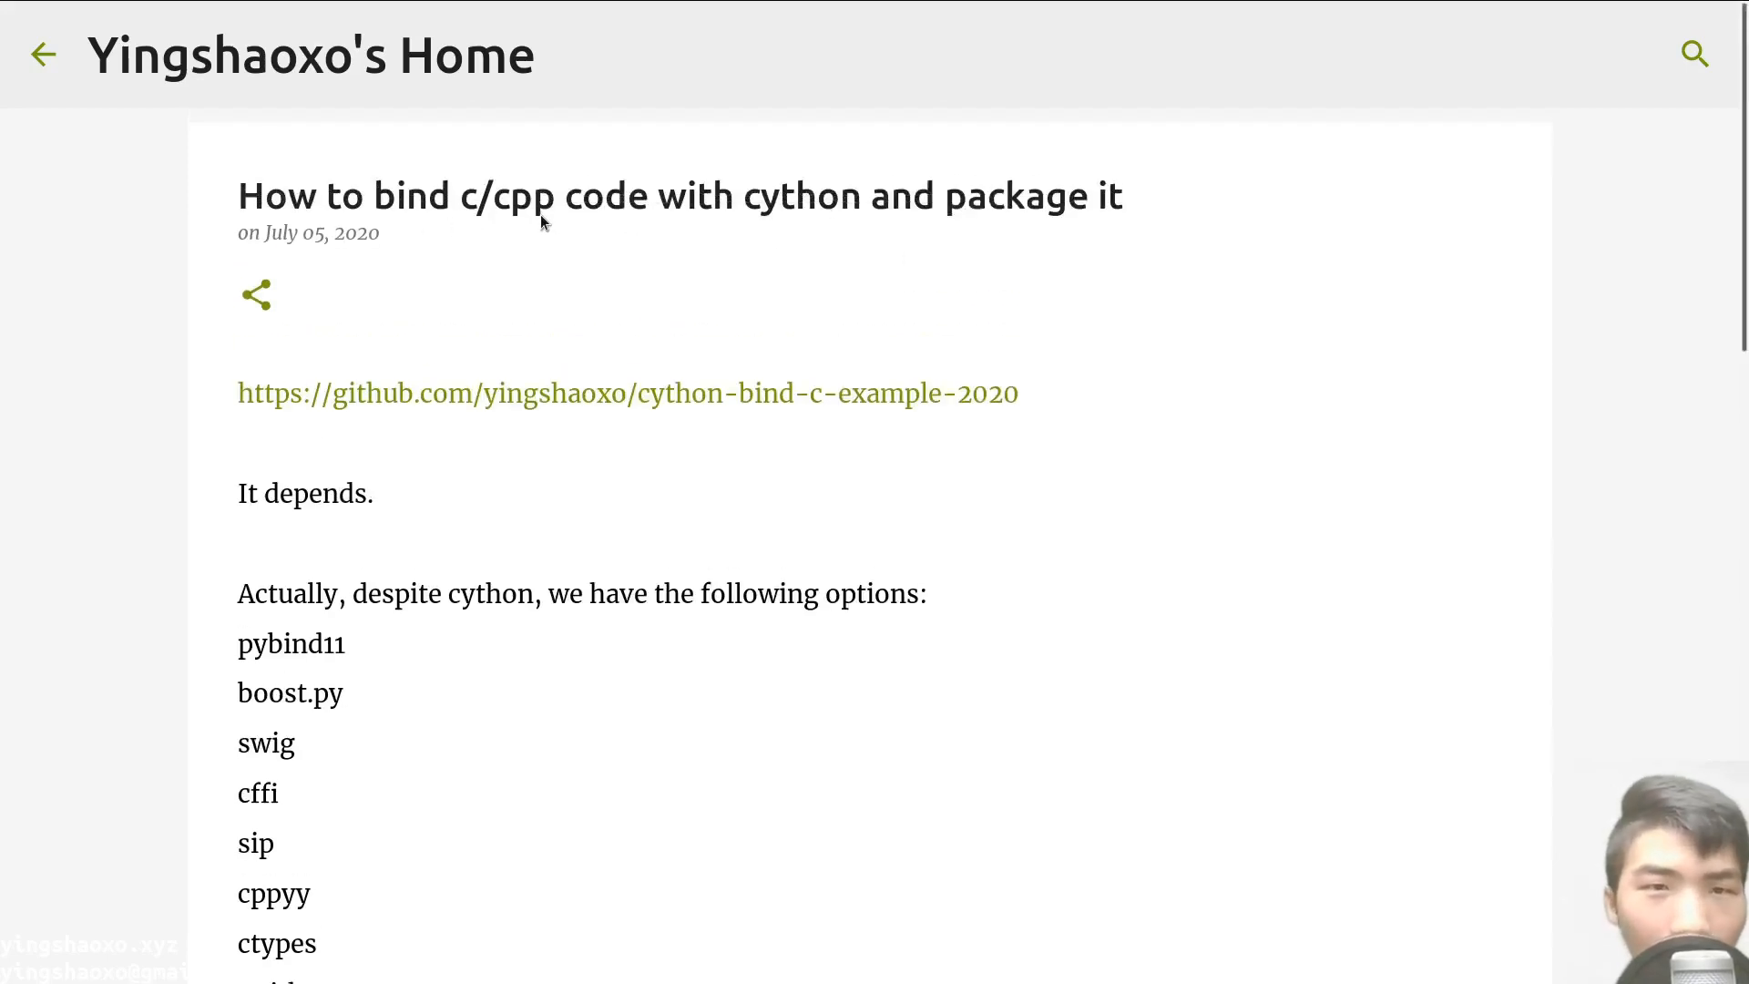
mouse_move(608, 229)
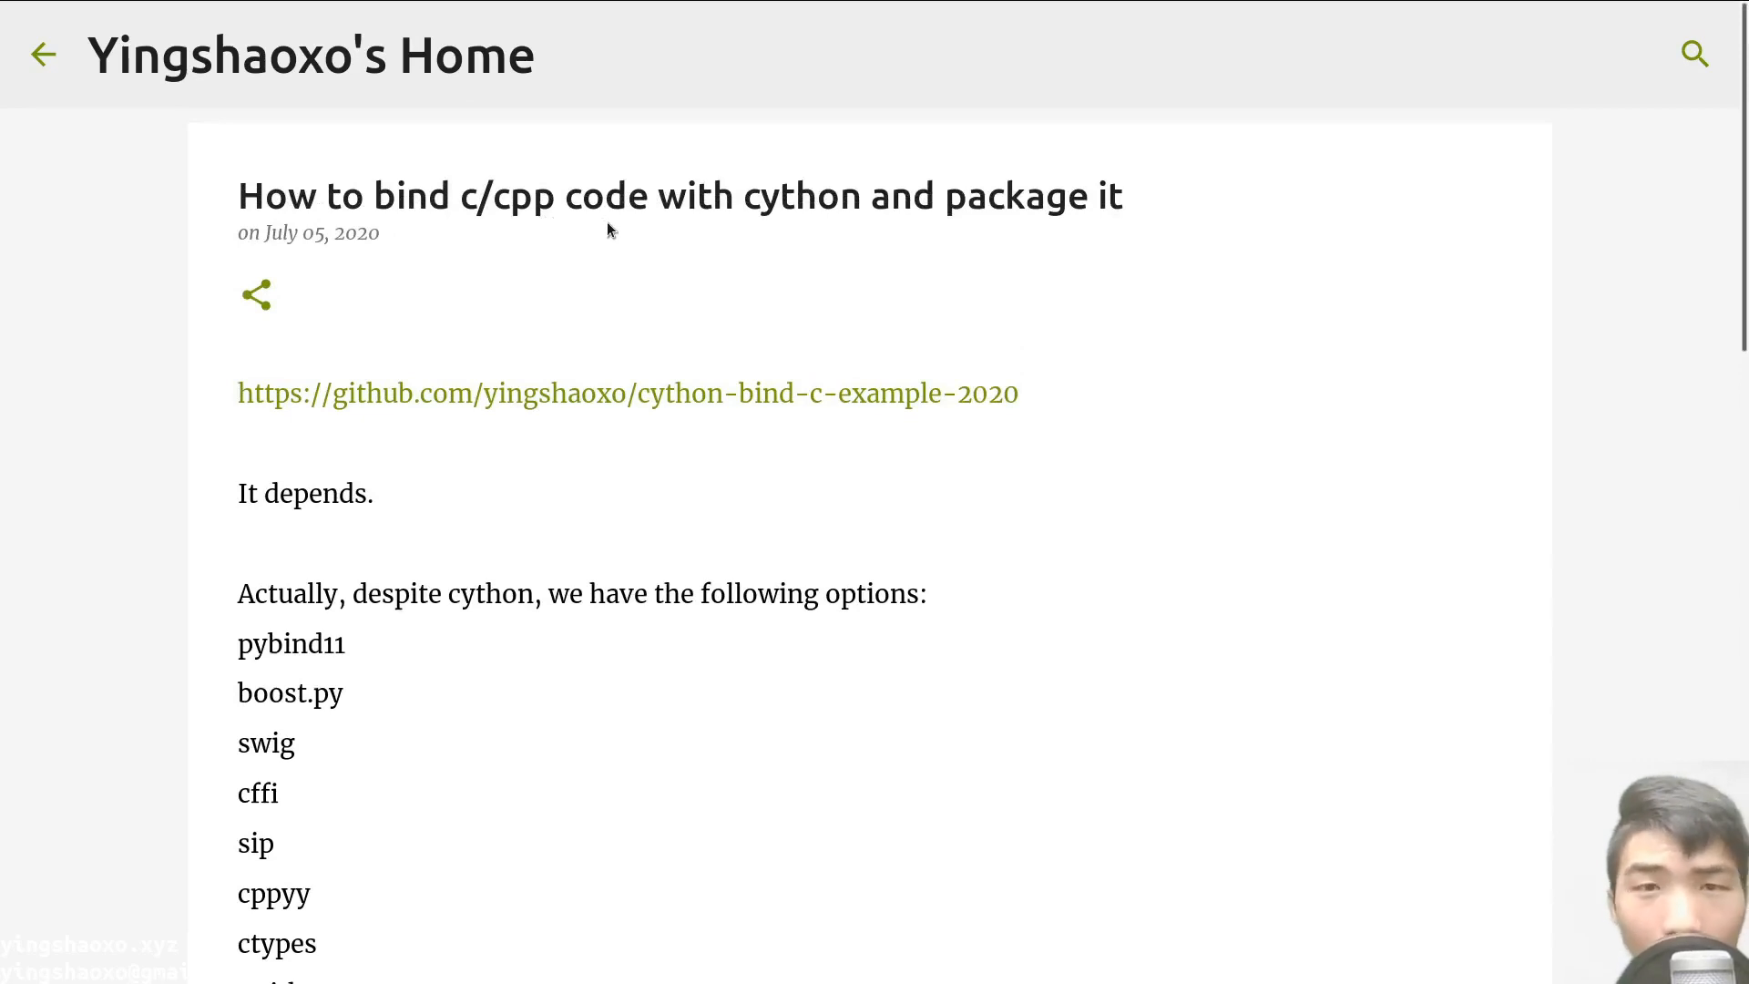
mouse_move(1080, 266)
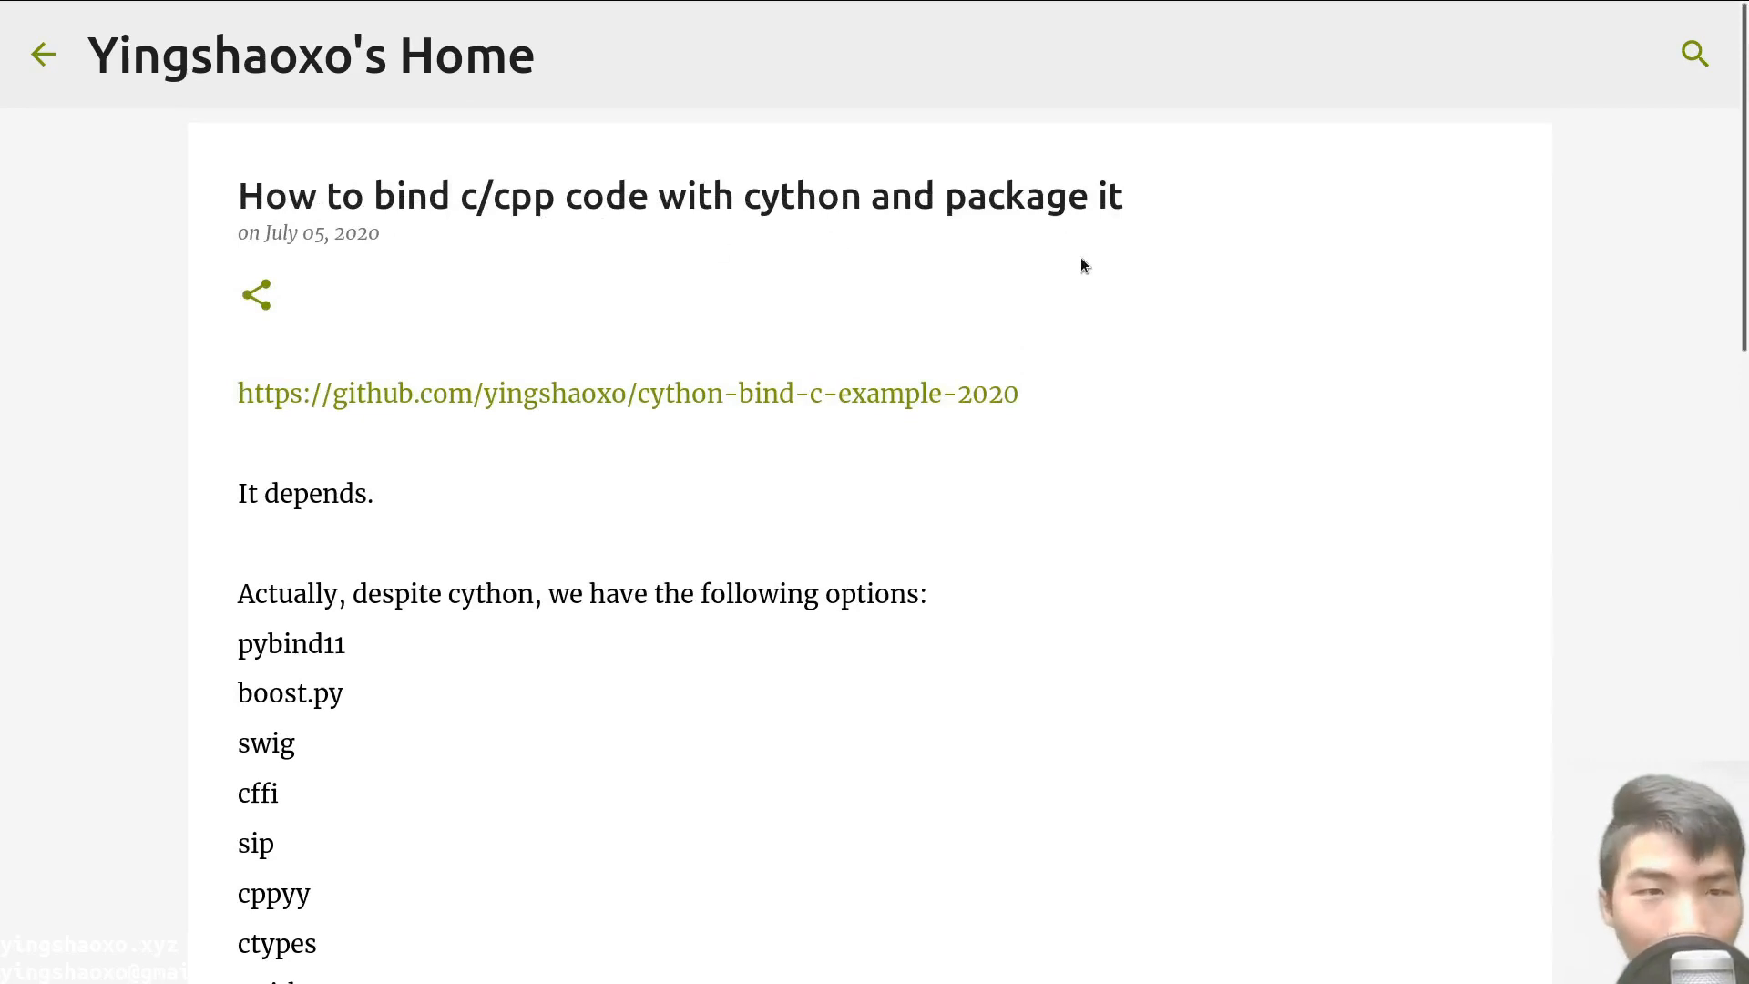
Step: Scroll through the cython-bind-c-example-2020 README down to its Usage steps
scroll("down", 3)
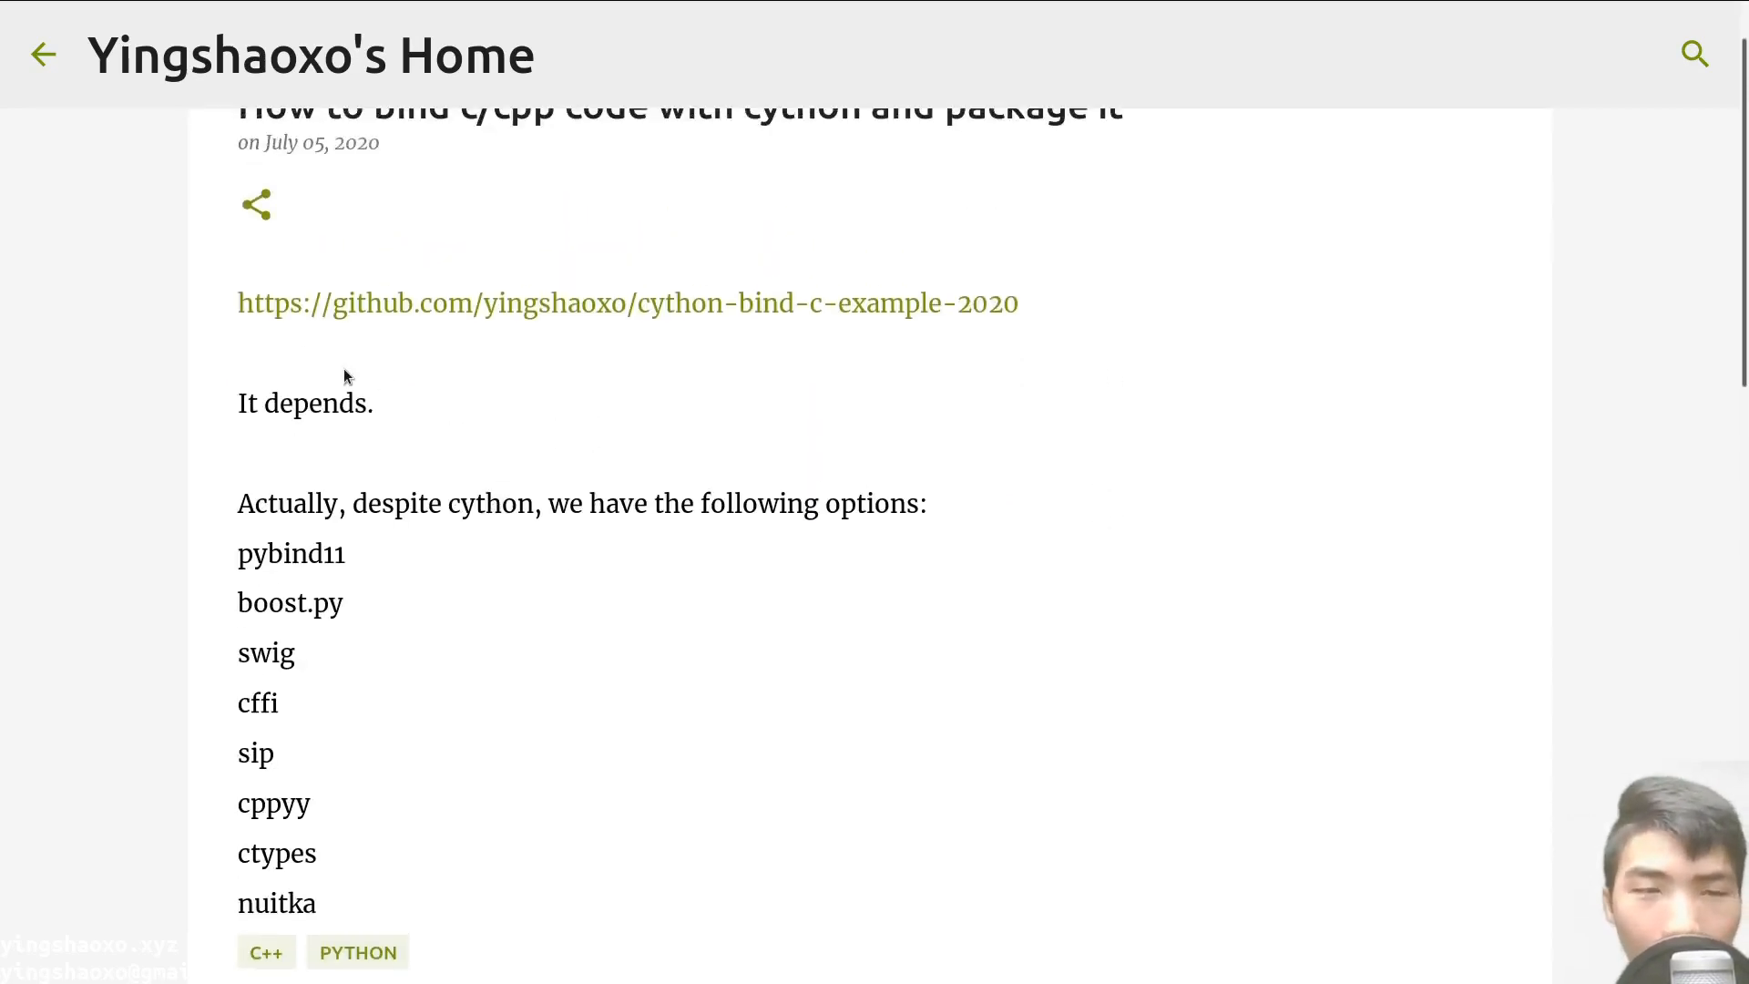
scroll("down", 3)
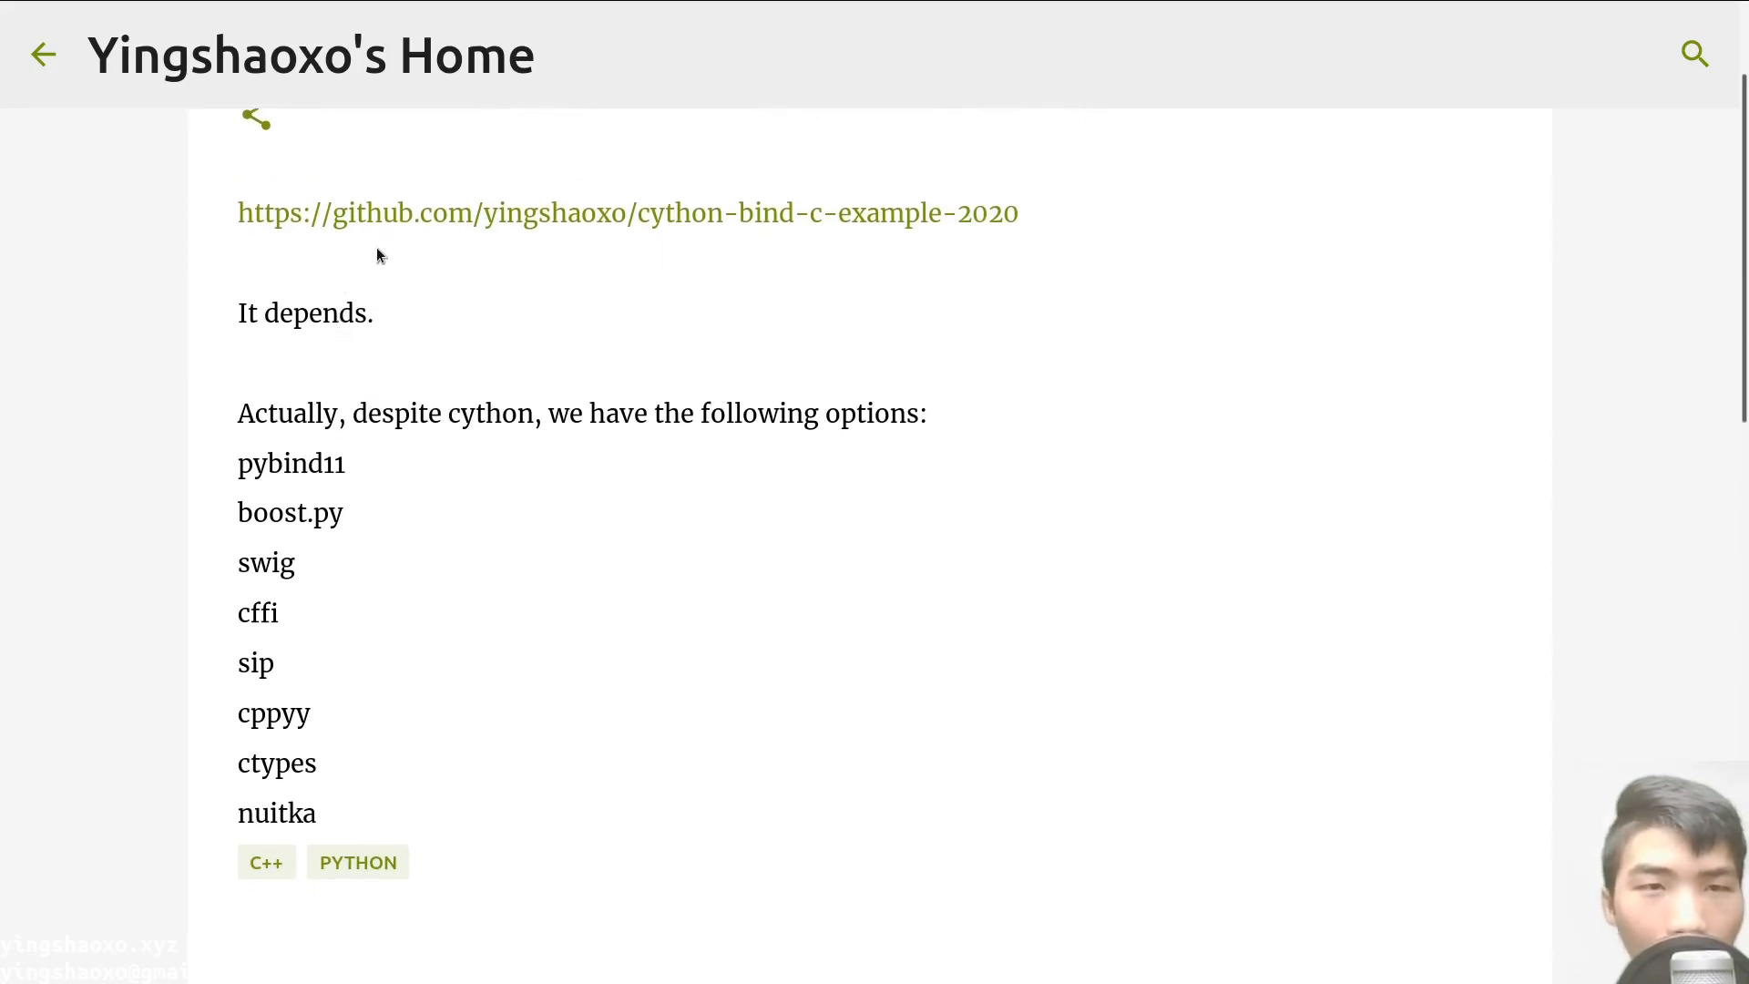
mouse_move(689, 229)
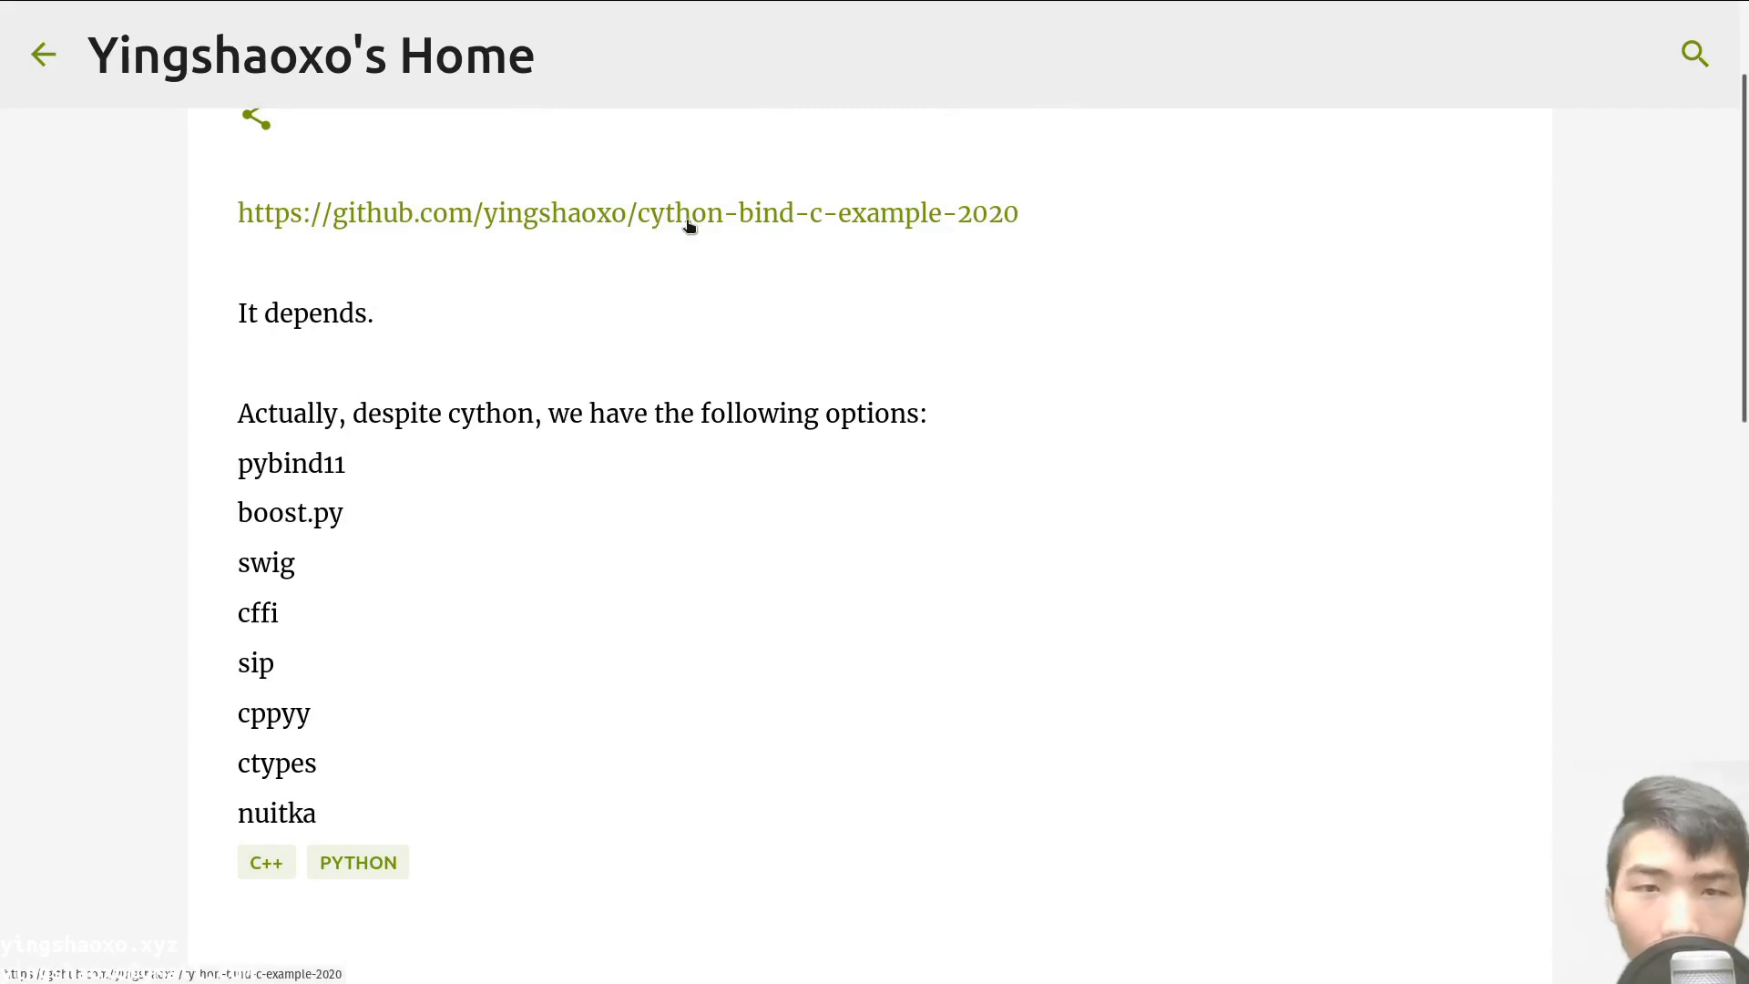
mouse_move(672, 297)
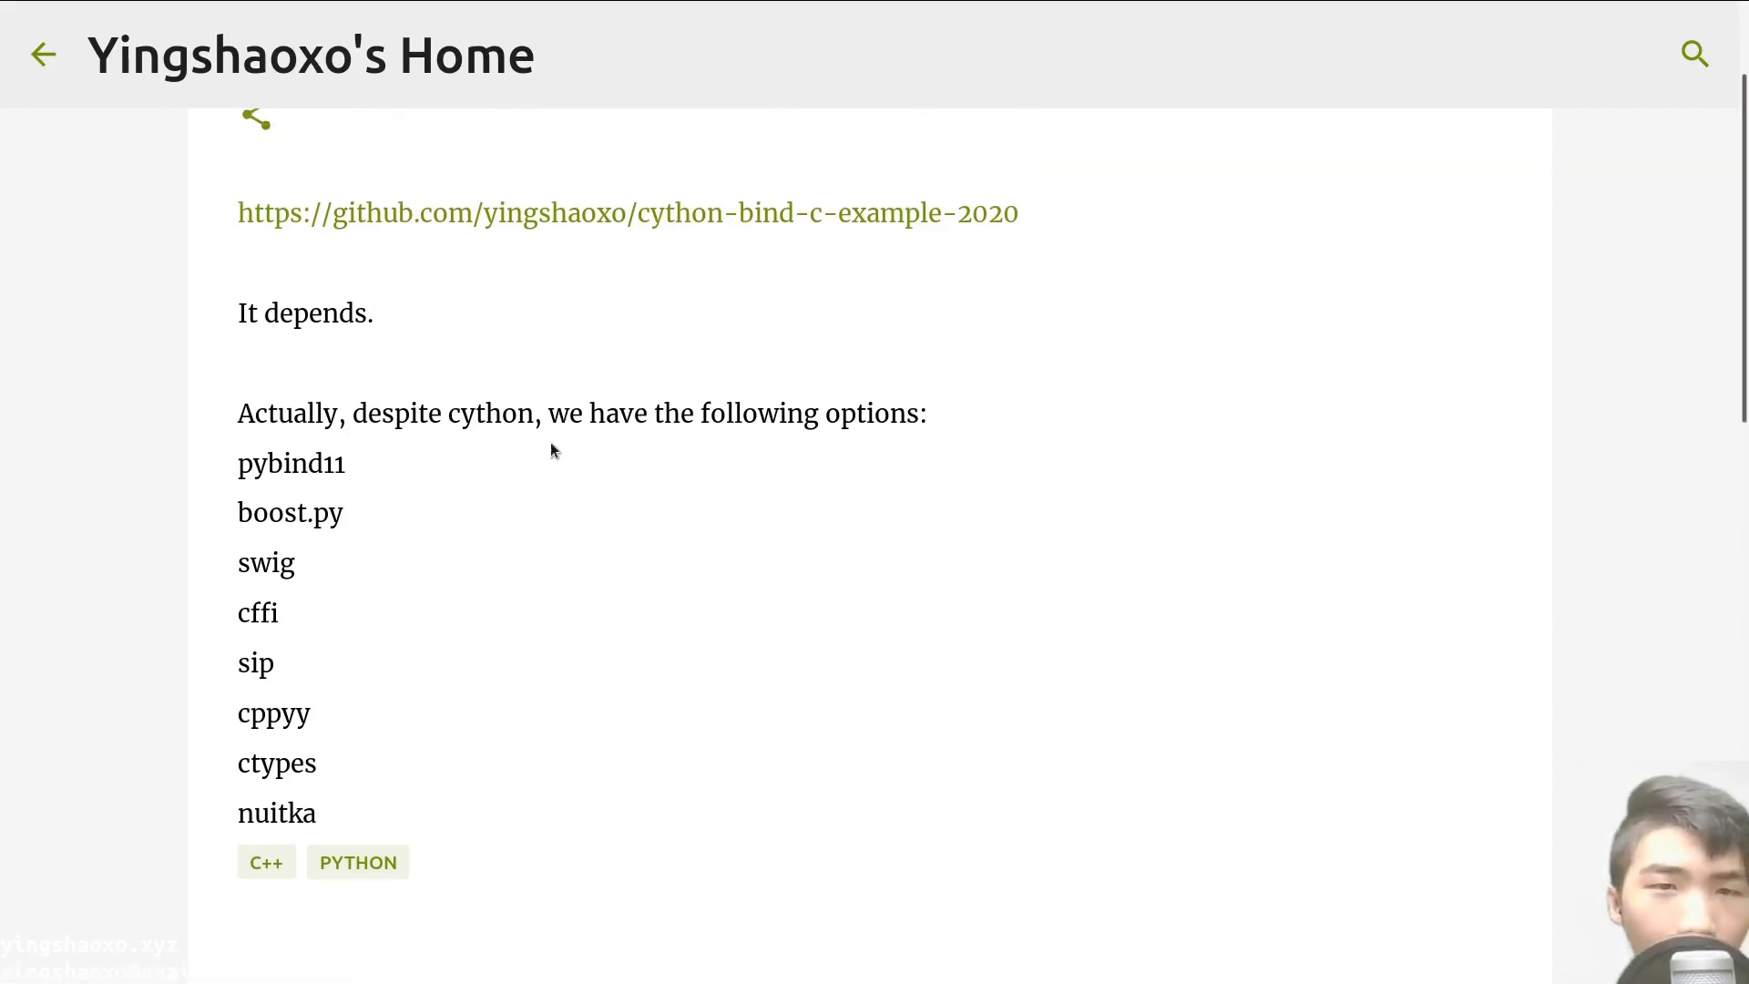
mouse_move(767, 269)
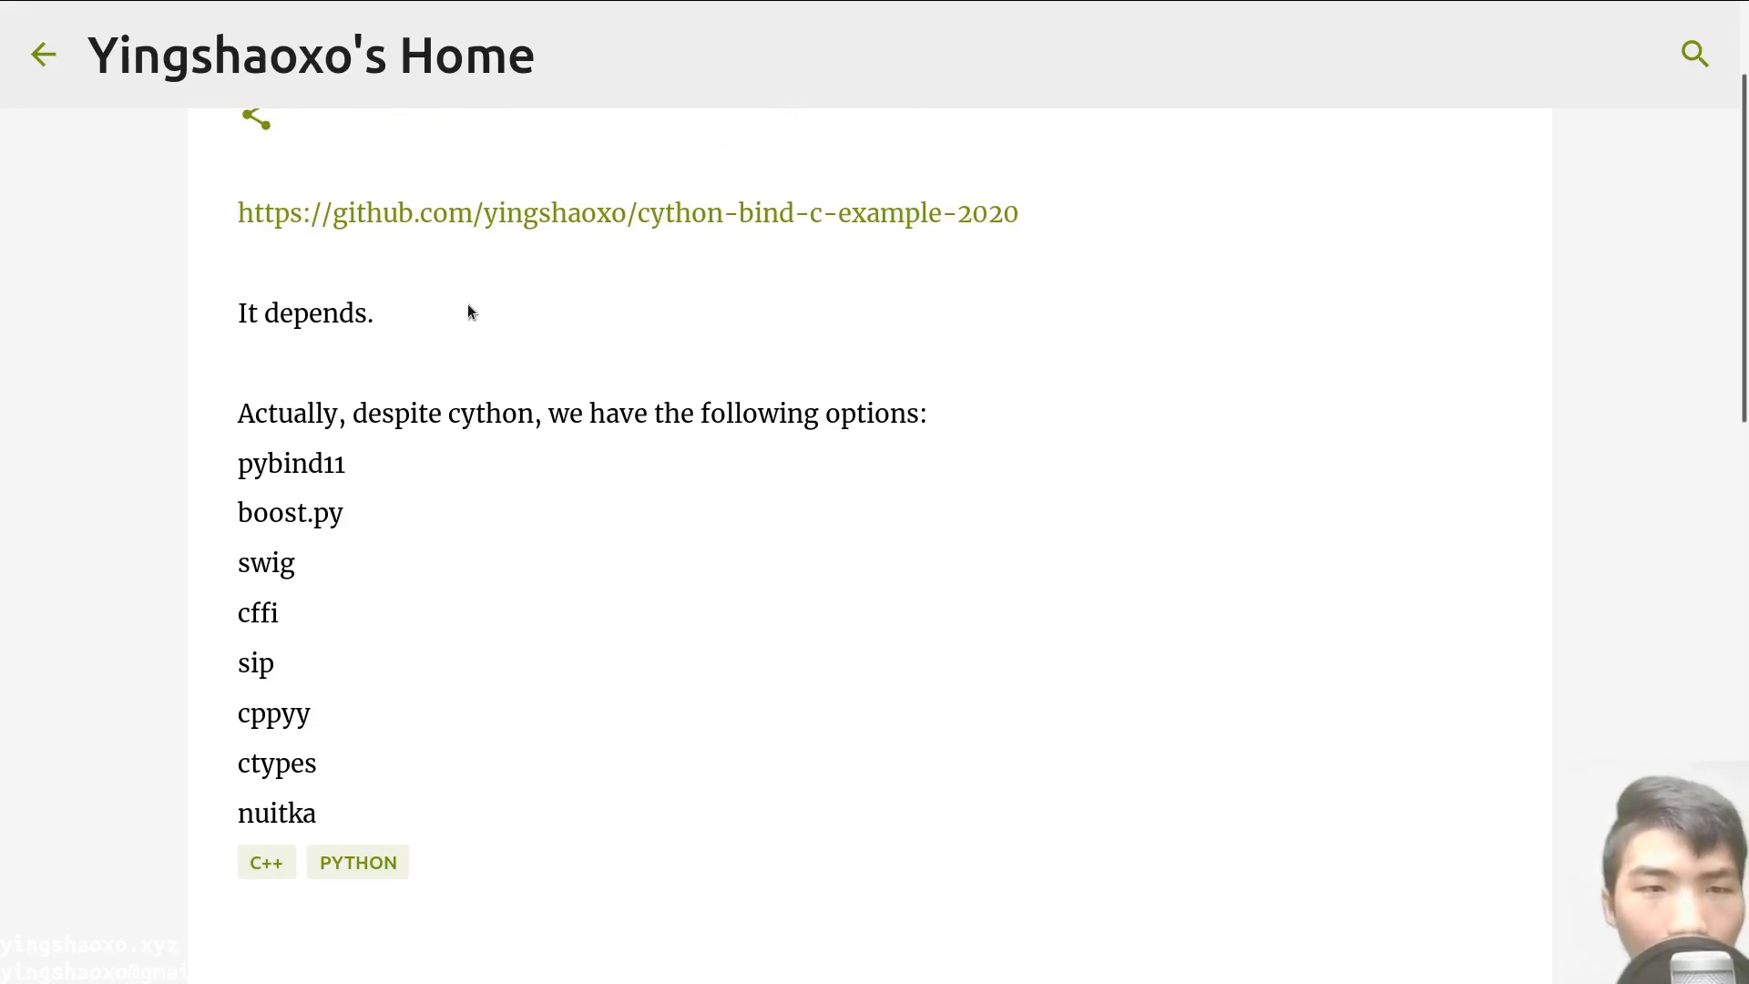
scroll("down", 3)
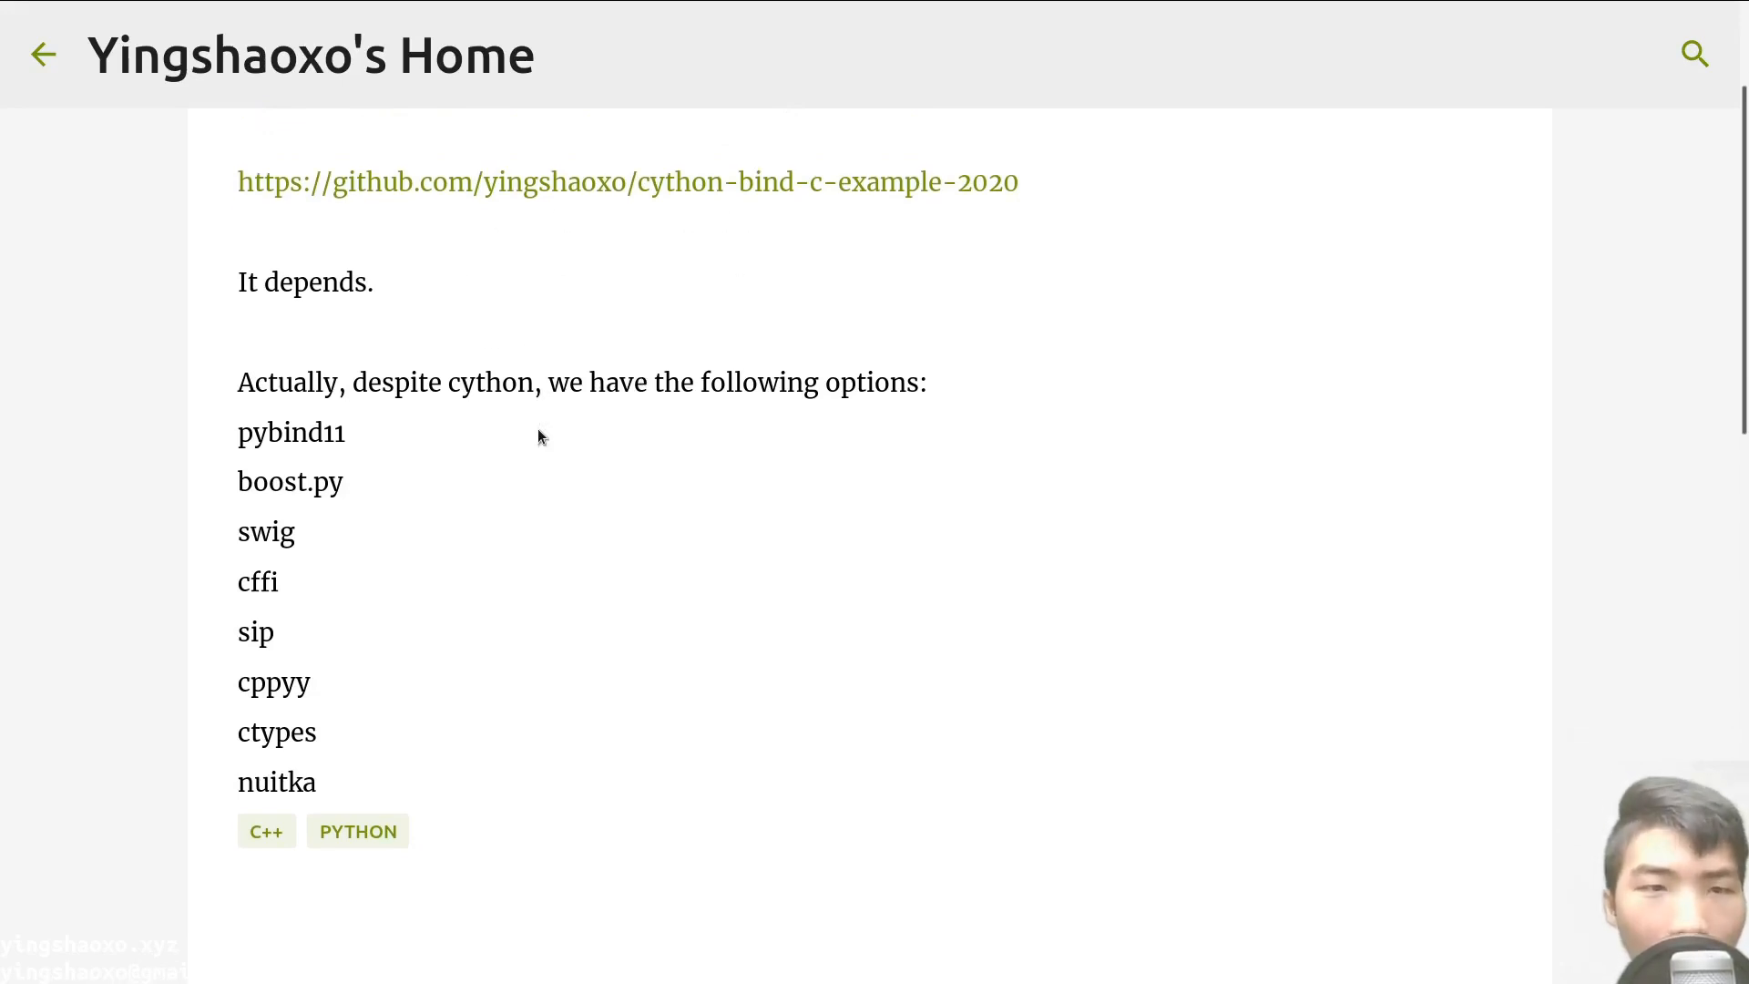
scroll("down", 3)
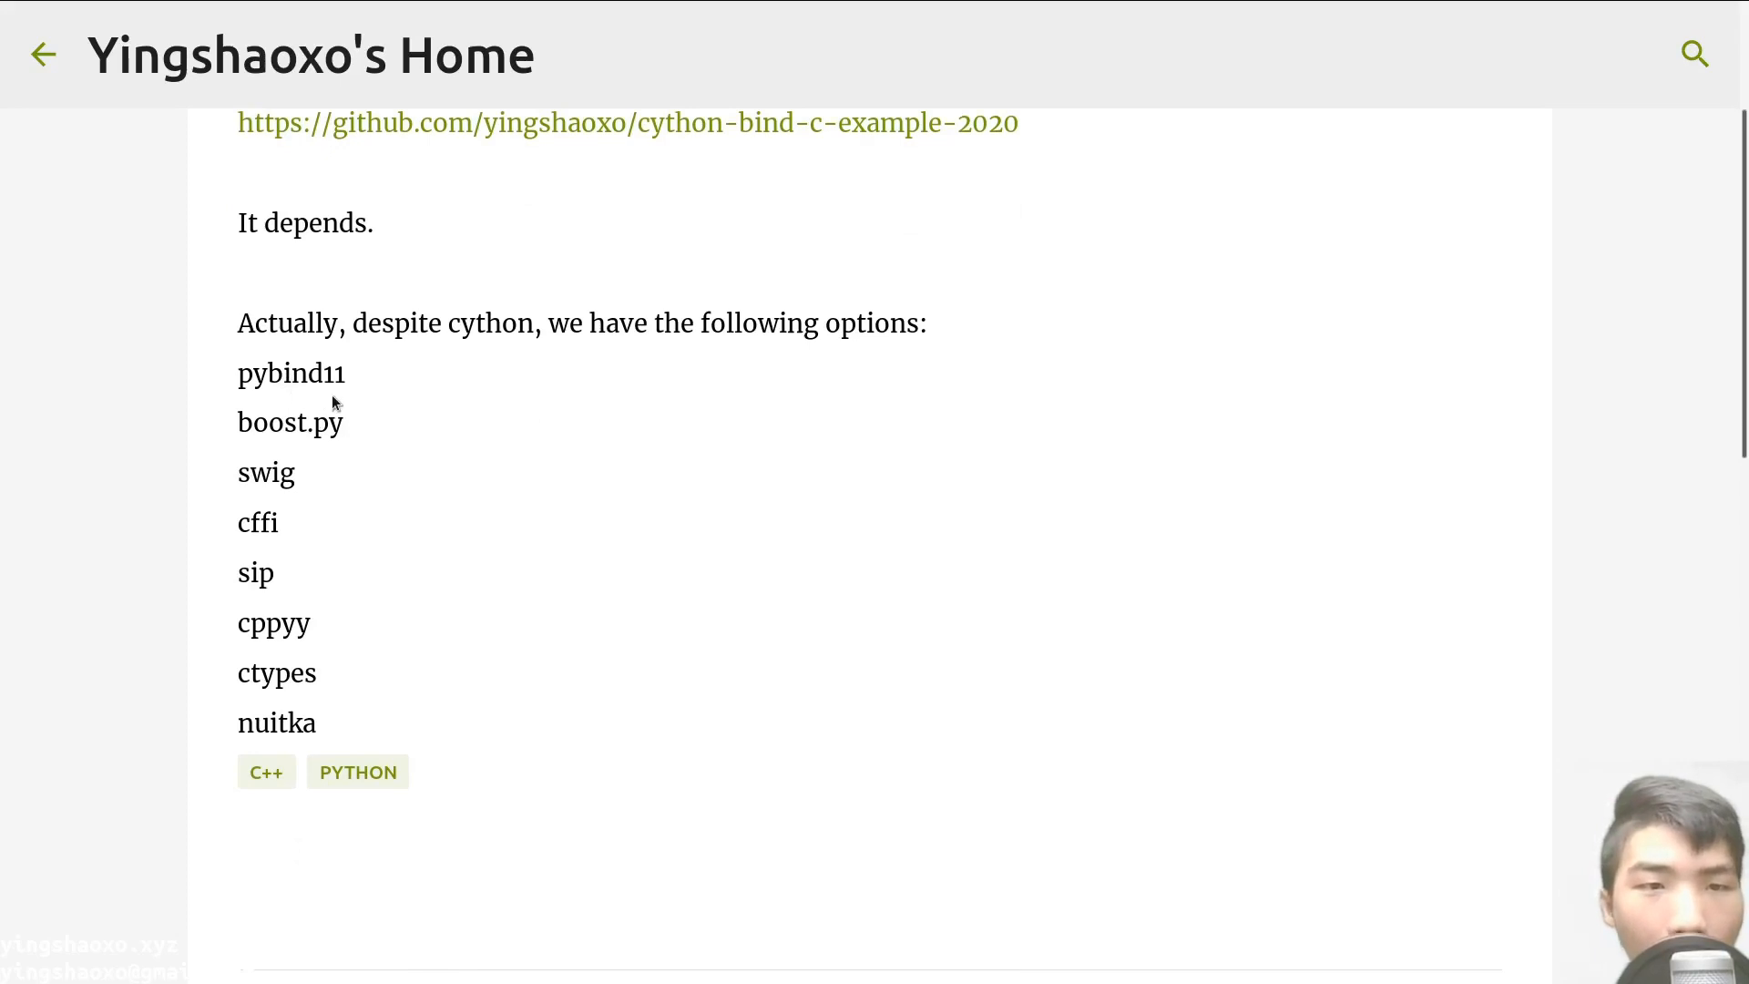
mouse_move(339, 453)
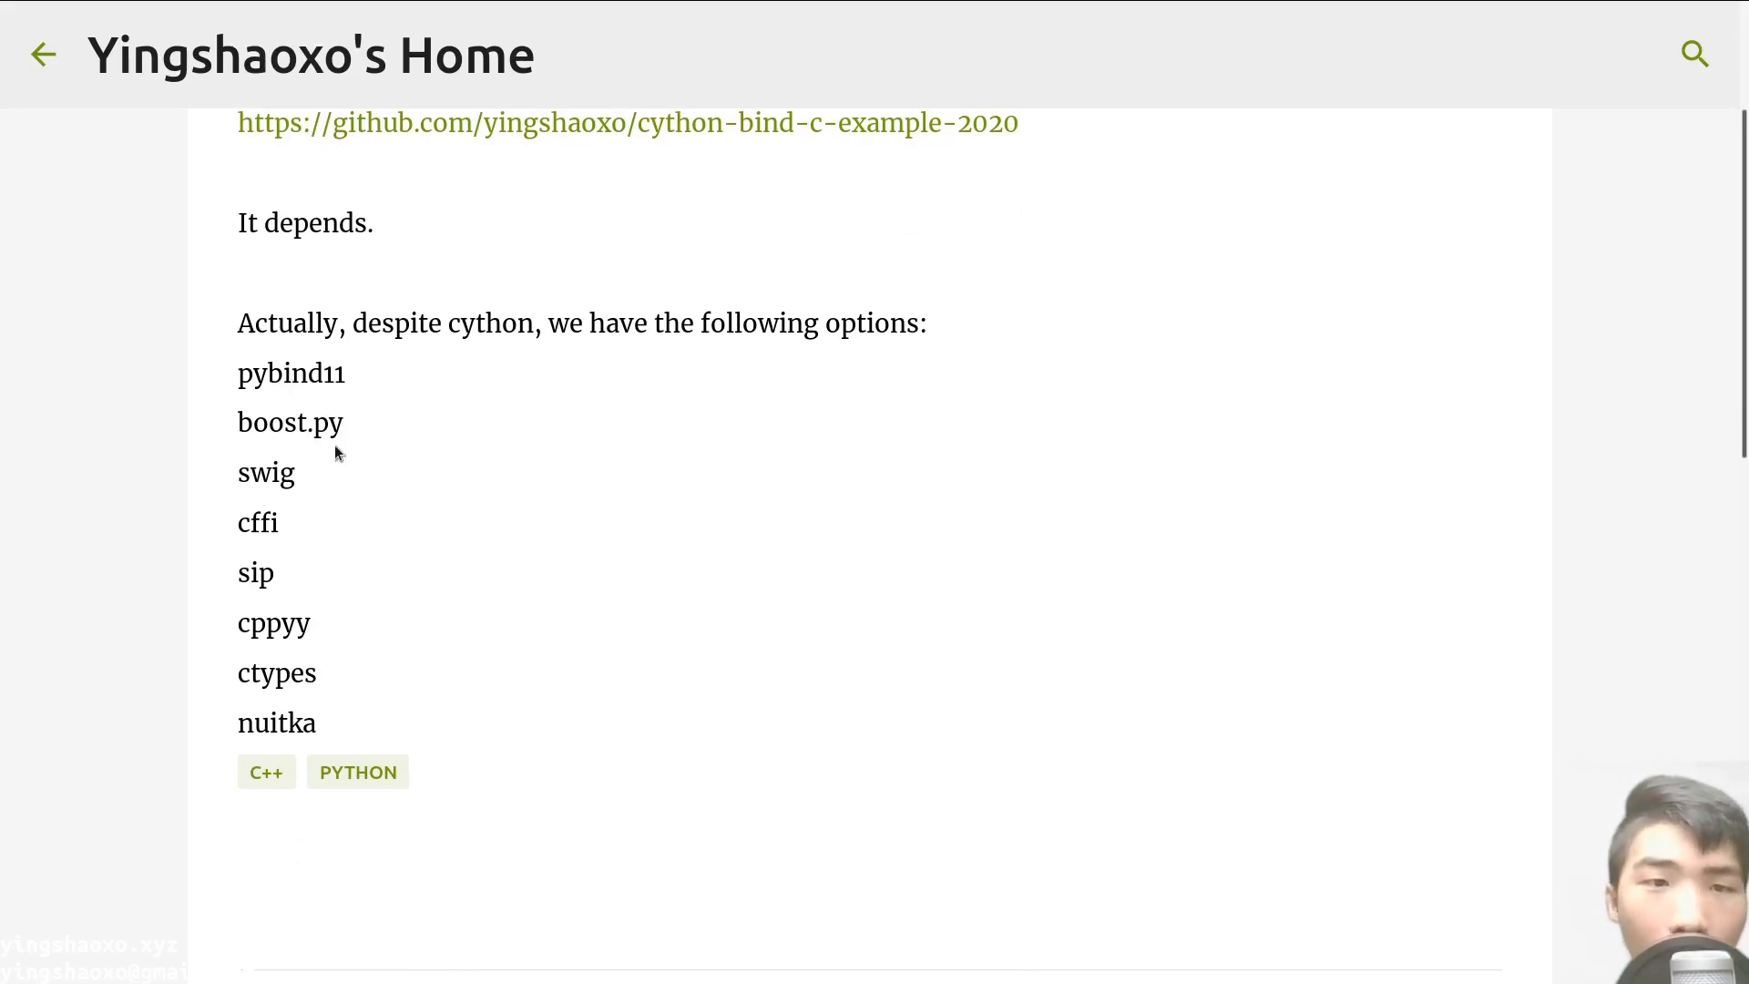
mouse_move(306, 490)
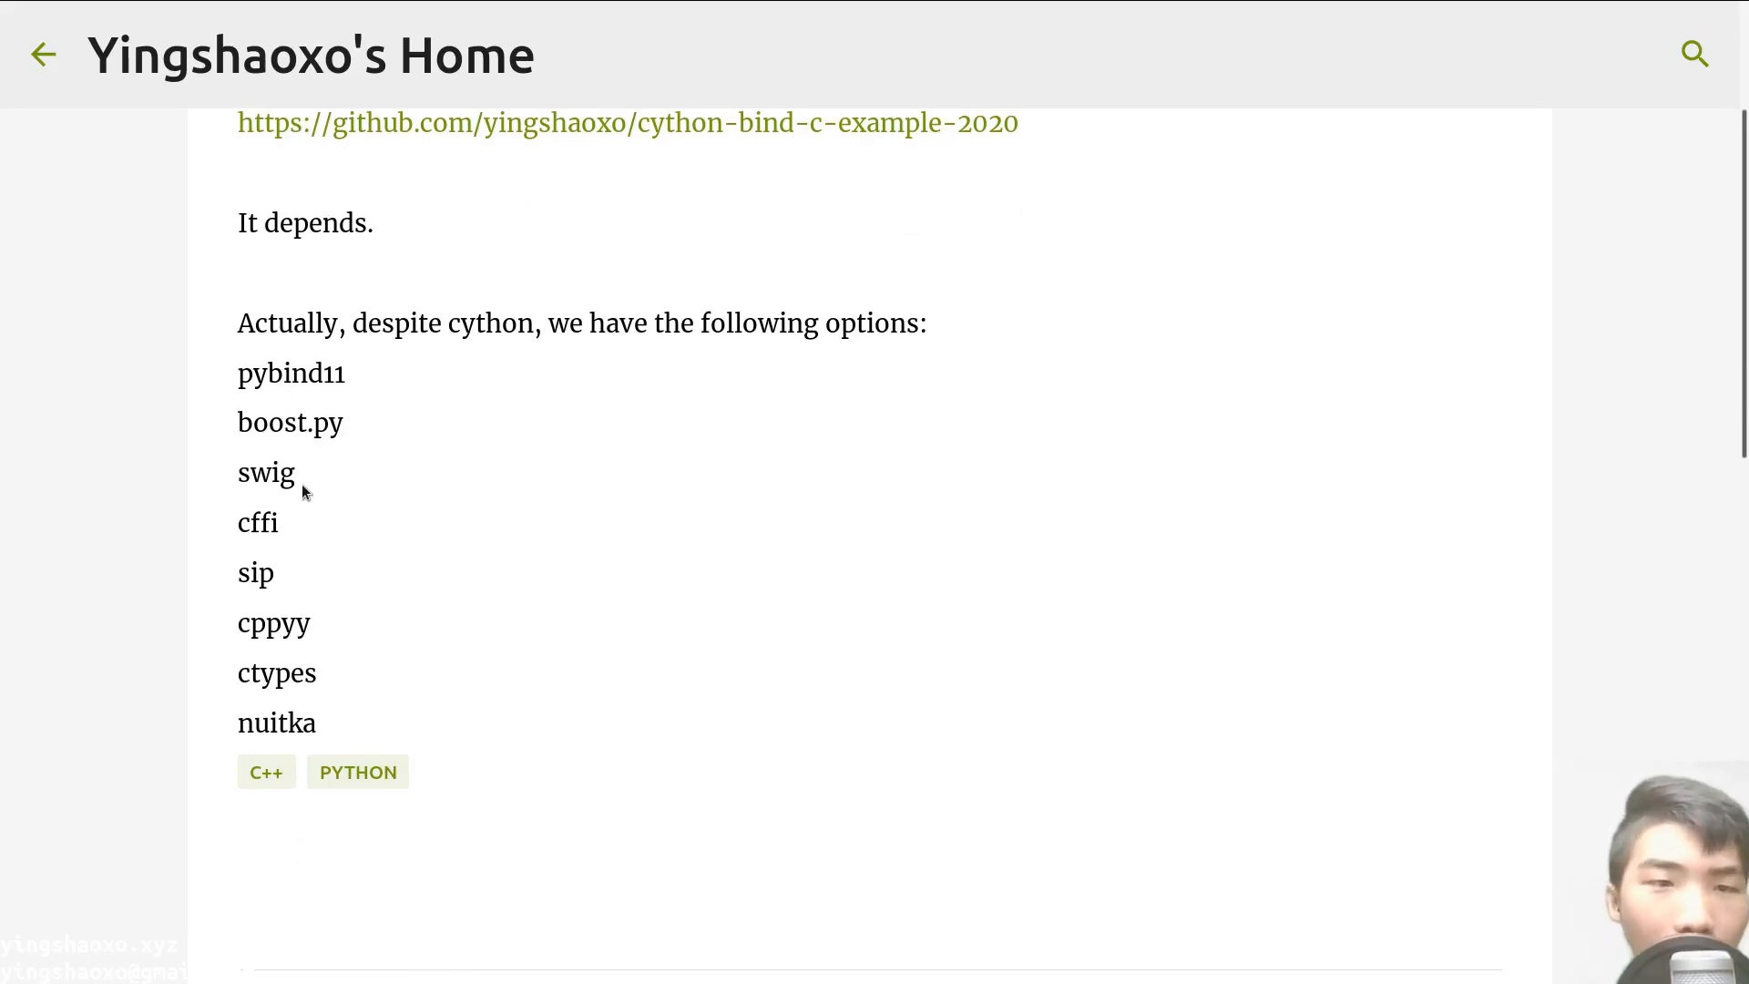
mouse_move(290, 565)
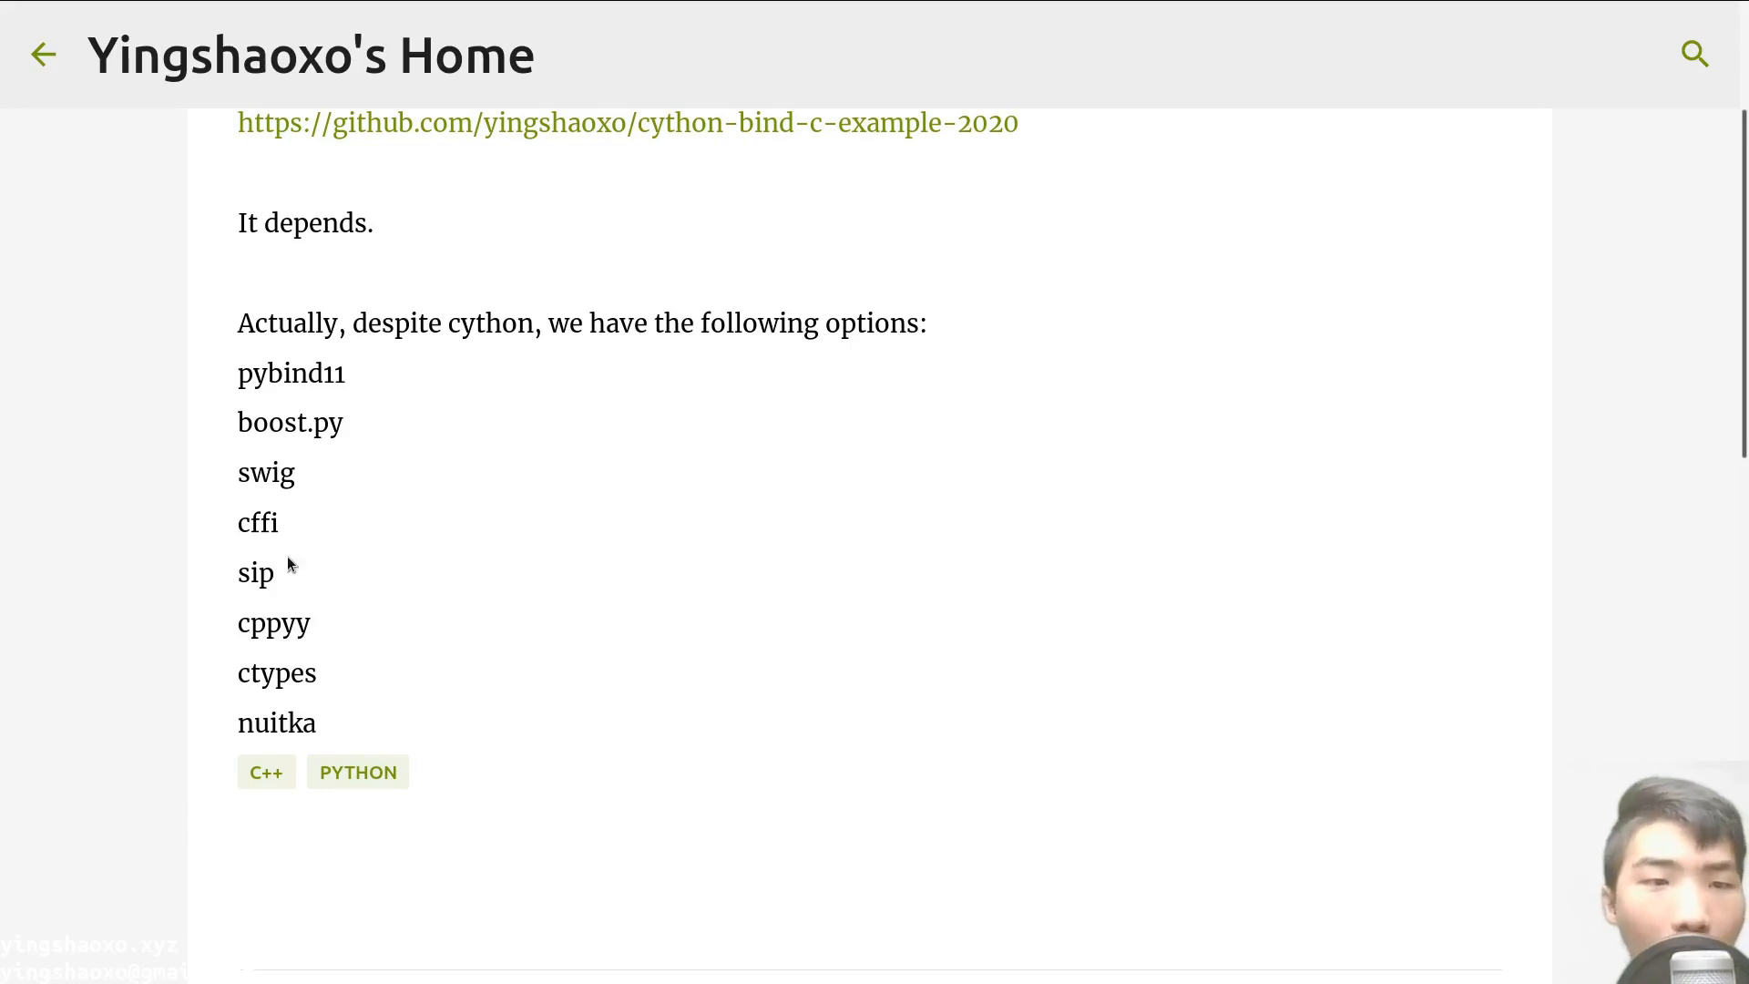
mouse_move(310, 698)
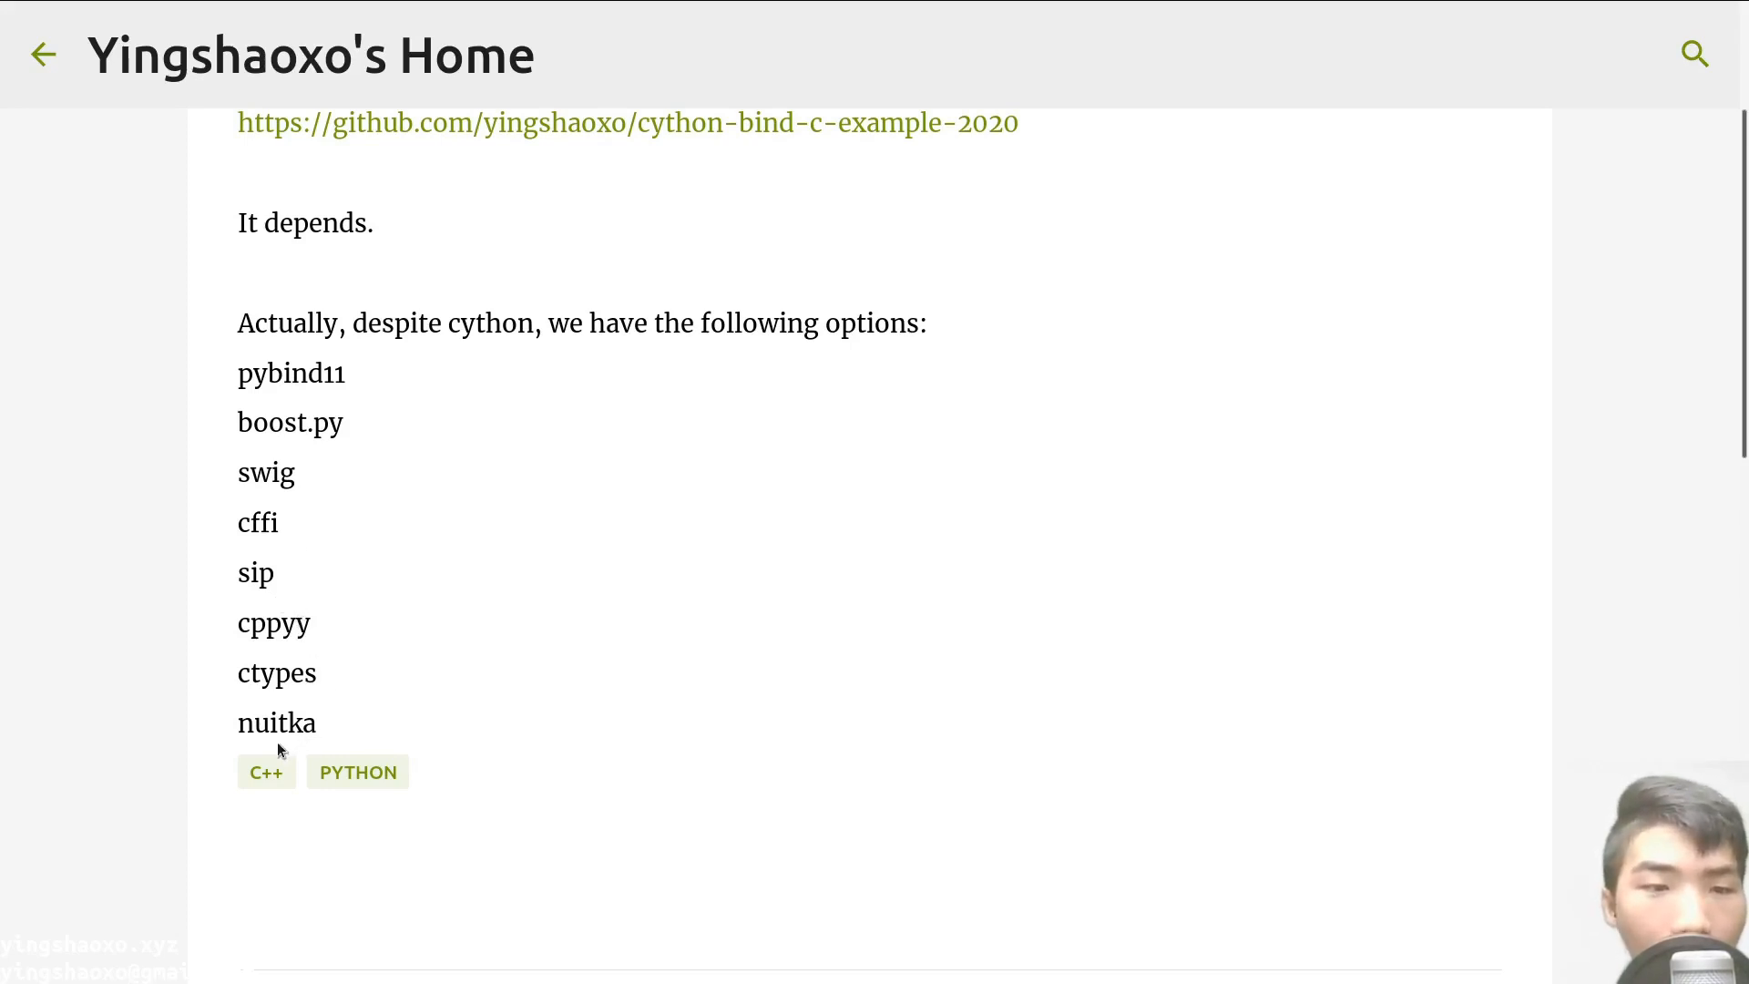
scroll("up", 3)
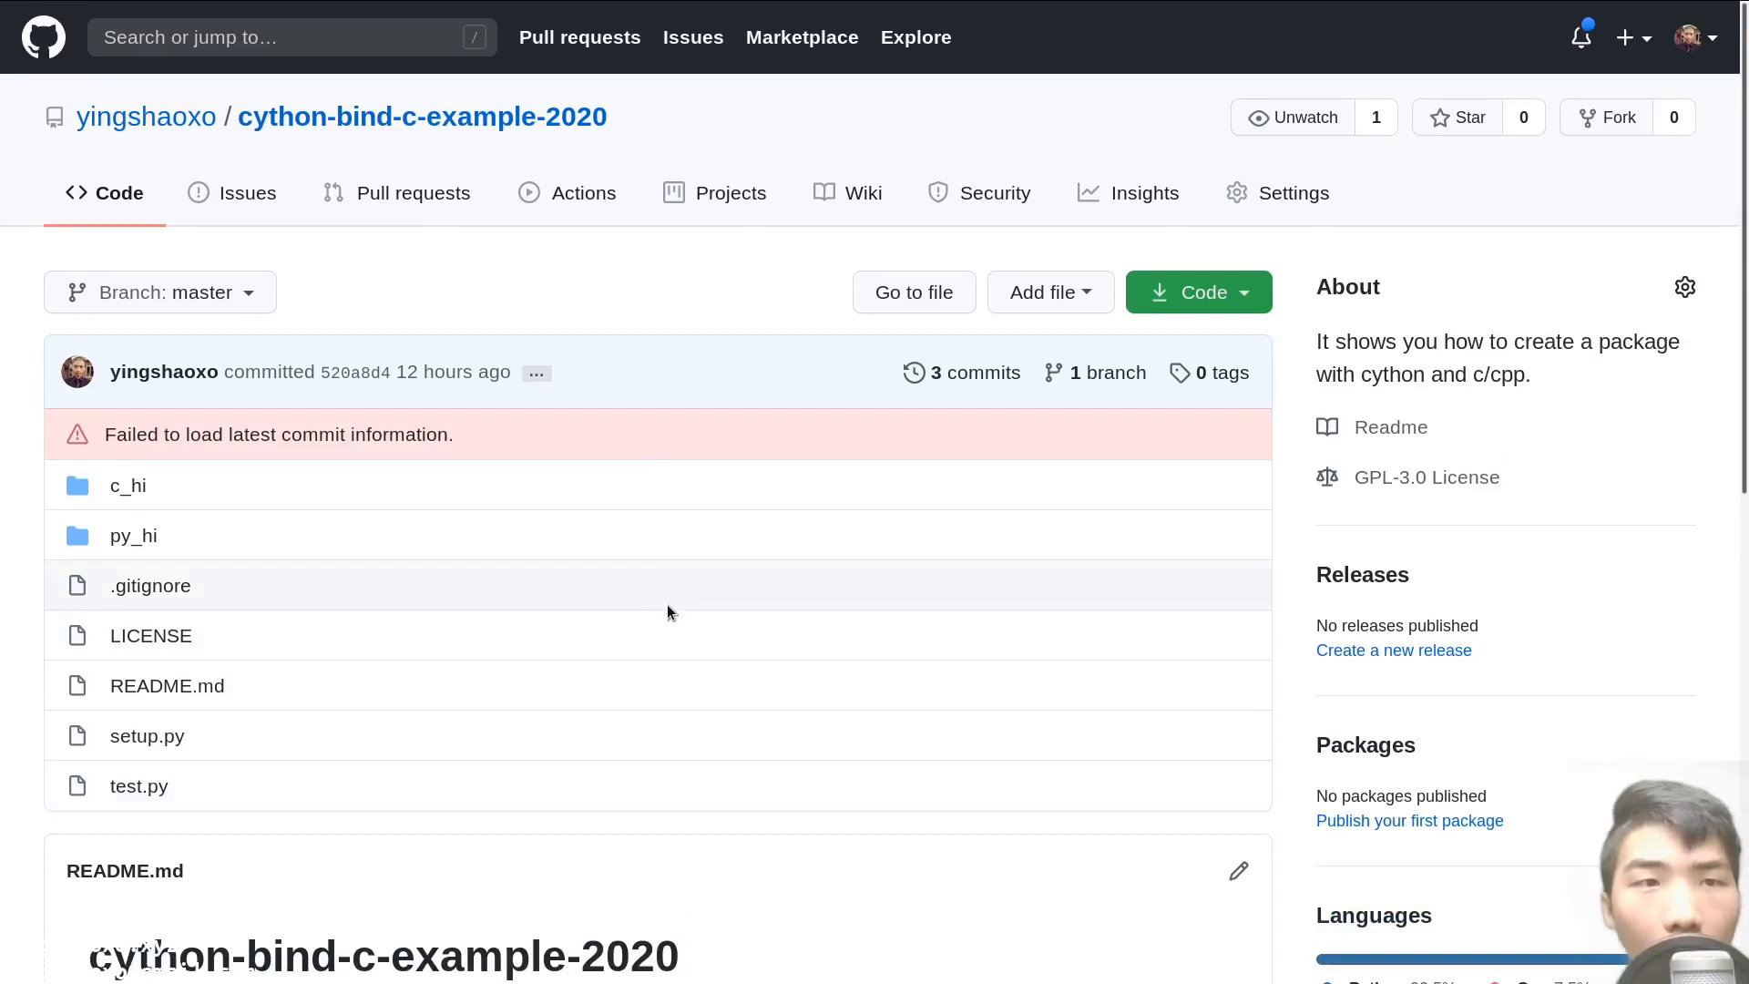
scroll("down", 3)
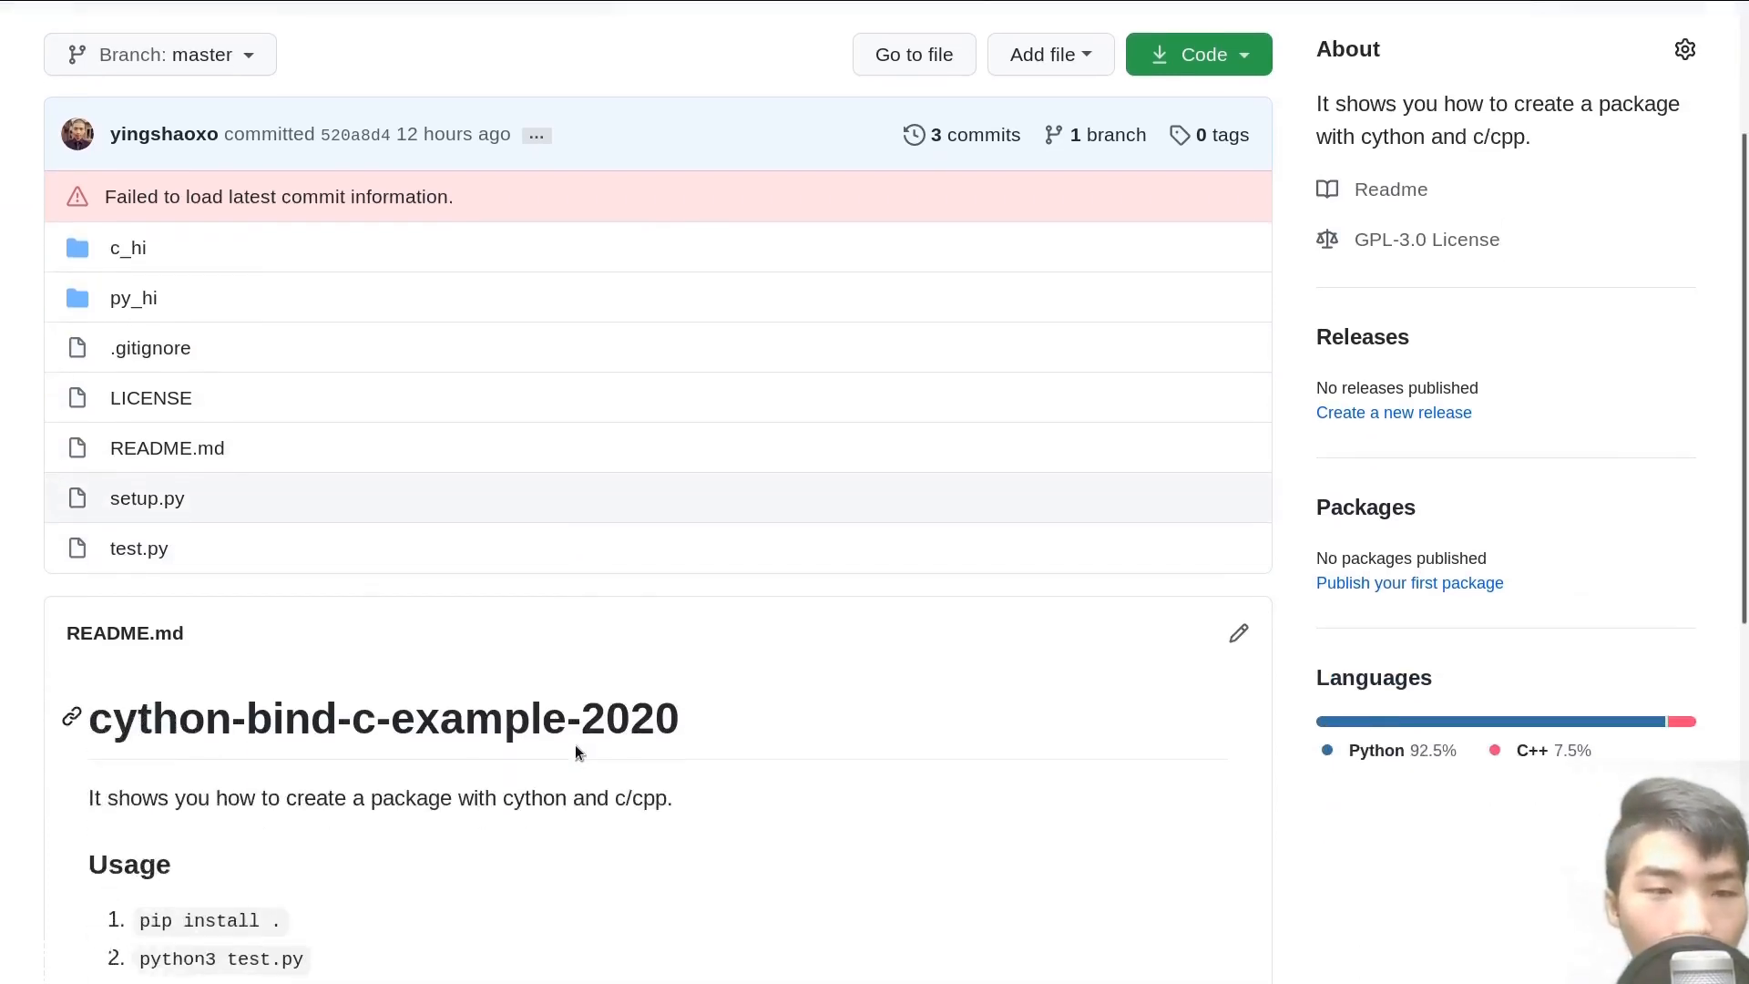
scroll("down", 3)
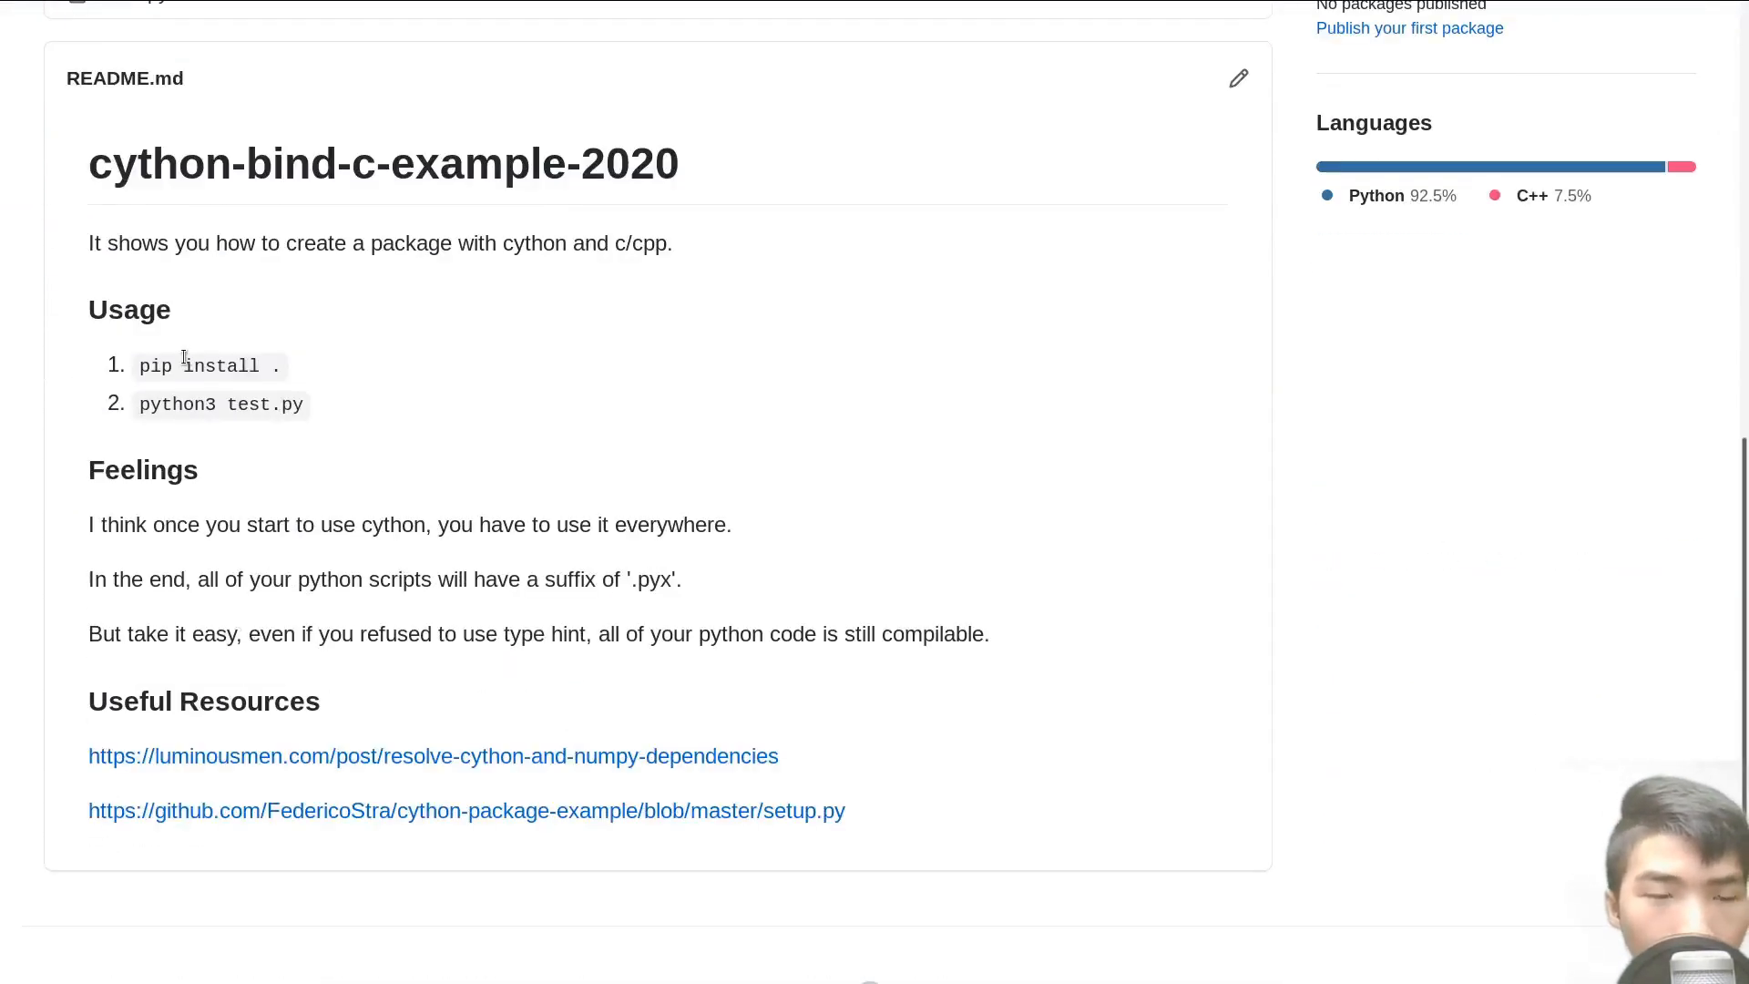
mouse_move(316, 415)
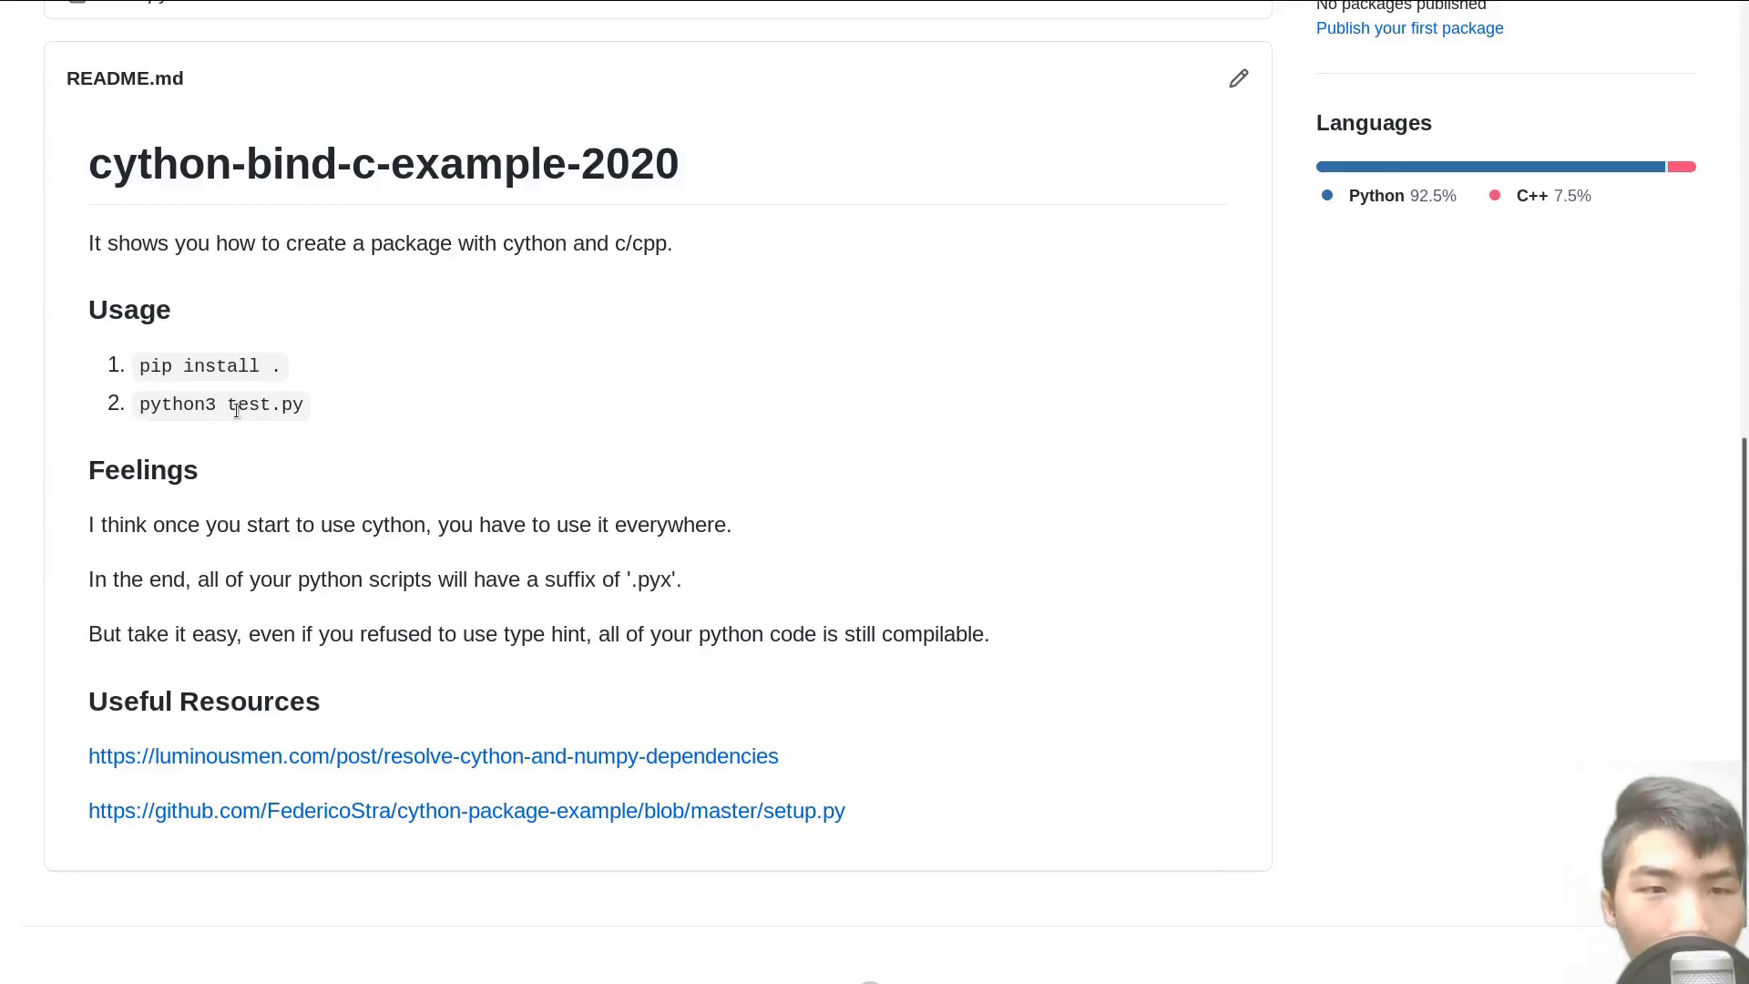
mouse_move(322, 419)
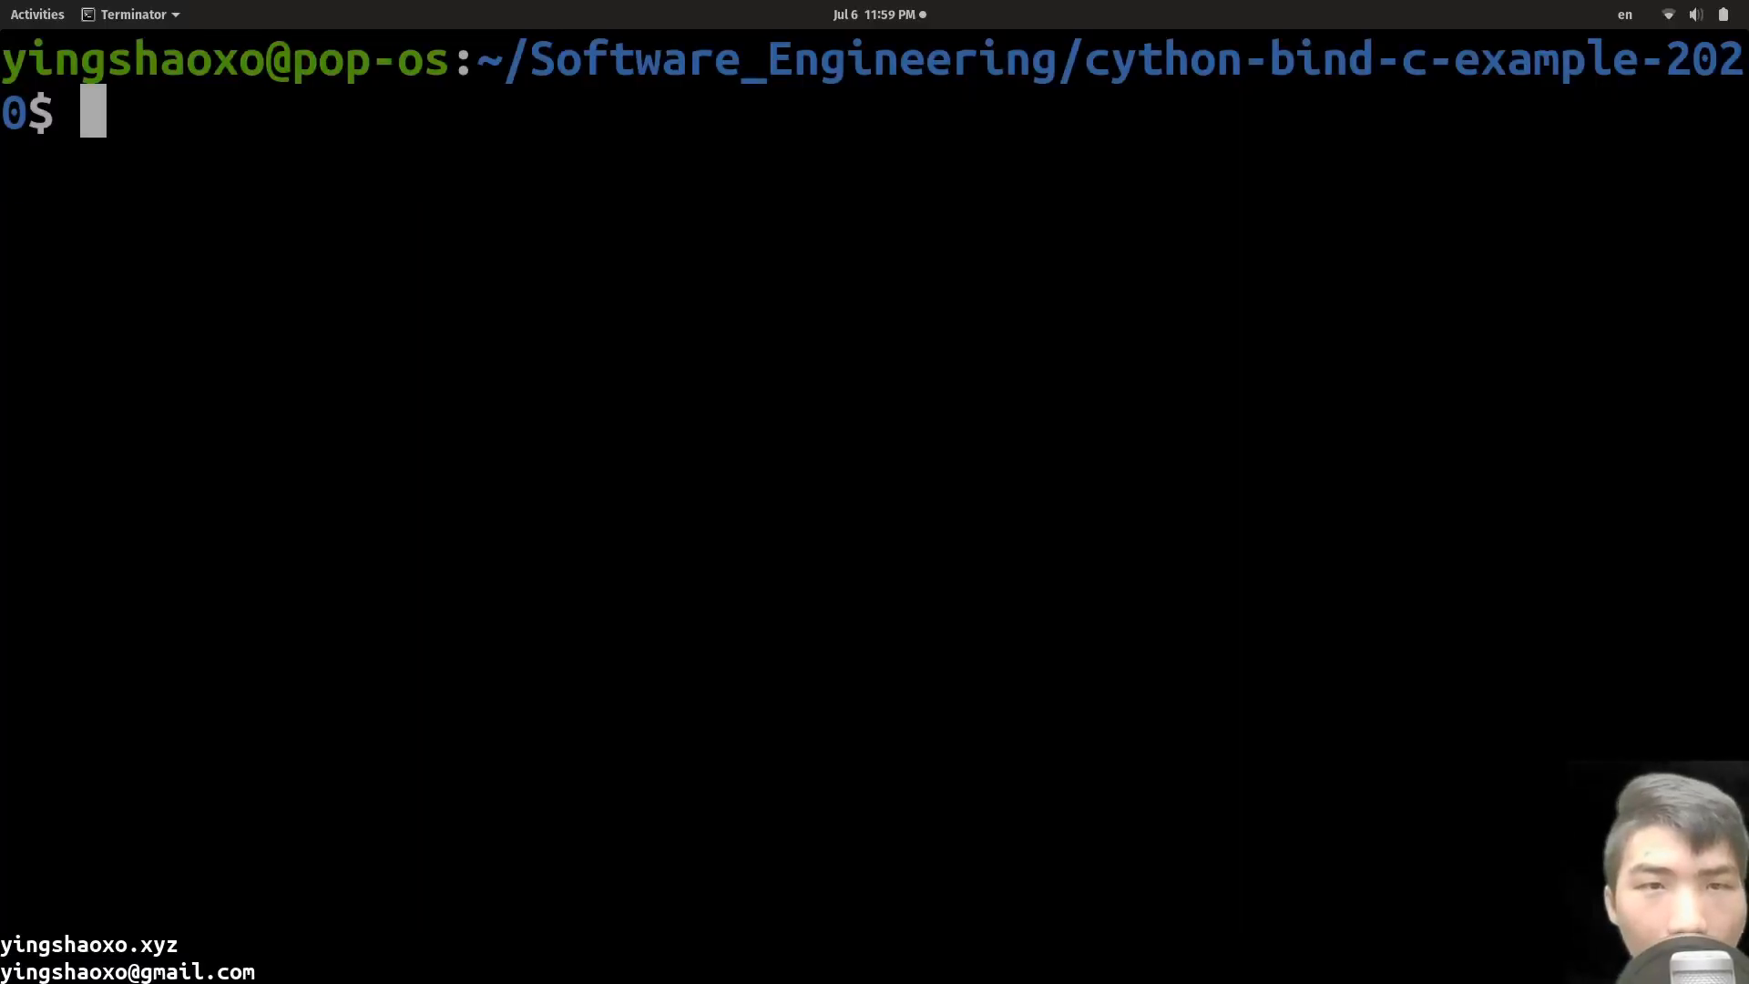
Step: List the project folder and install the package with pip3 install
type("ls")
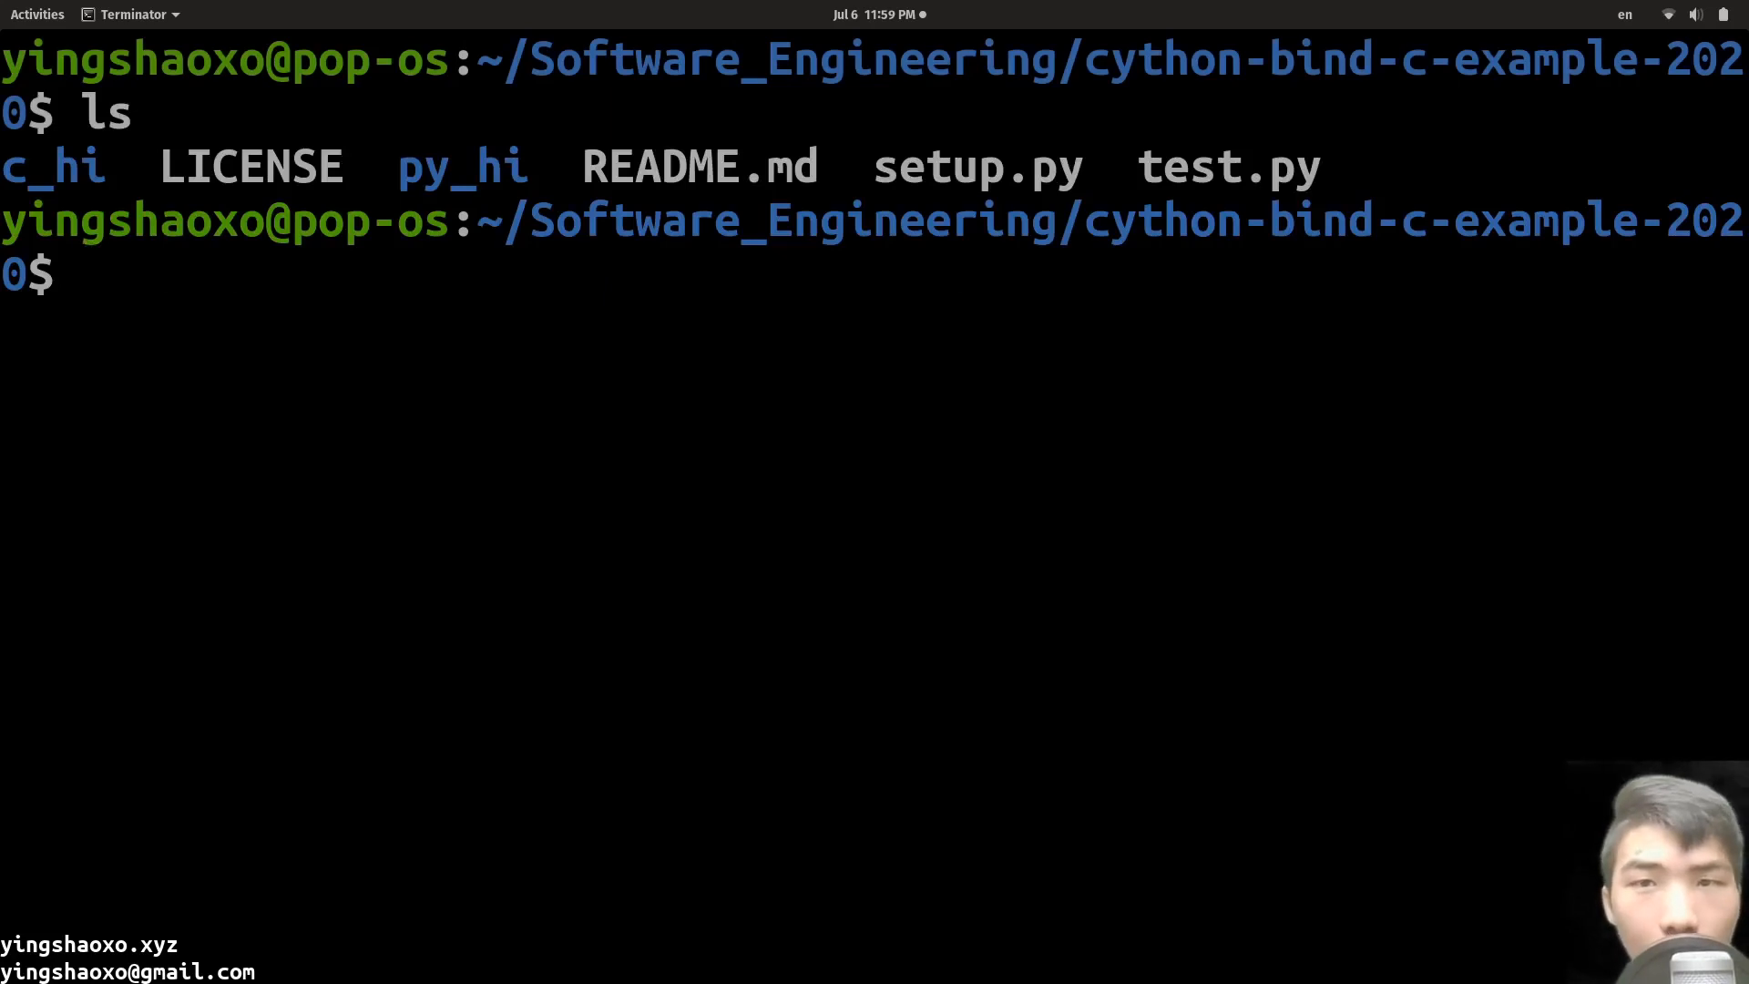
type("pi")
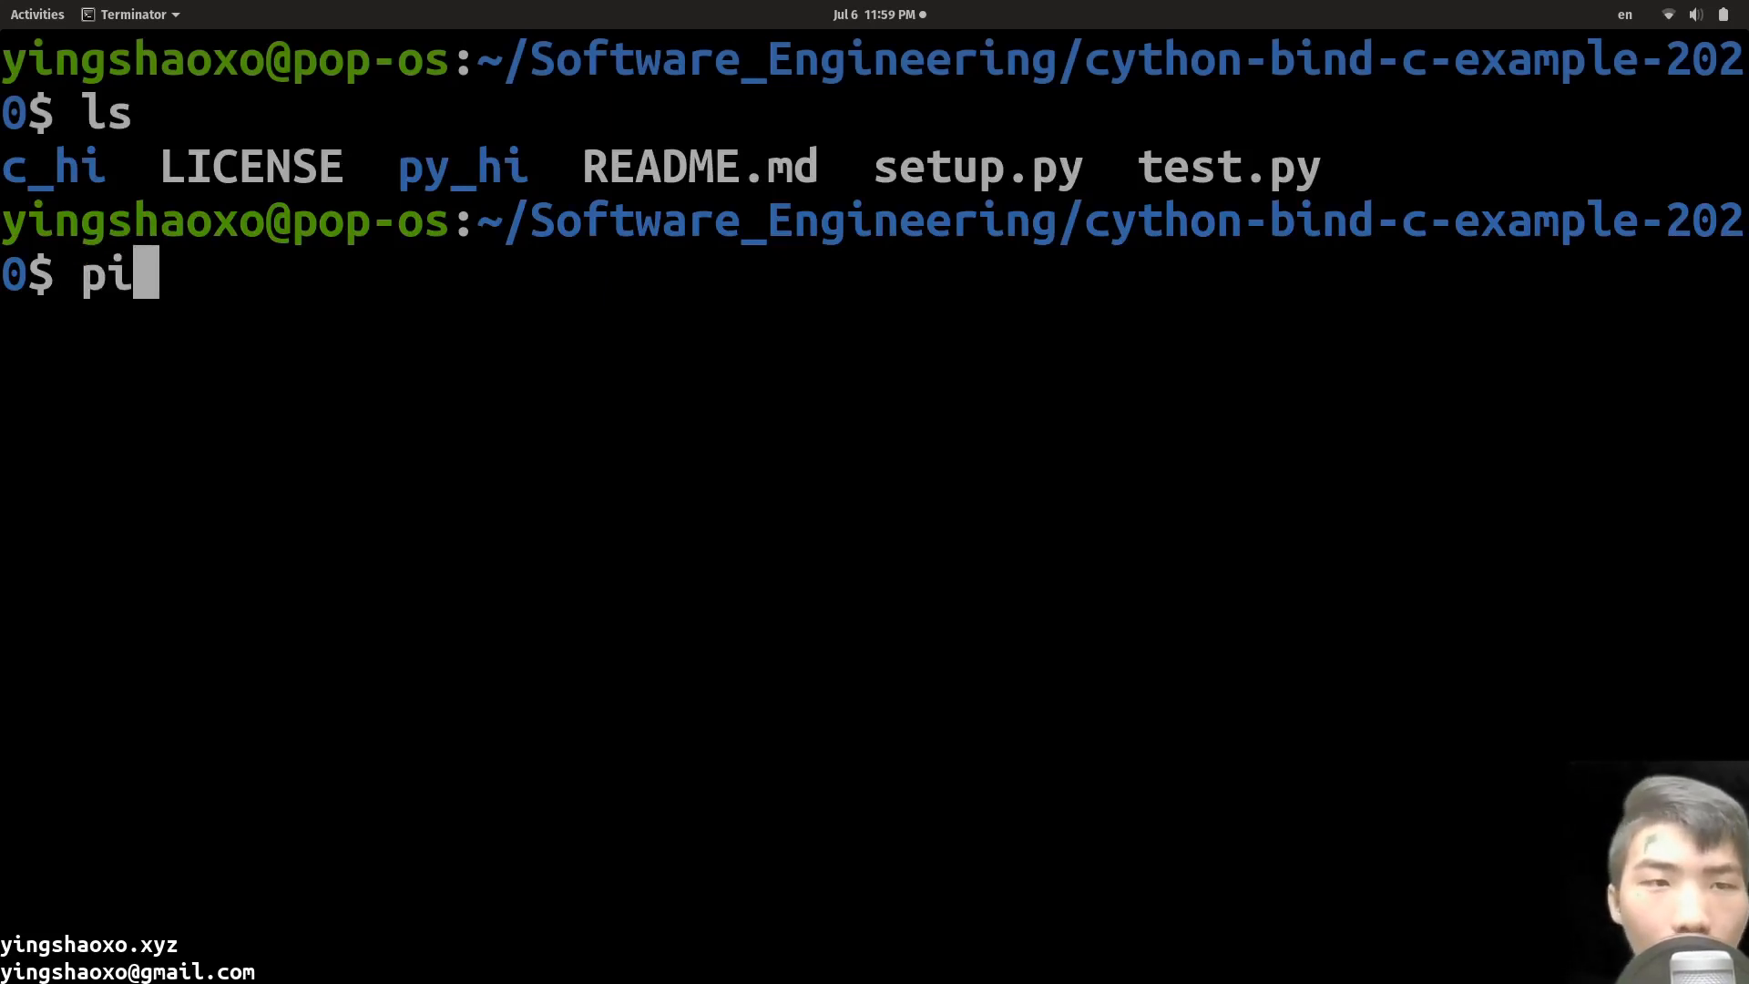
type("p3")
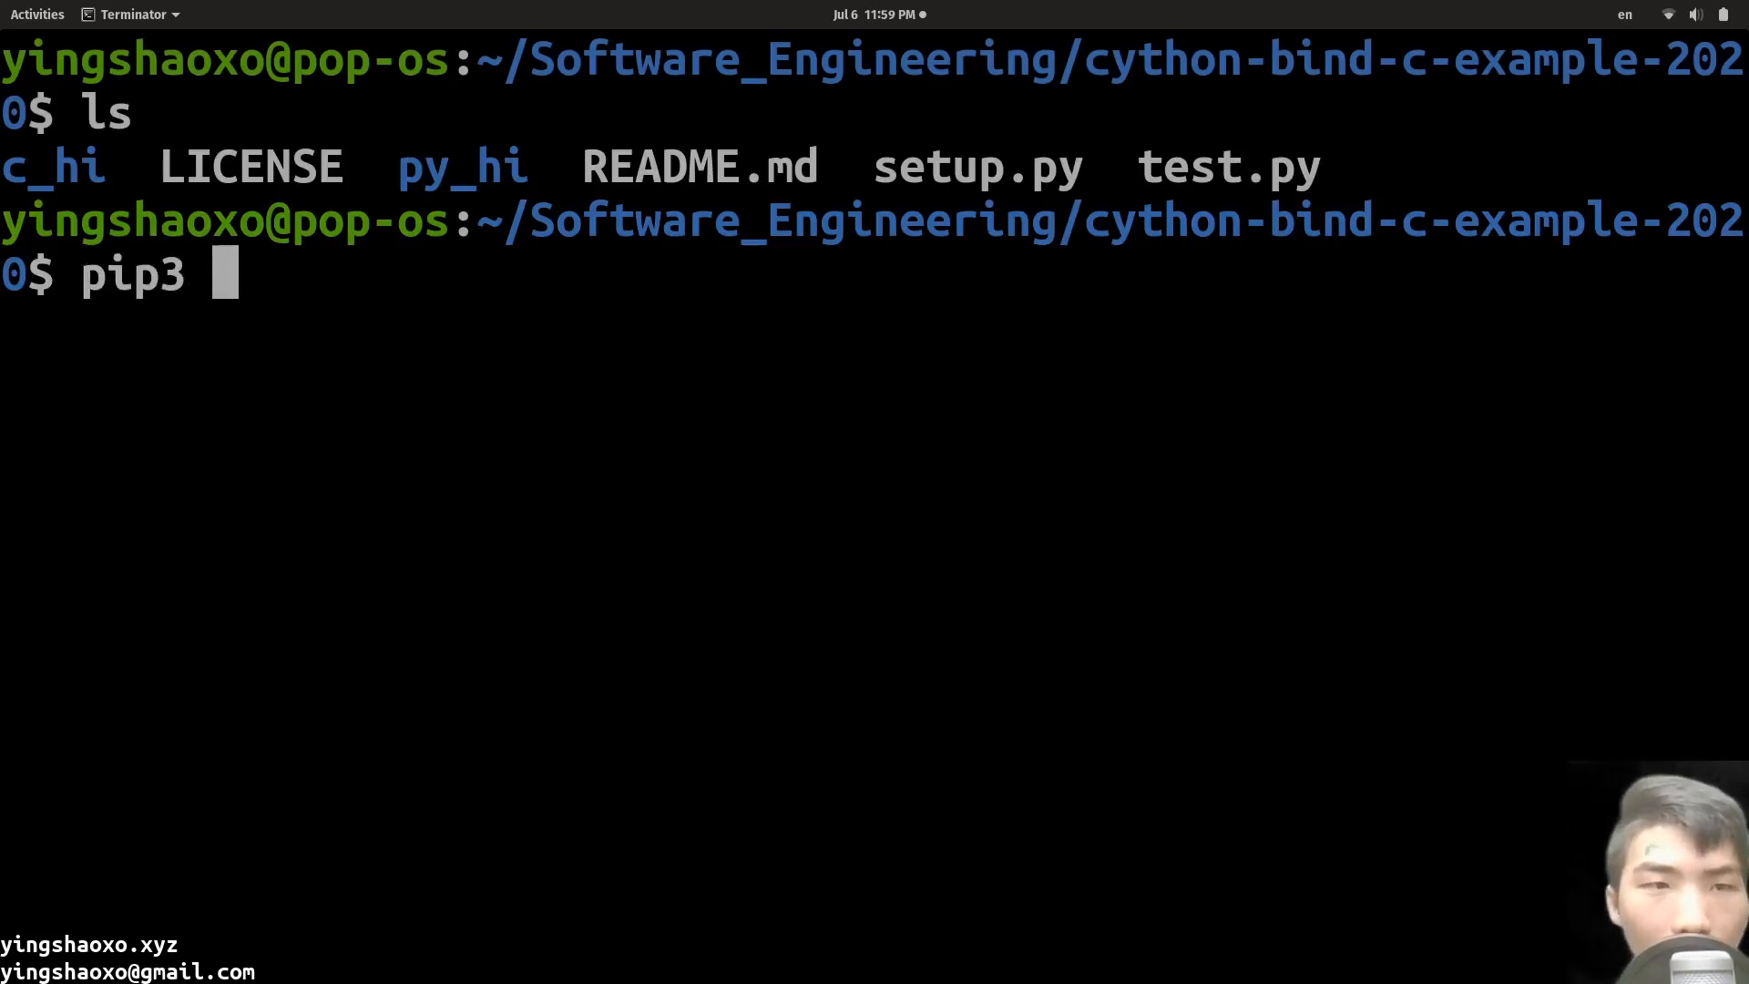
type("install .")
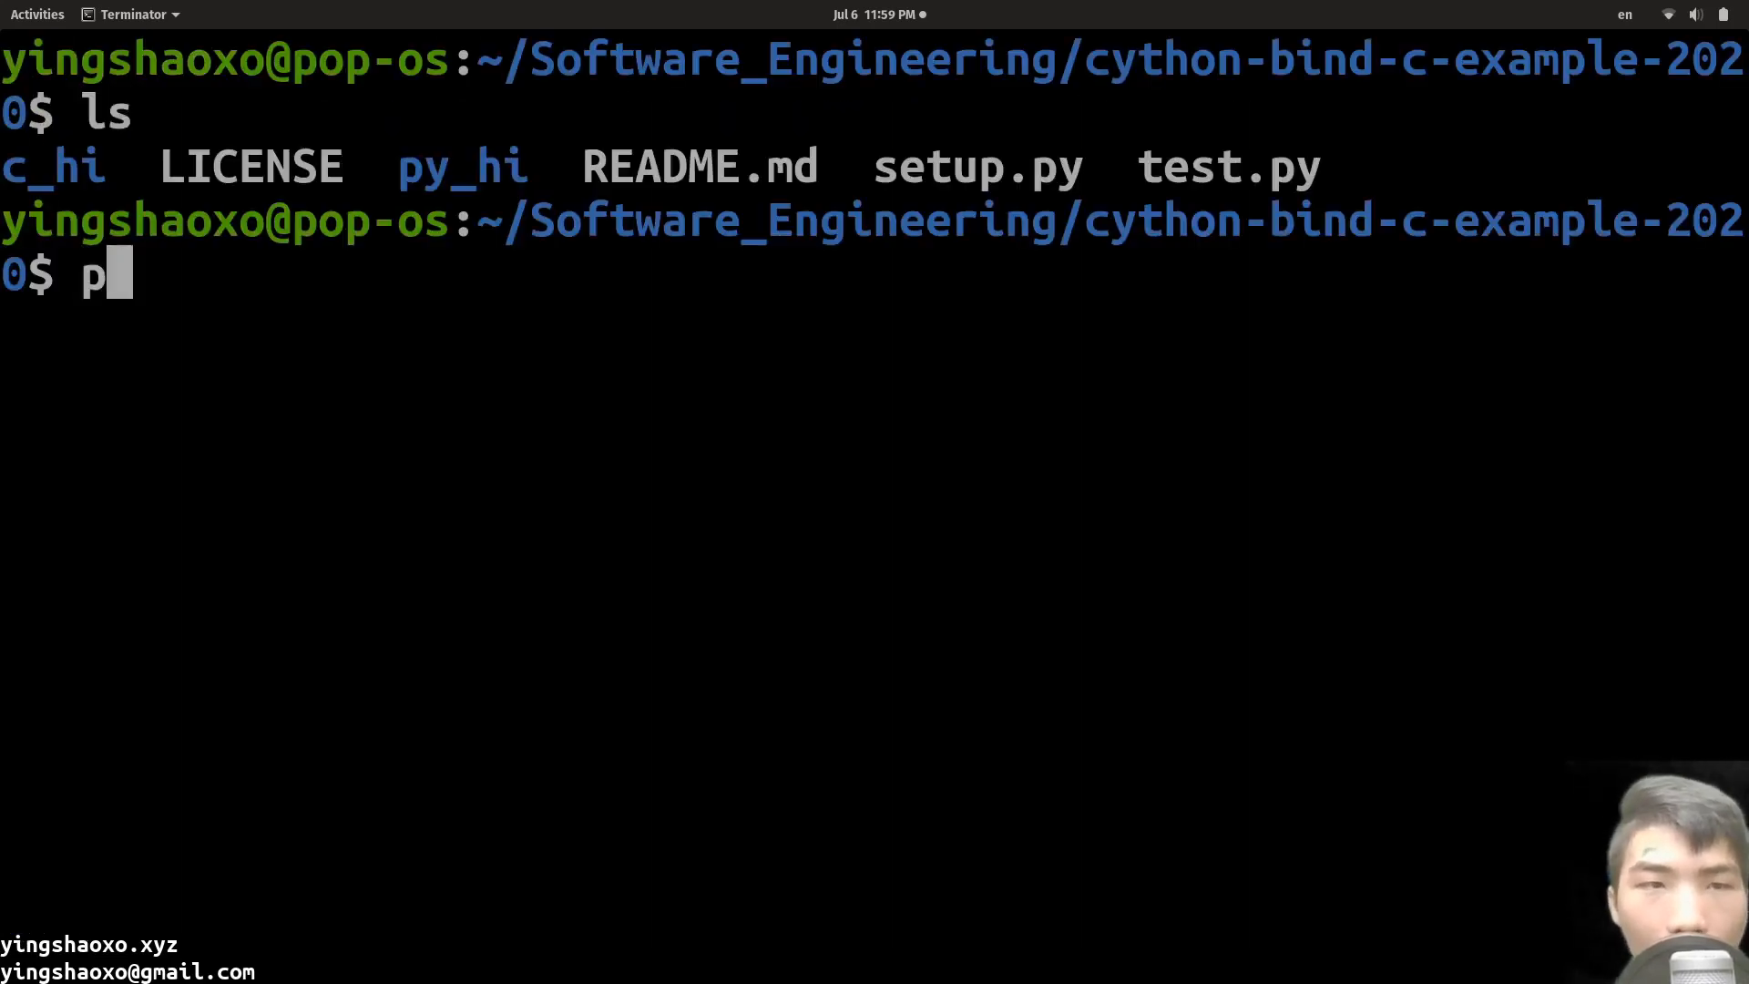
Step: Run python3 test.py, printing greetings from the C++ and Python modules
type("ython3 t")
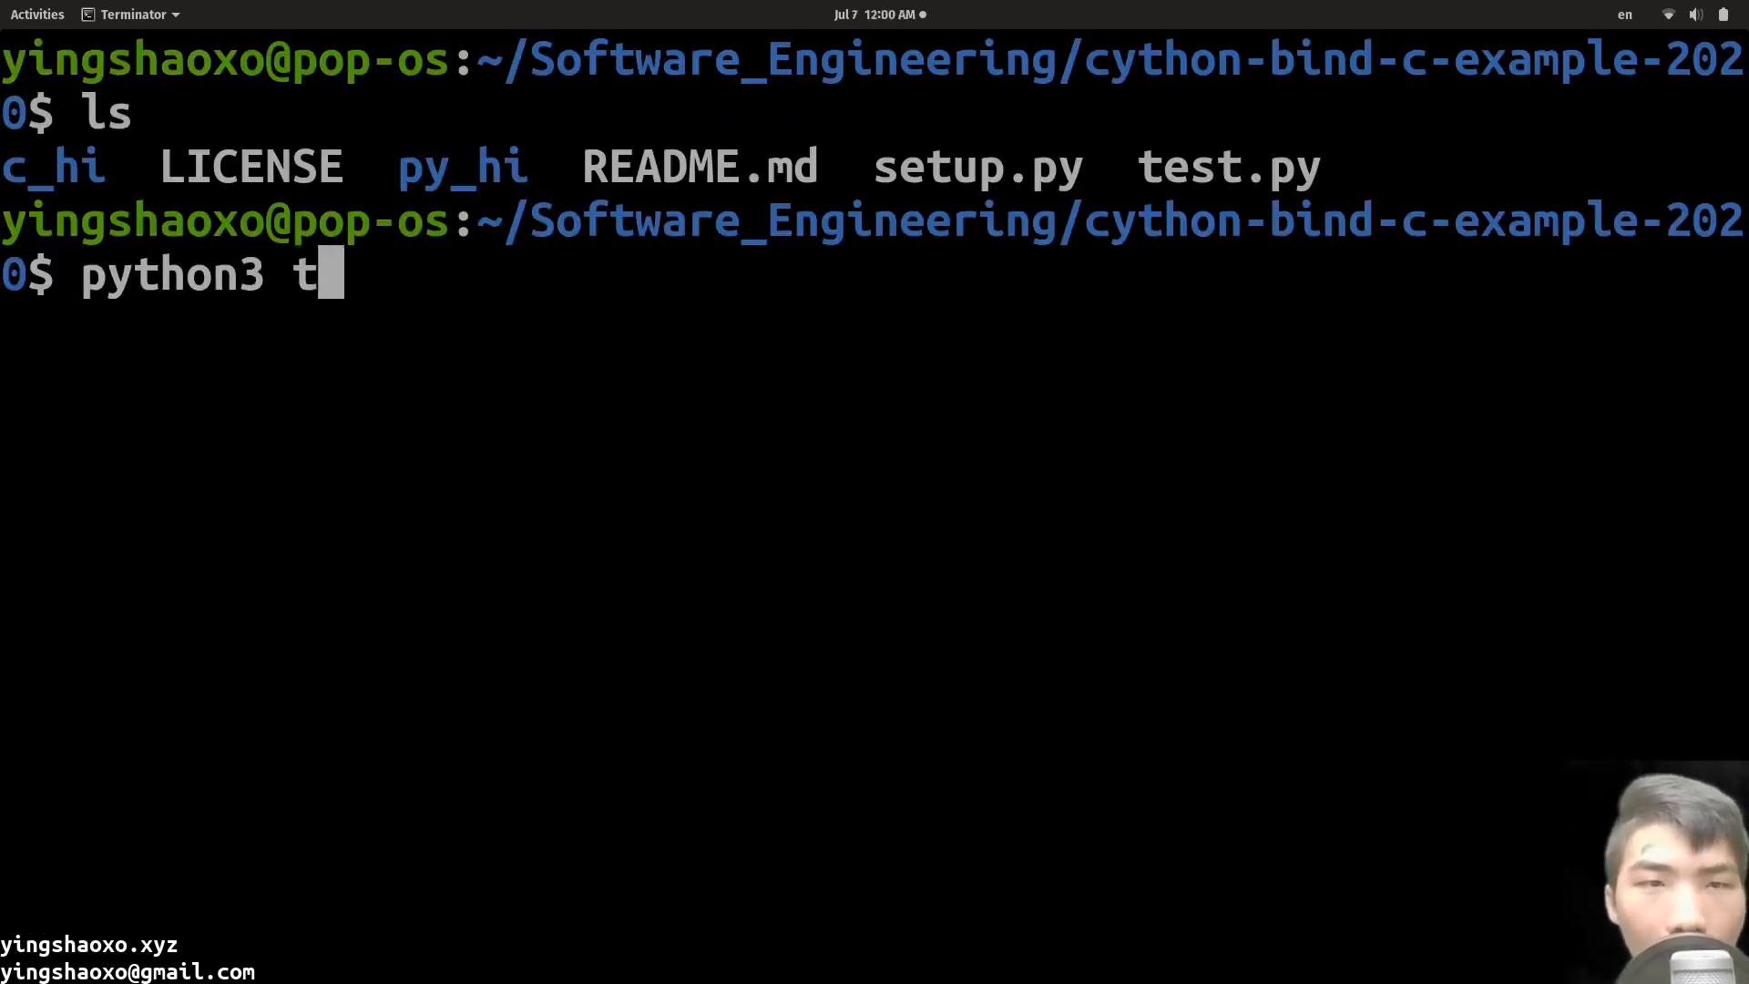
key("Return")
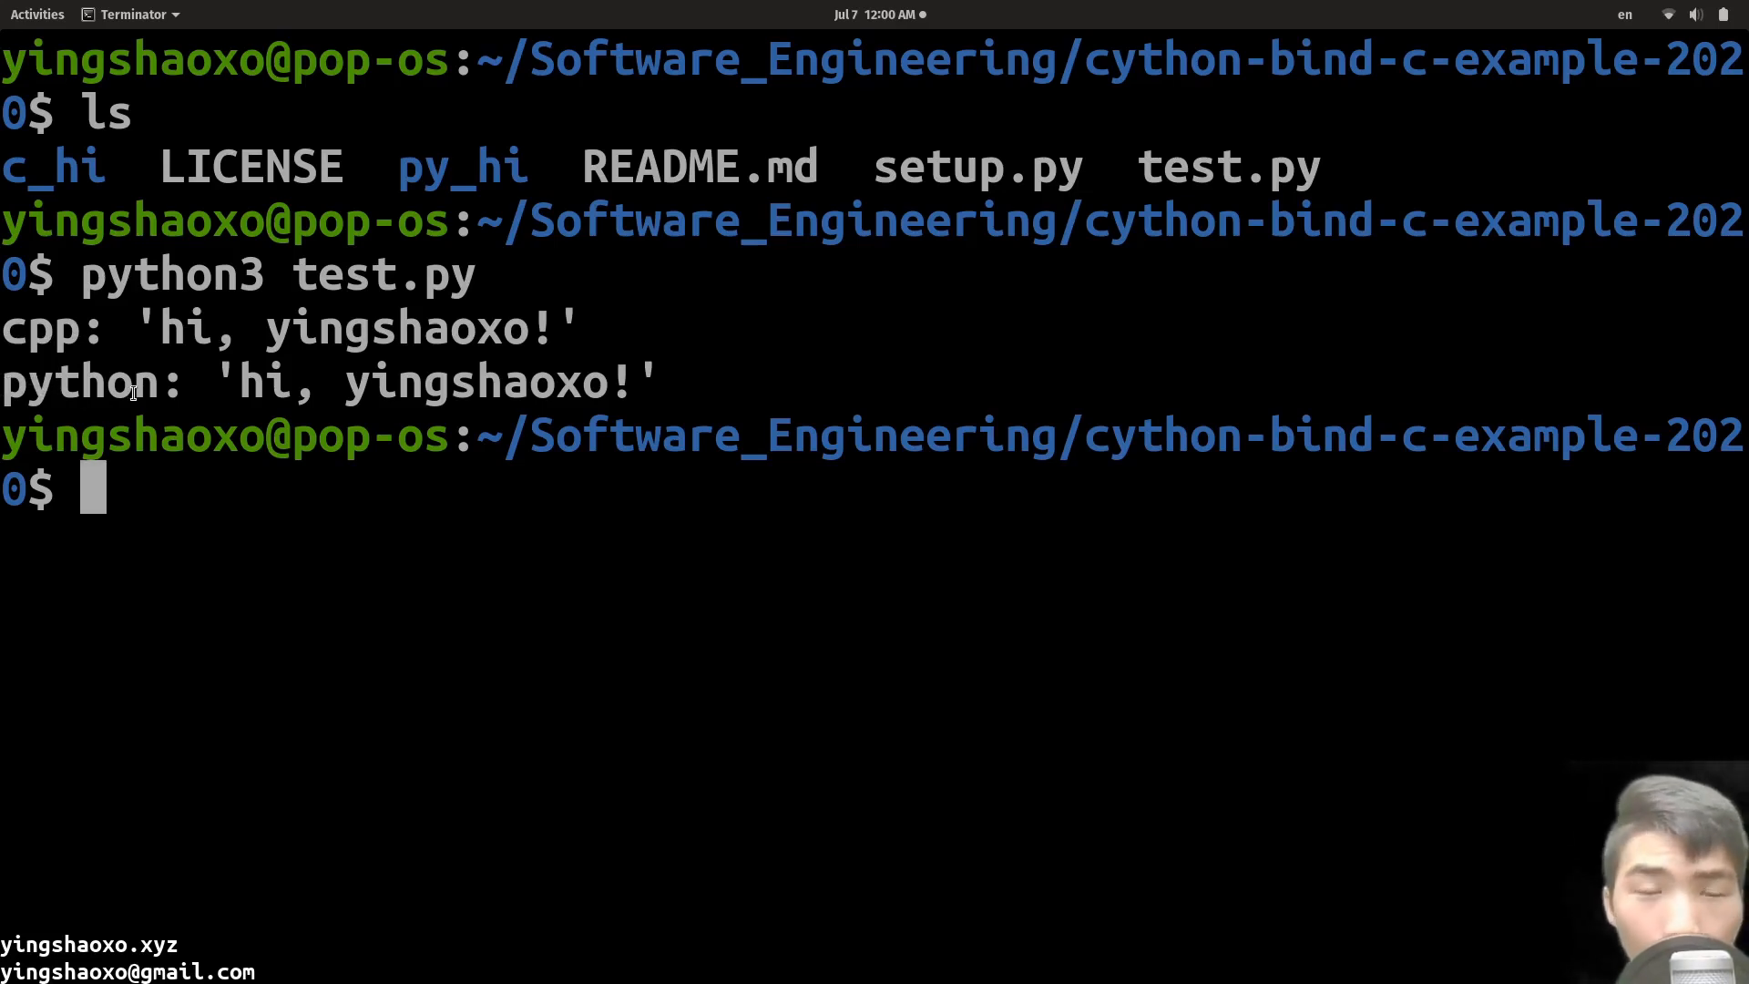
Step: Clear the terminal so only the project file listing remains above the prompt
type("v")
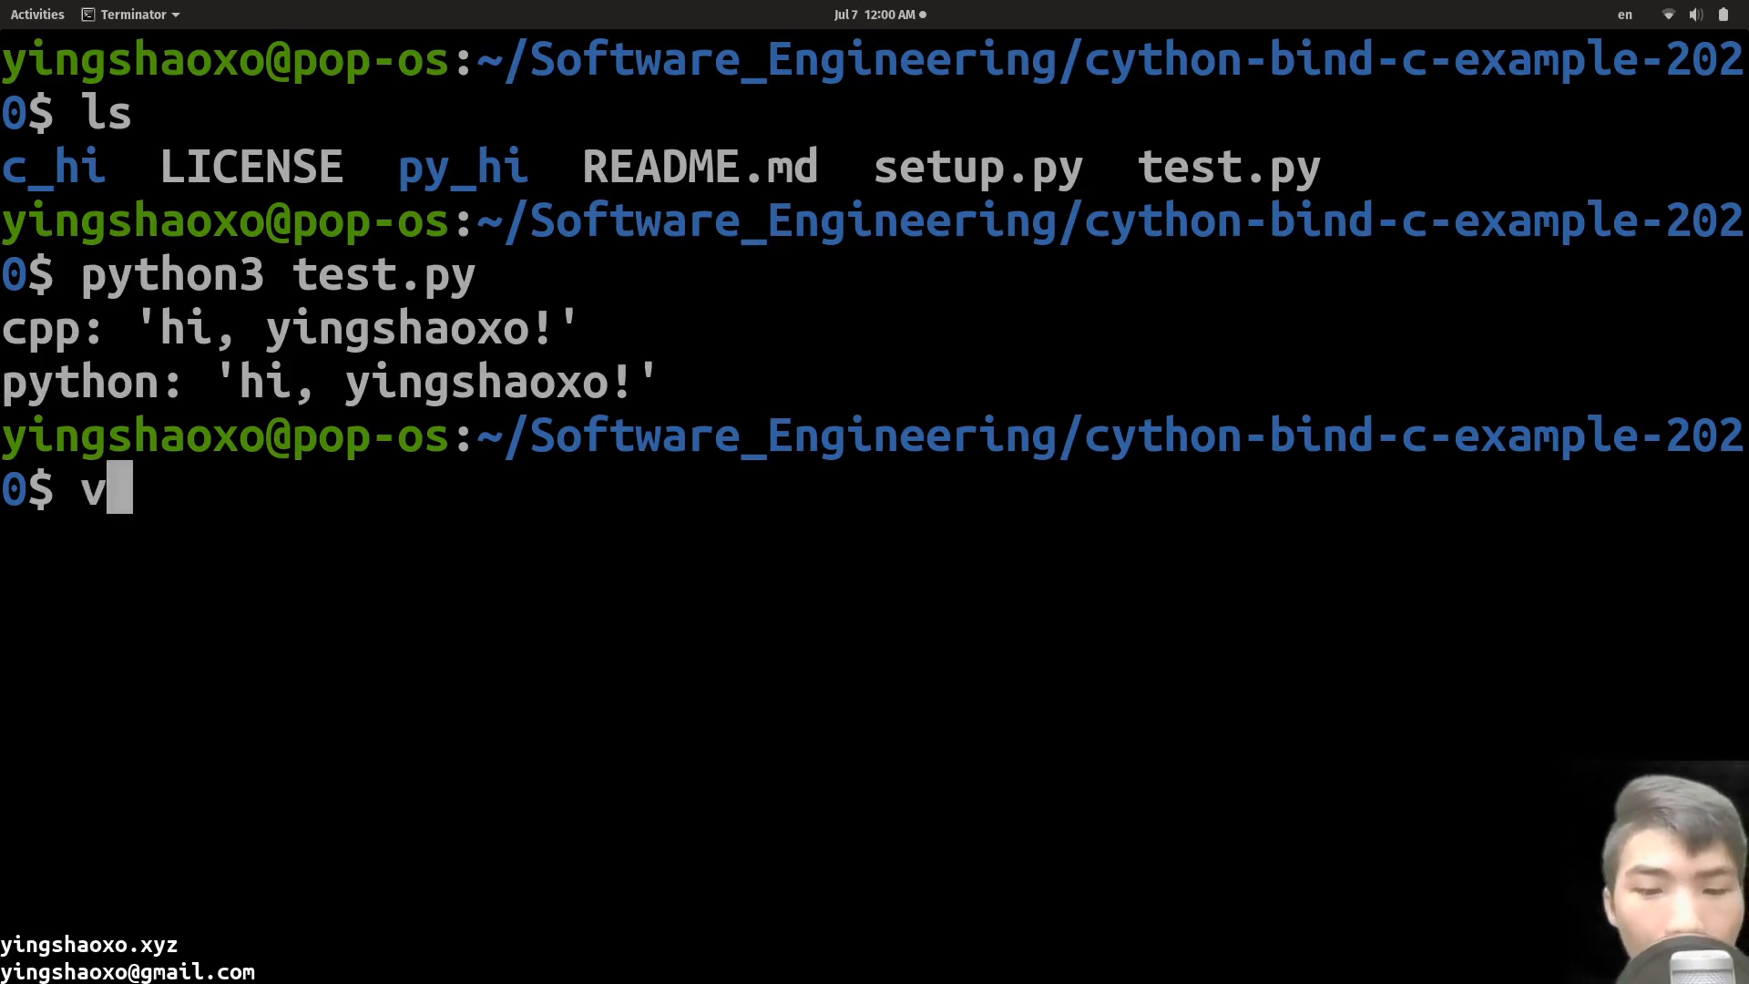
key("enter")
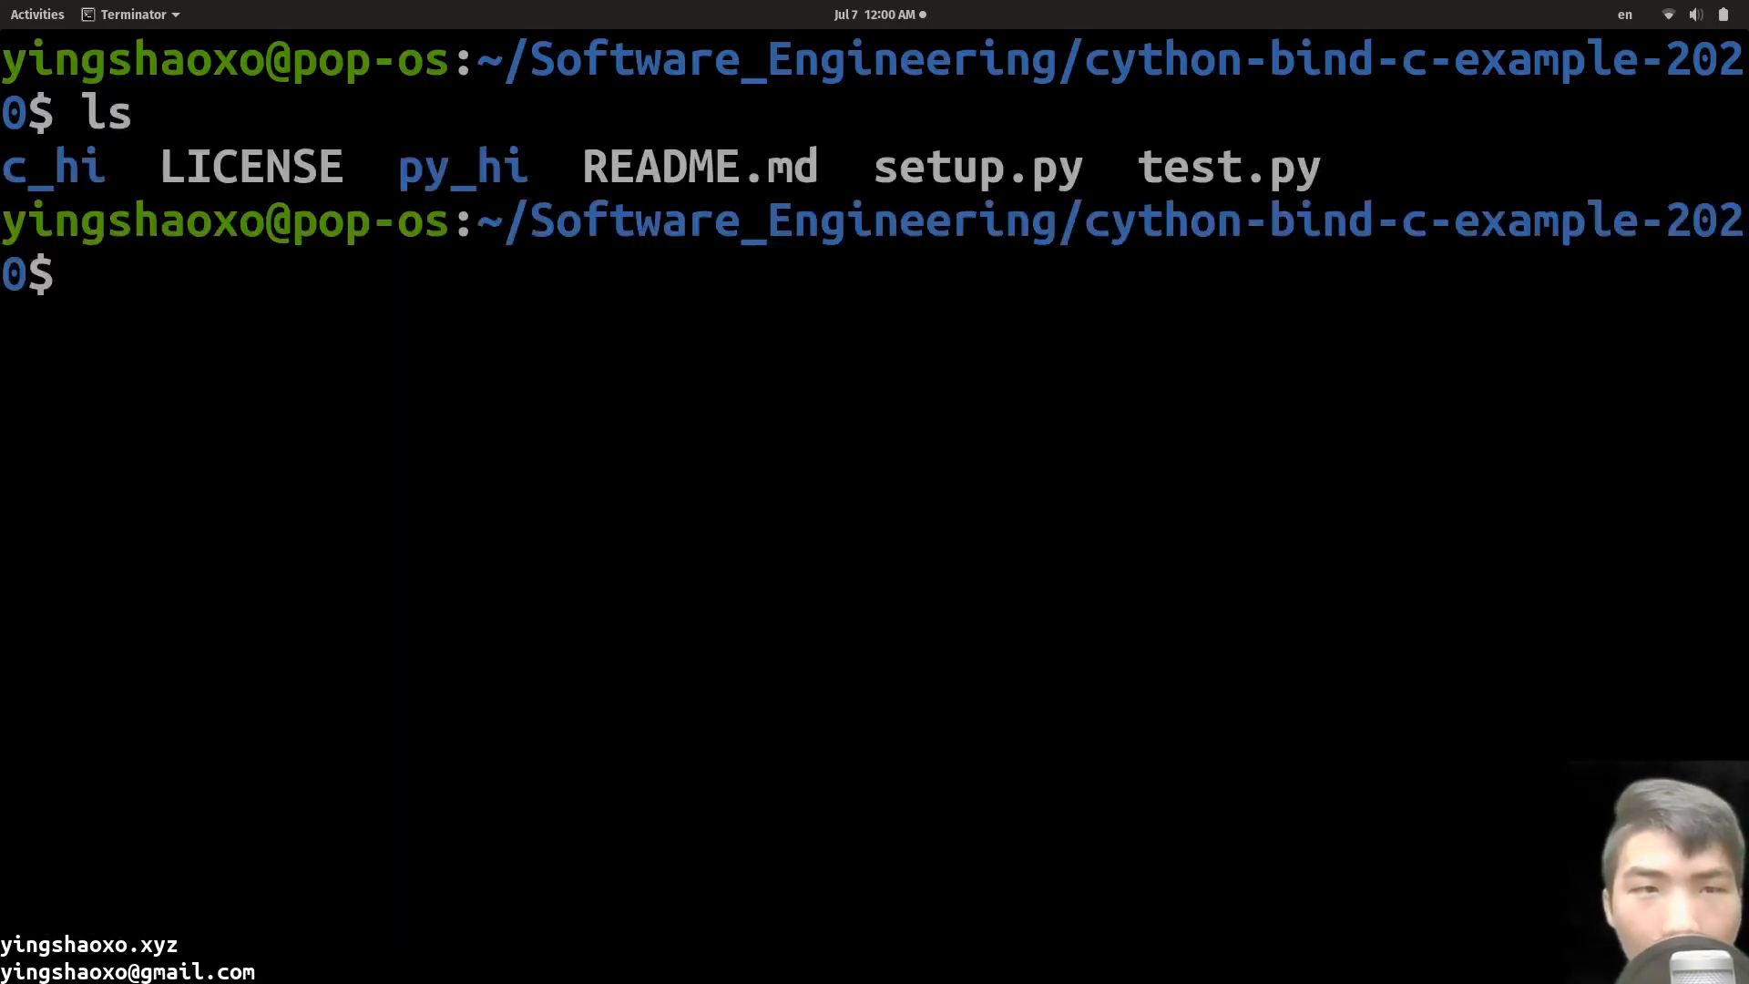
type("vim setup.py")
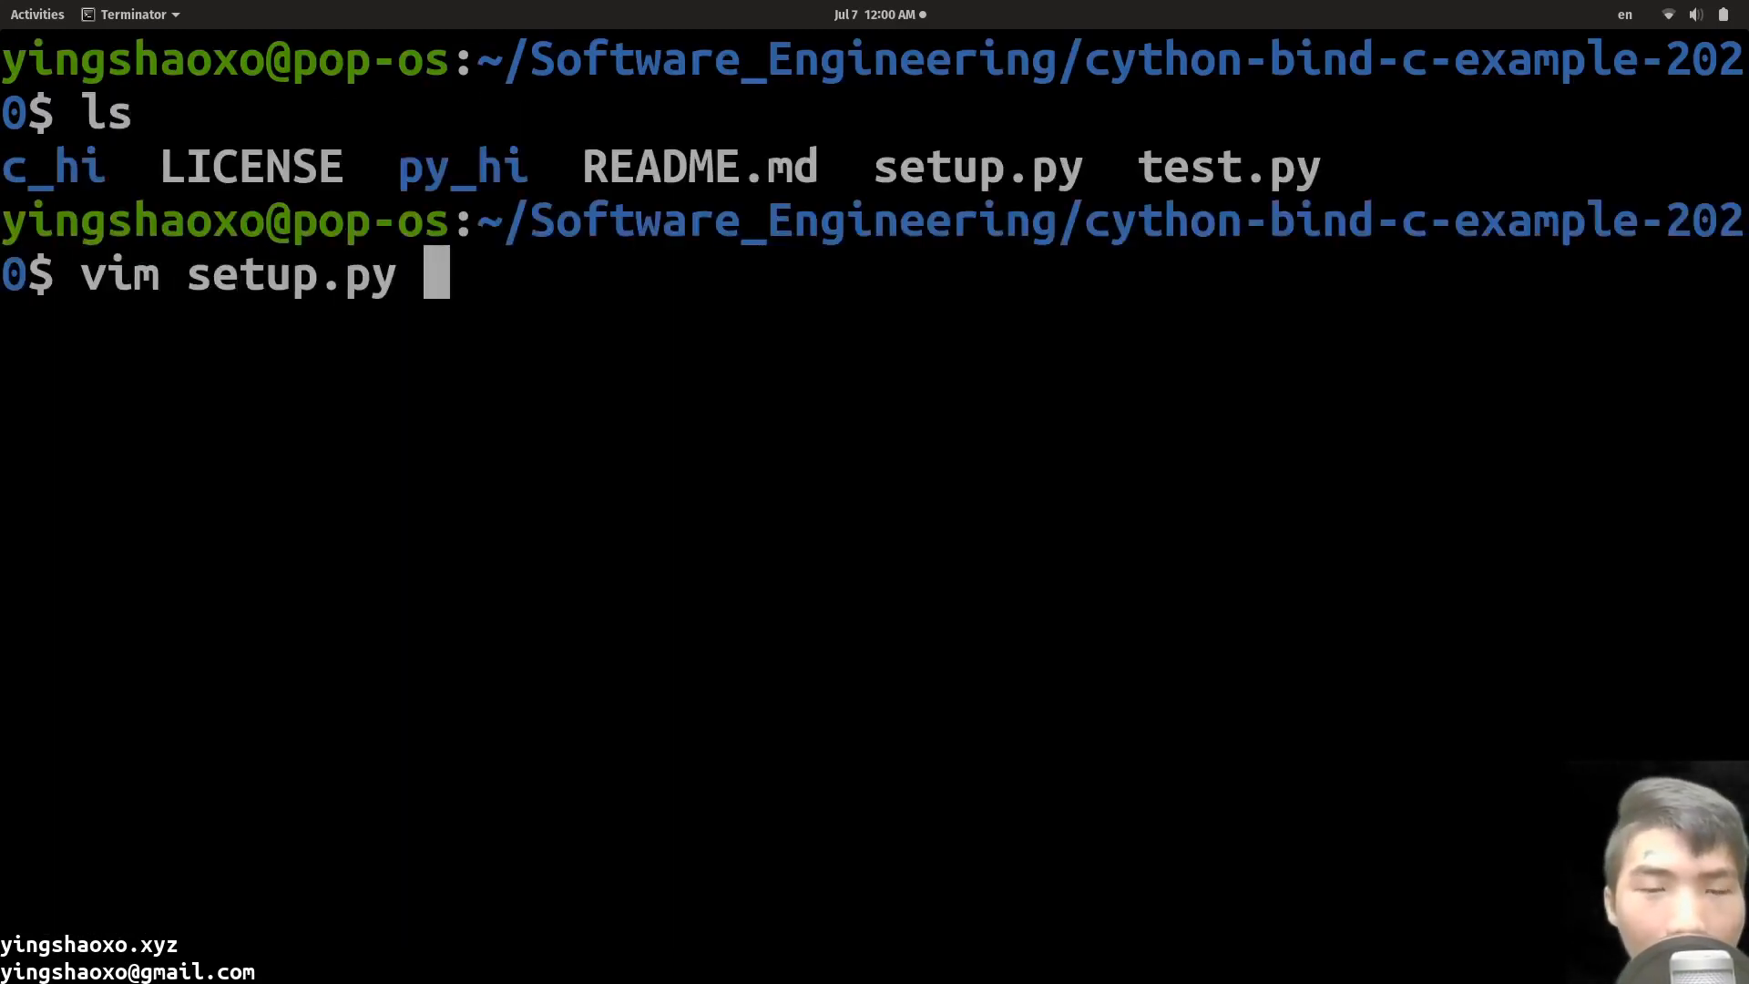
key("enter")
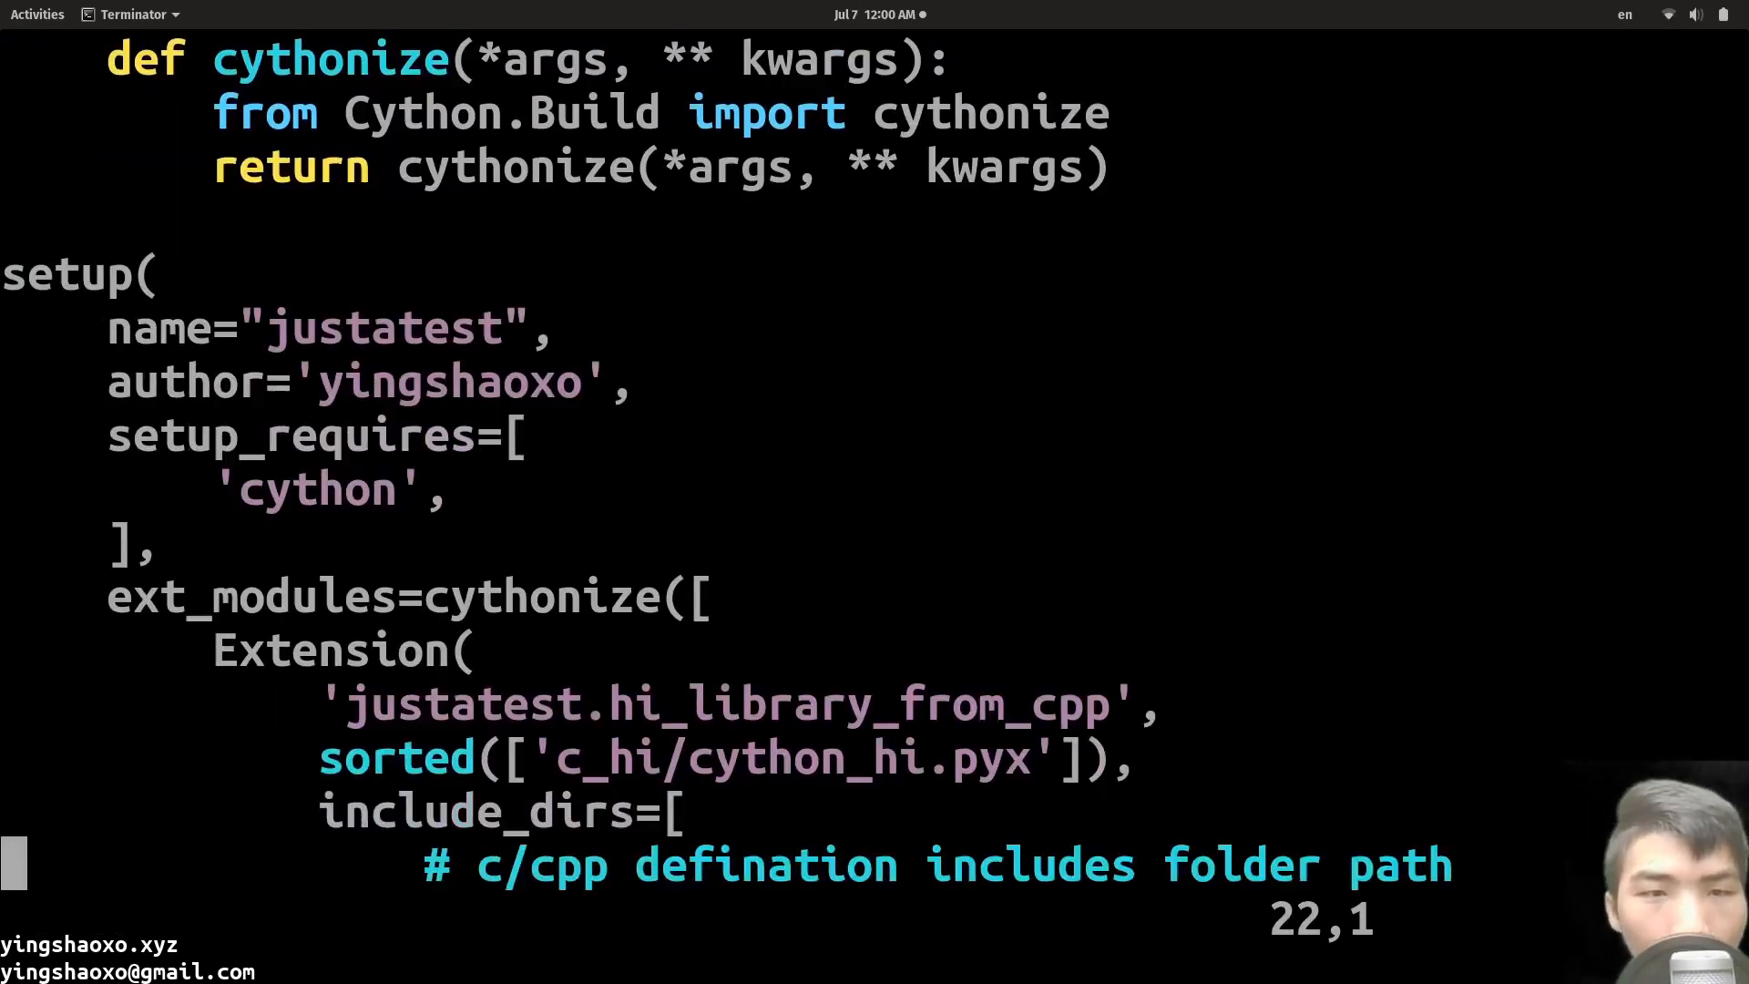
scroll("down", 3)
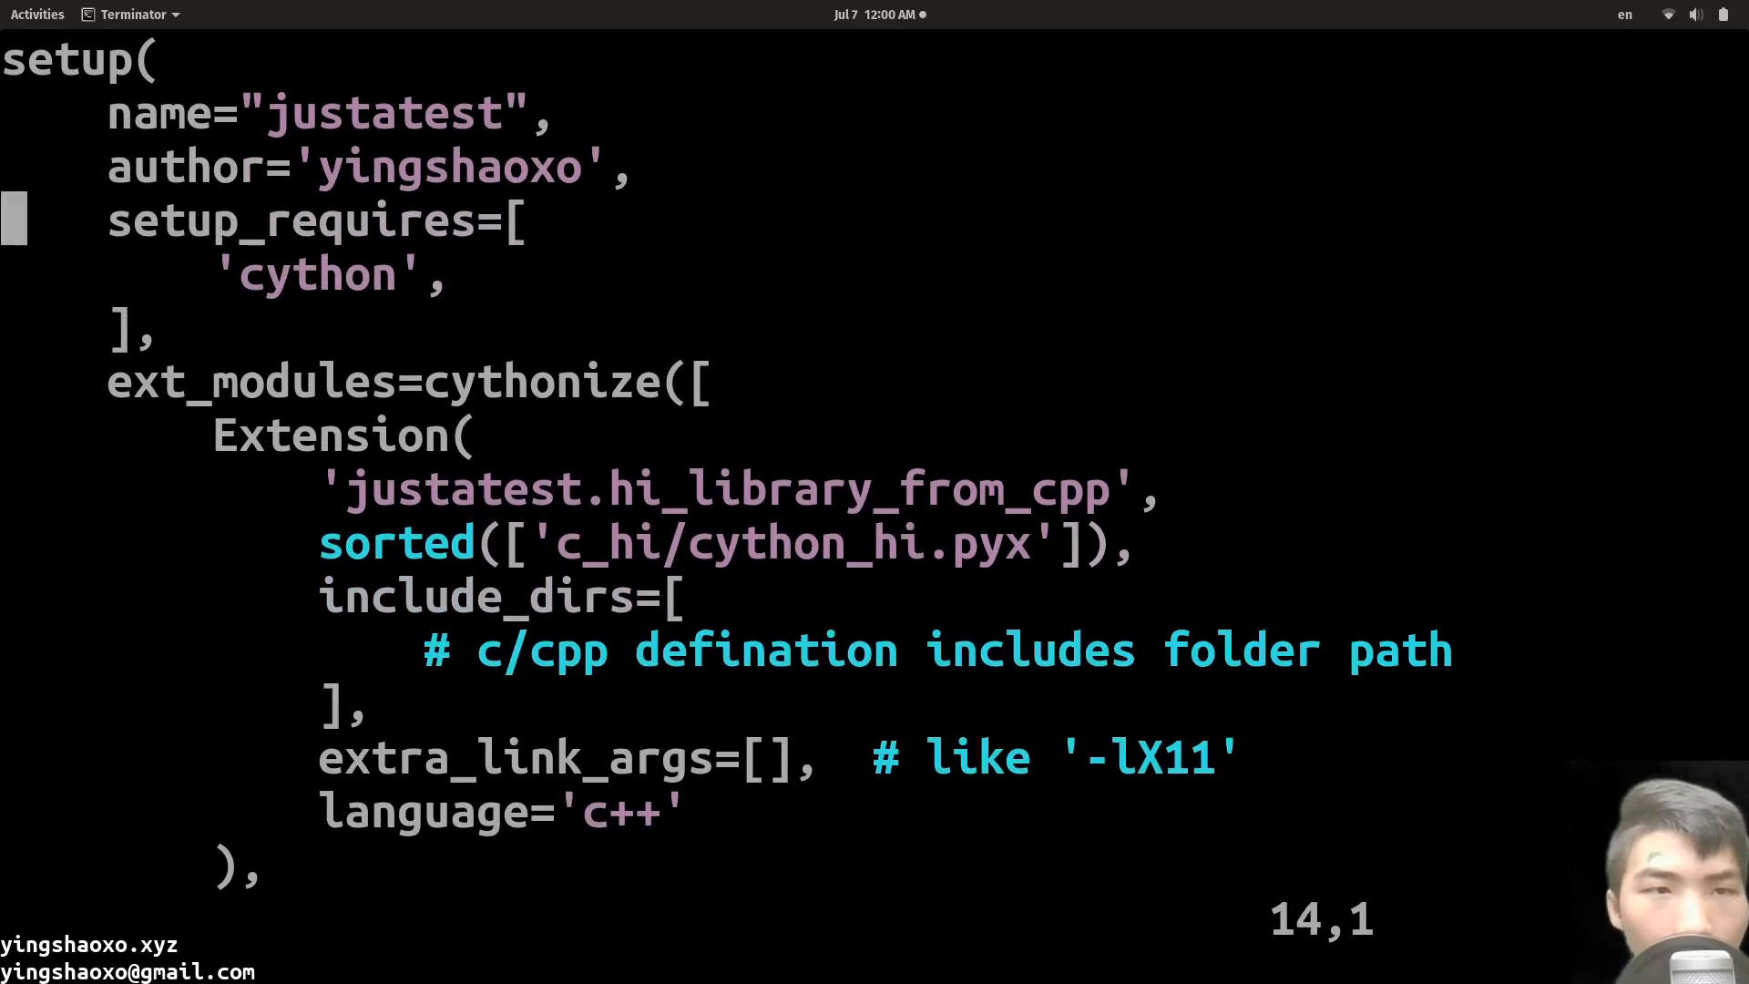
key("Up")
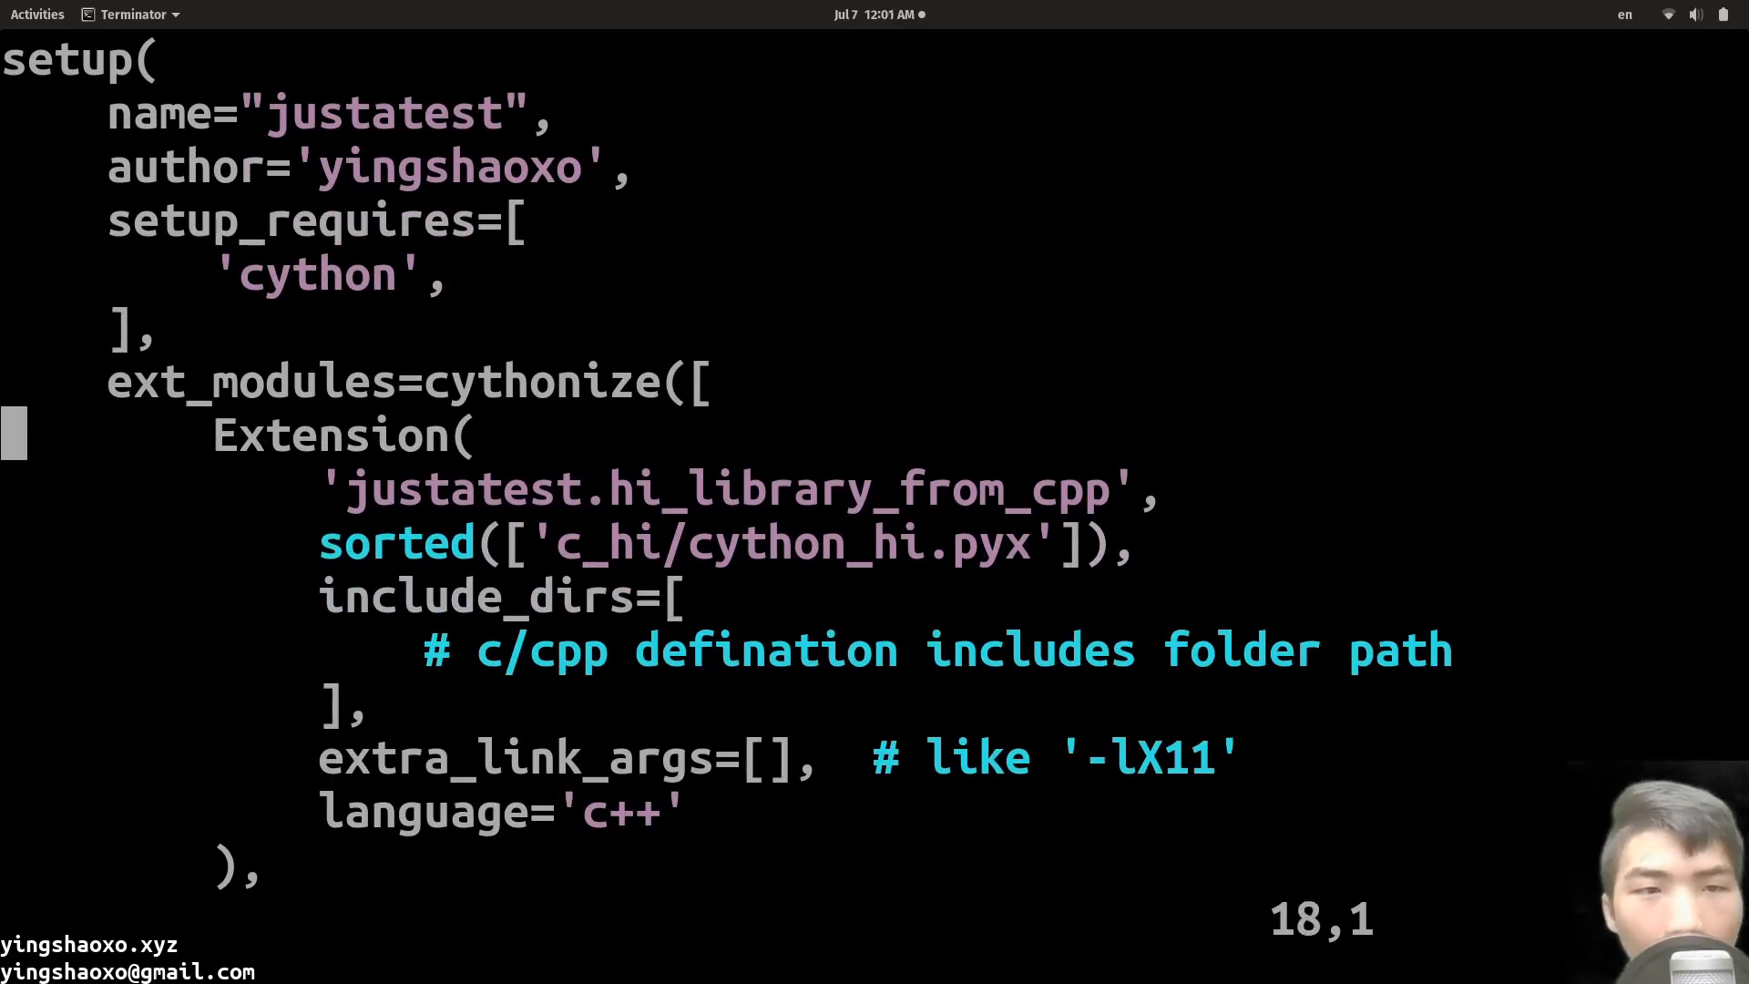
key("Up")
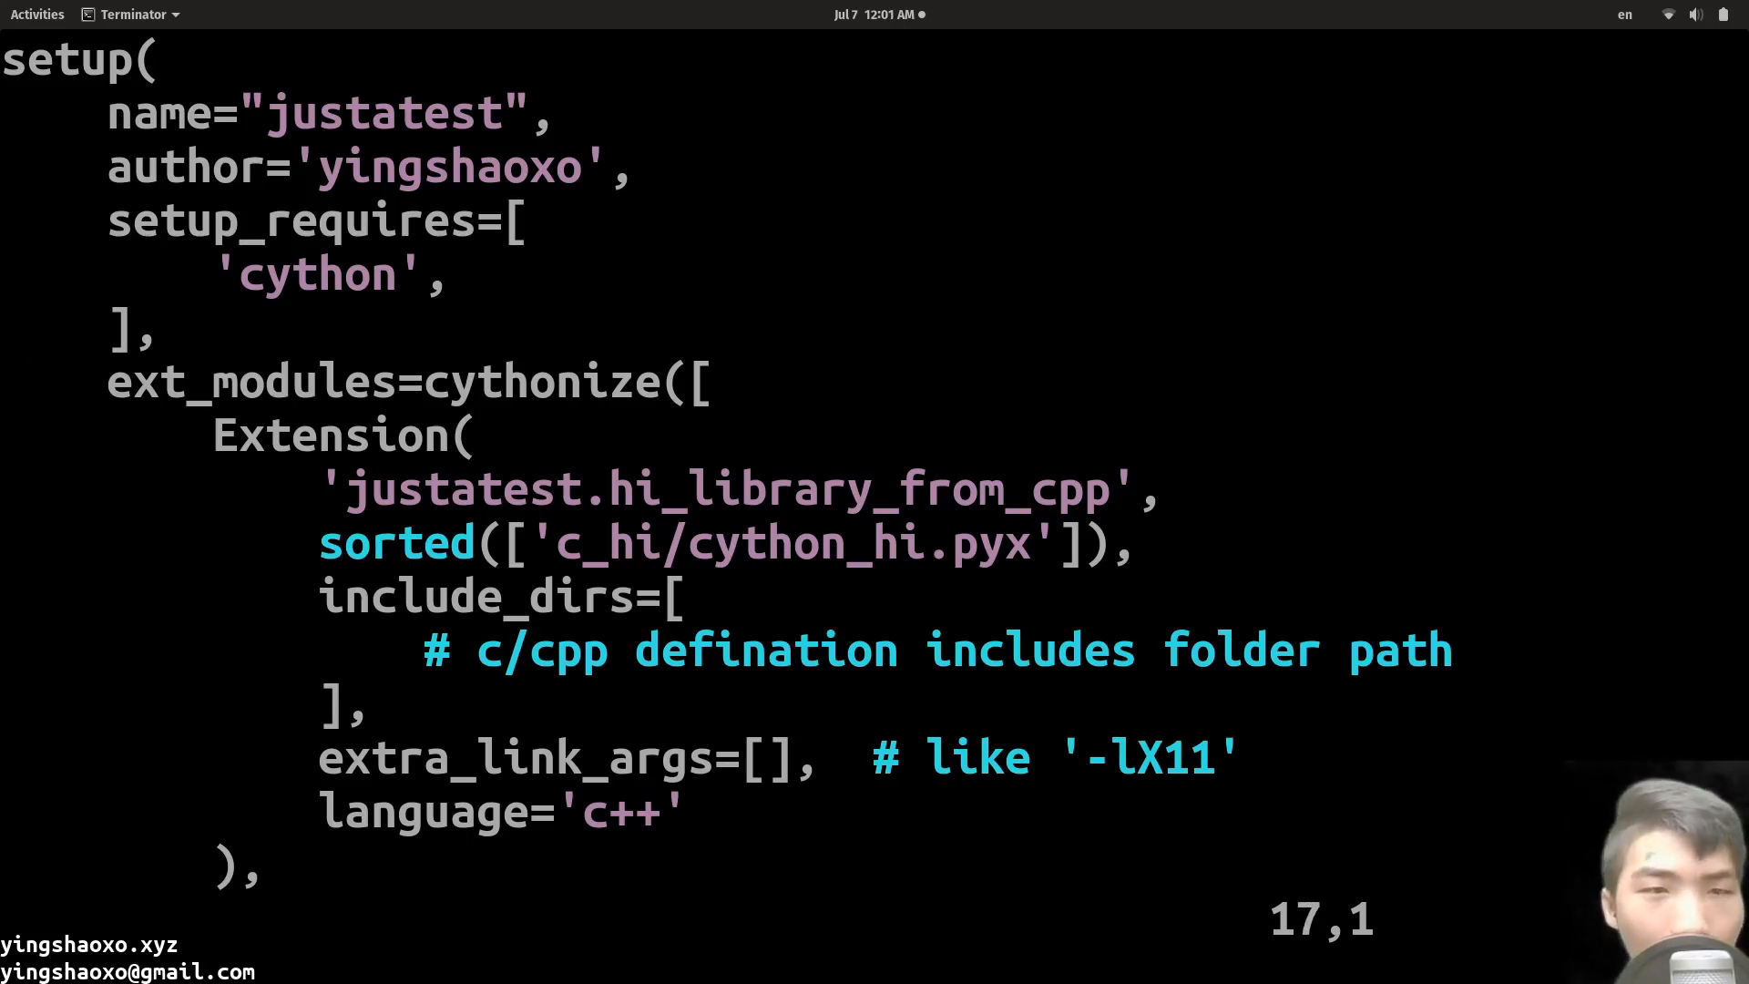
key("Down")
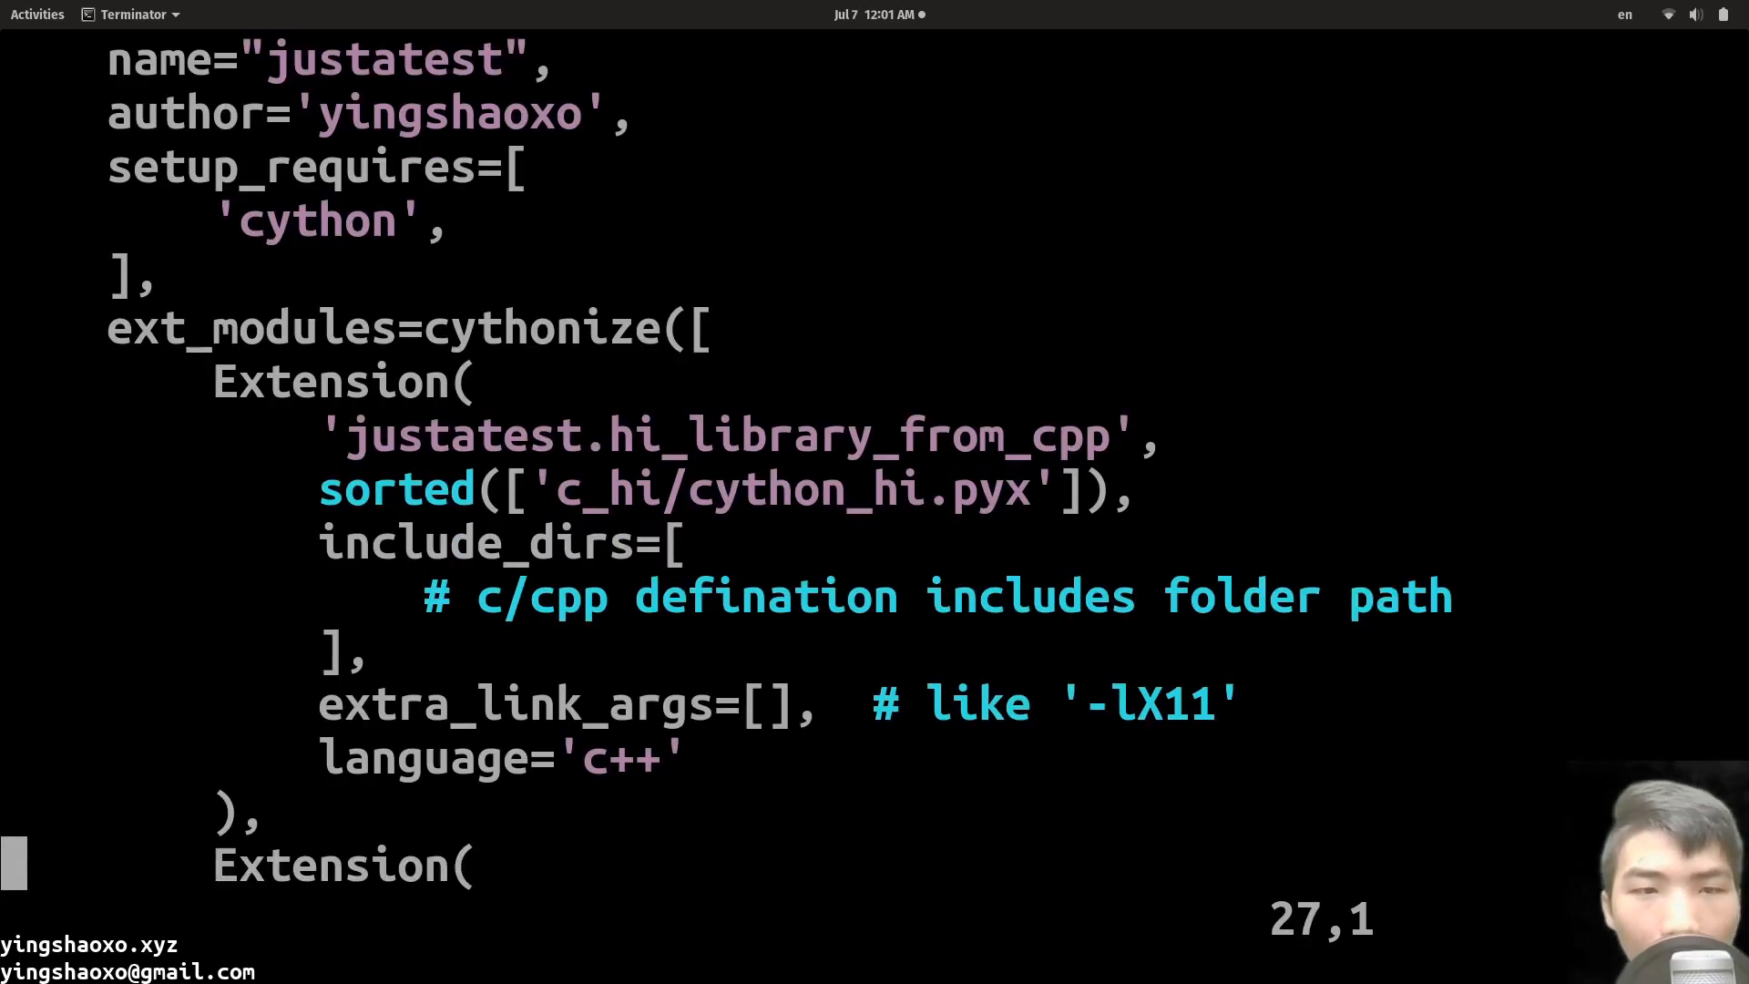
scroll("down", 3)
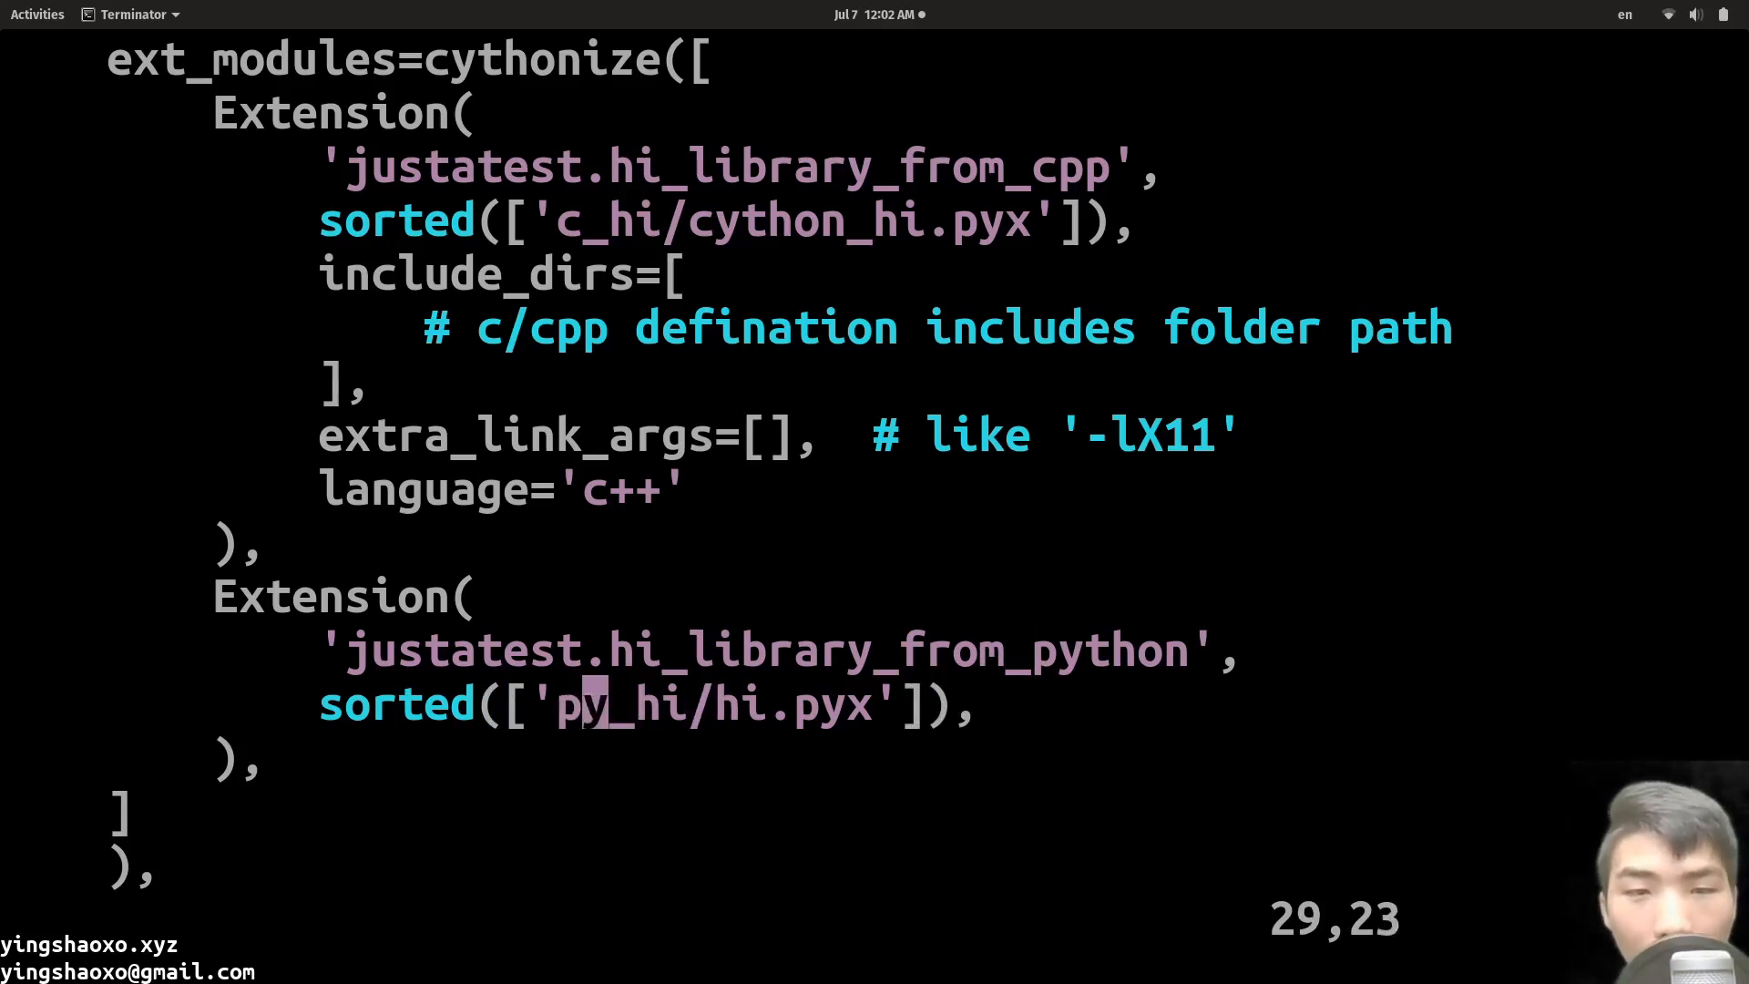
key("Right")
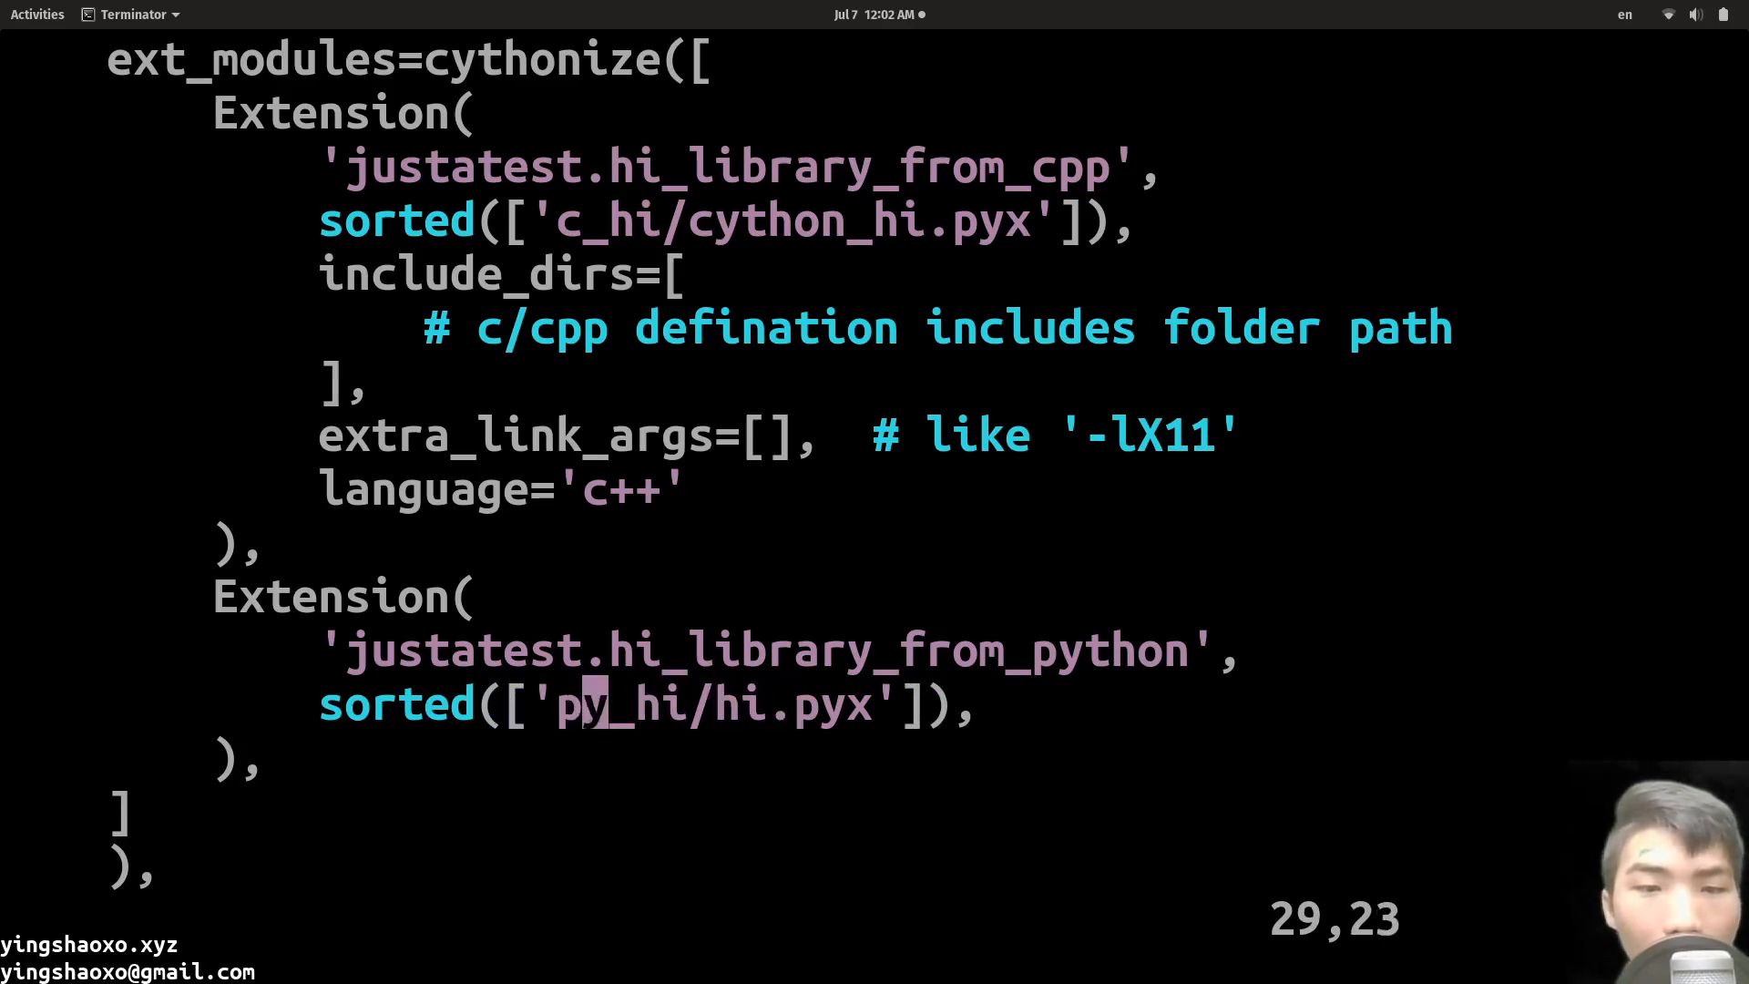
scroll("down", 3)
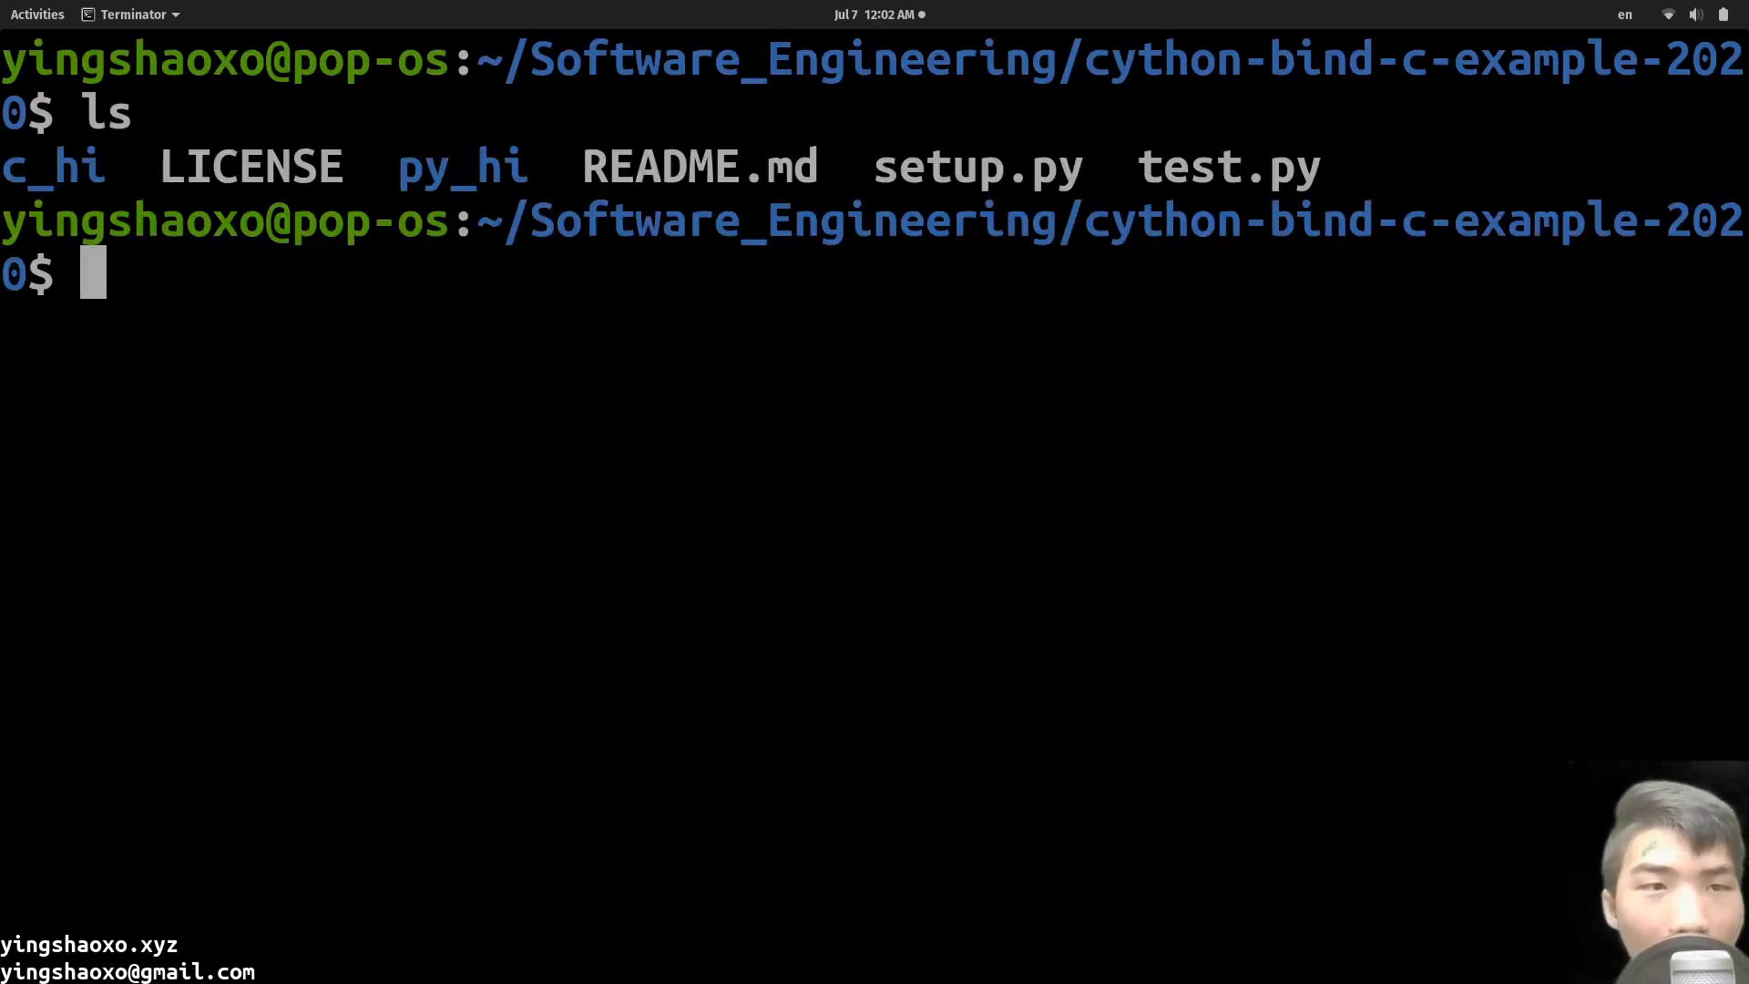
Step: Enter the c_hi folder and start opening hi.cpp in vim
type("cd")
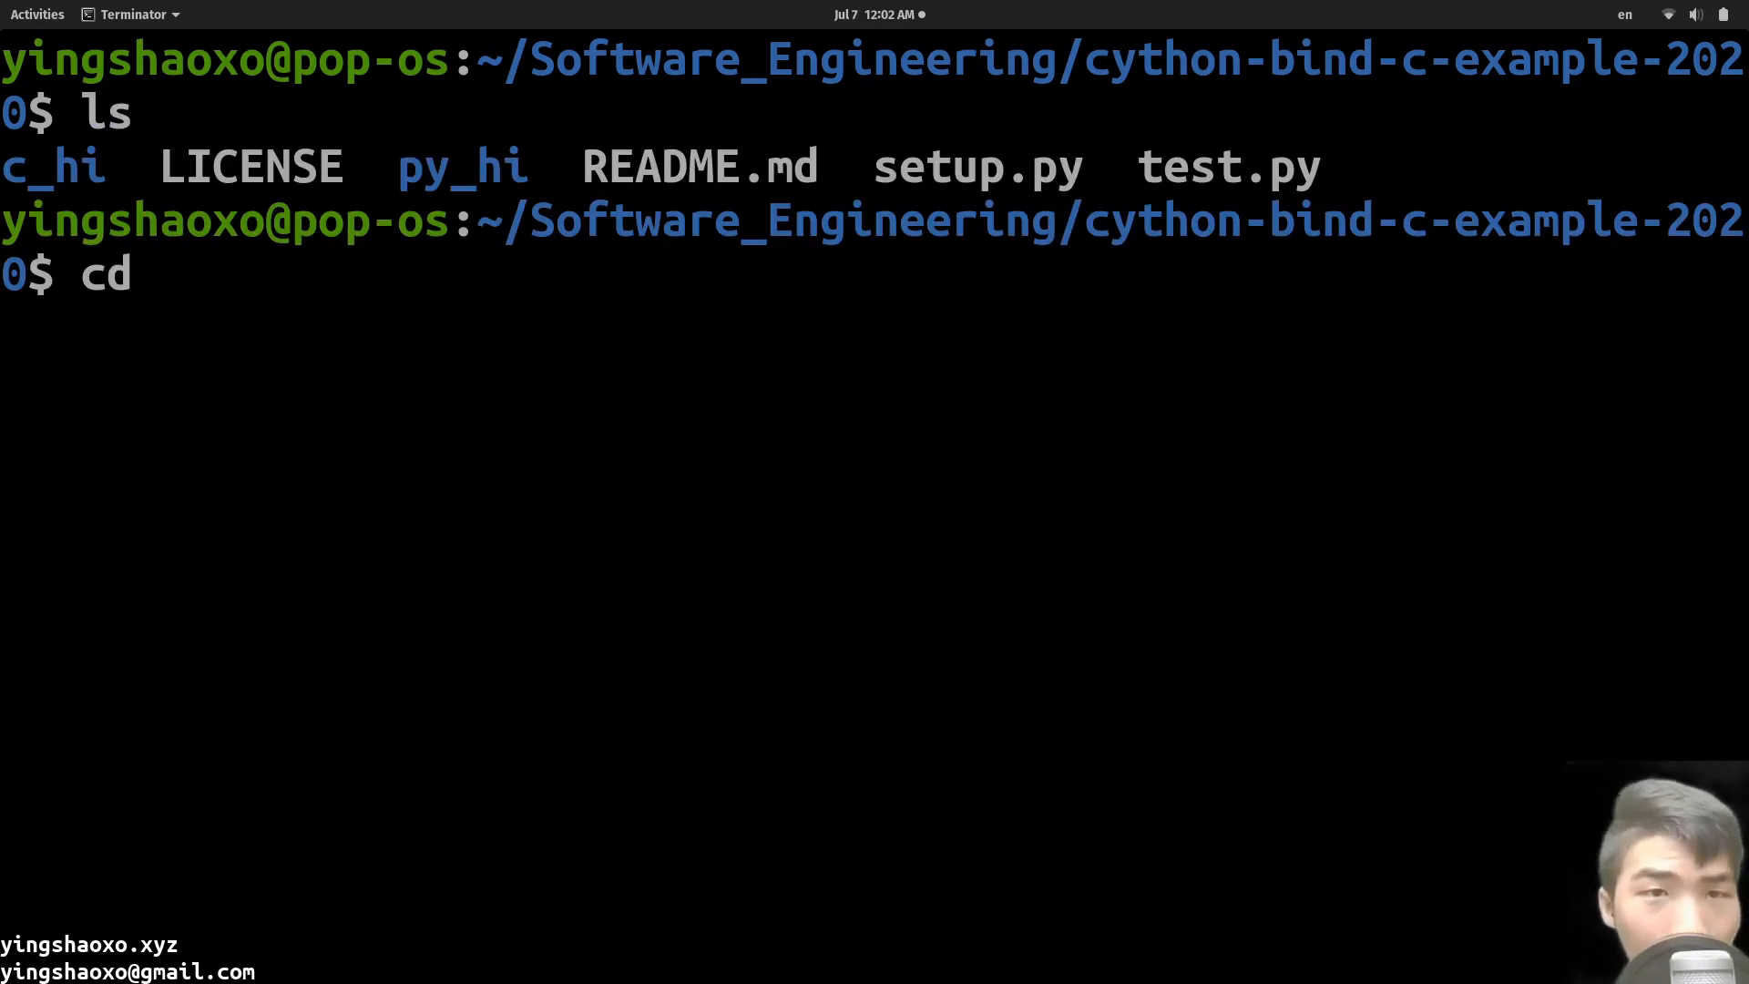
type("c_hi/")
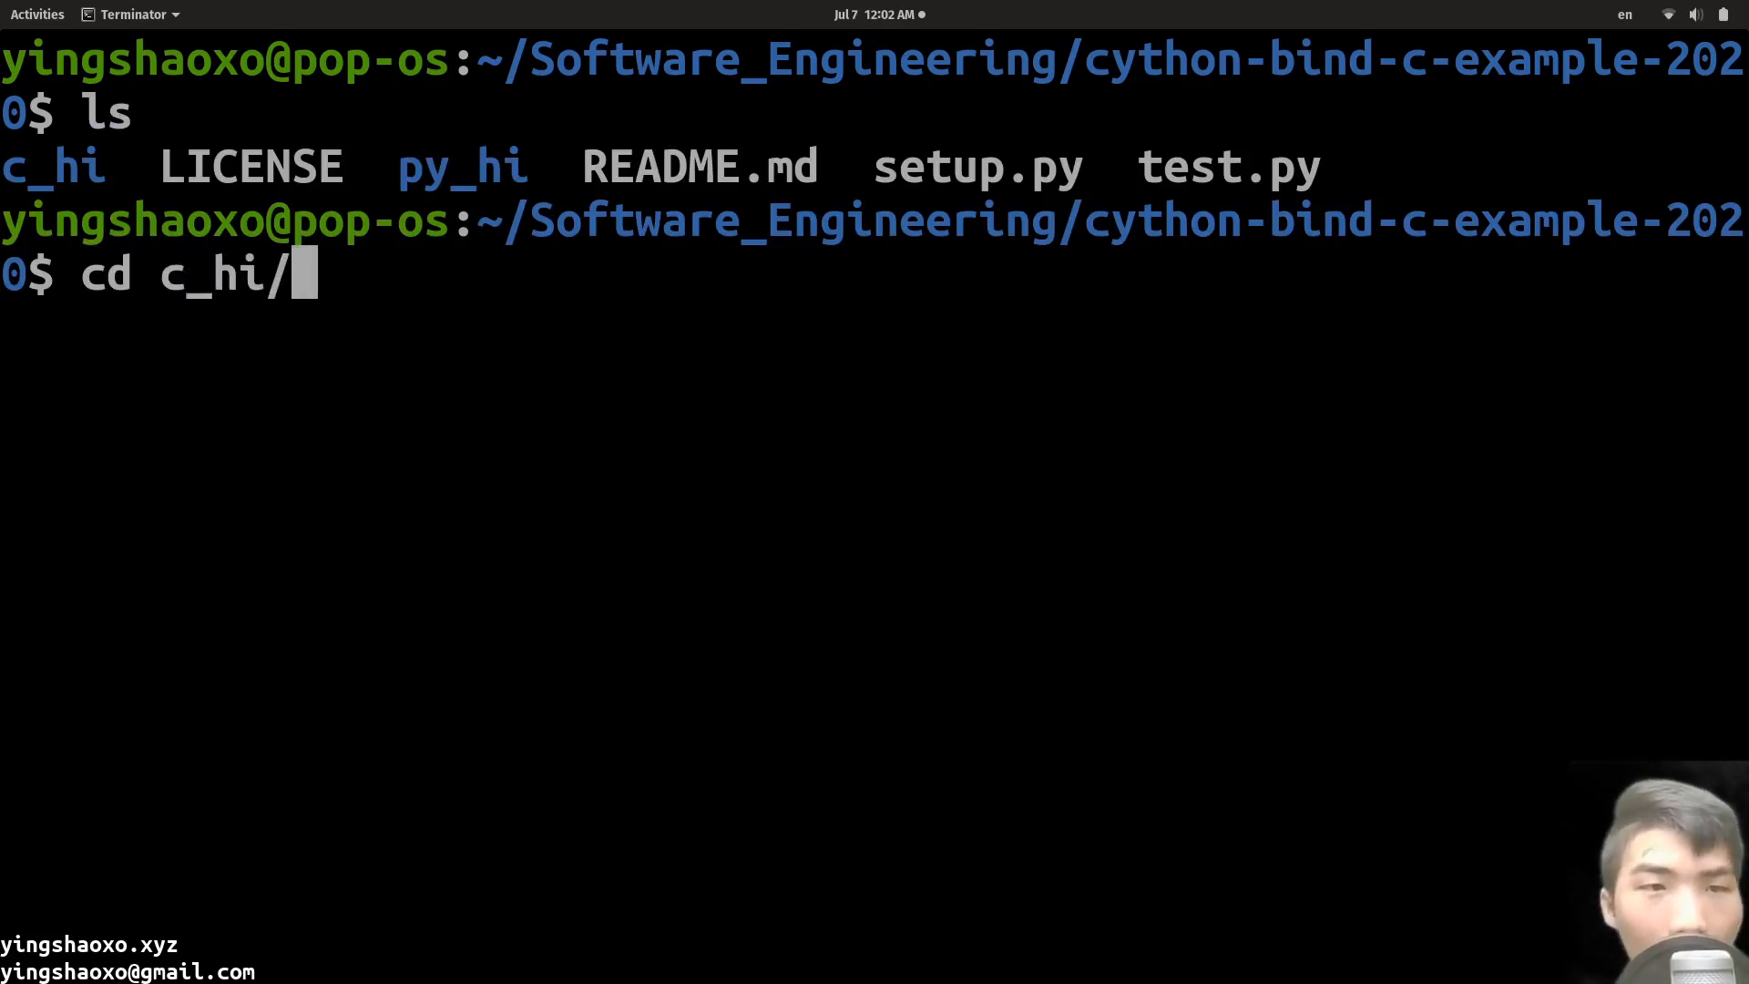
key("Return")
type("ls")
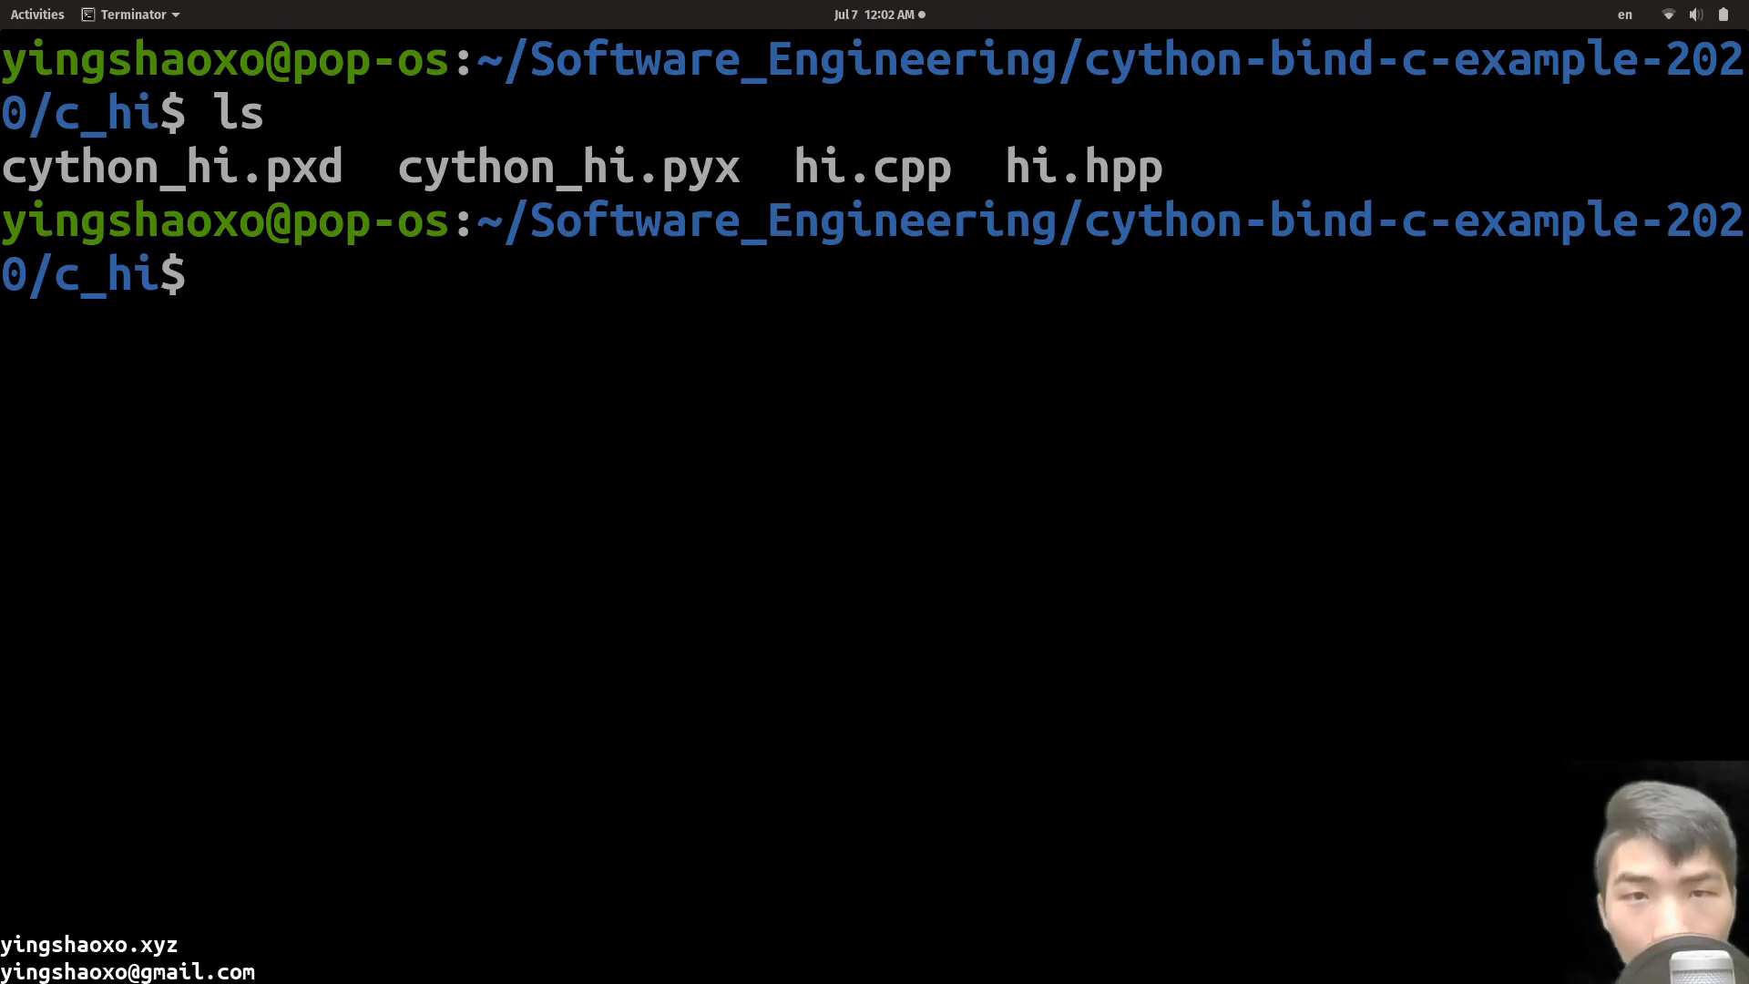
type("vim")
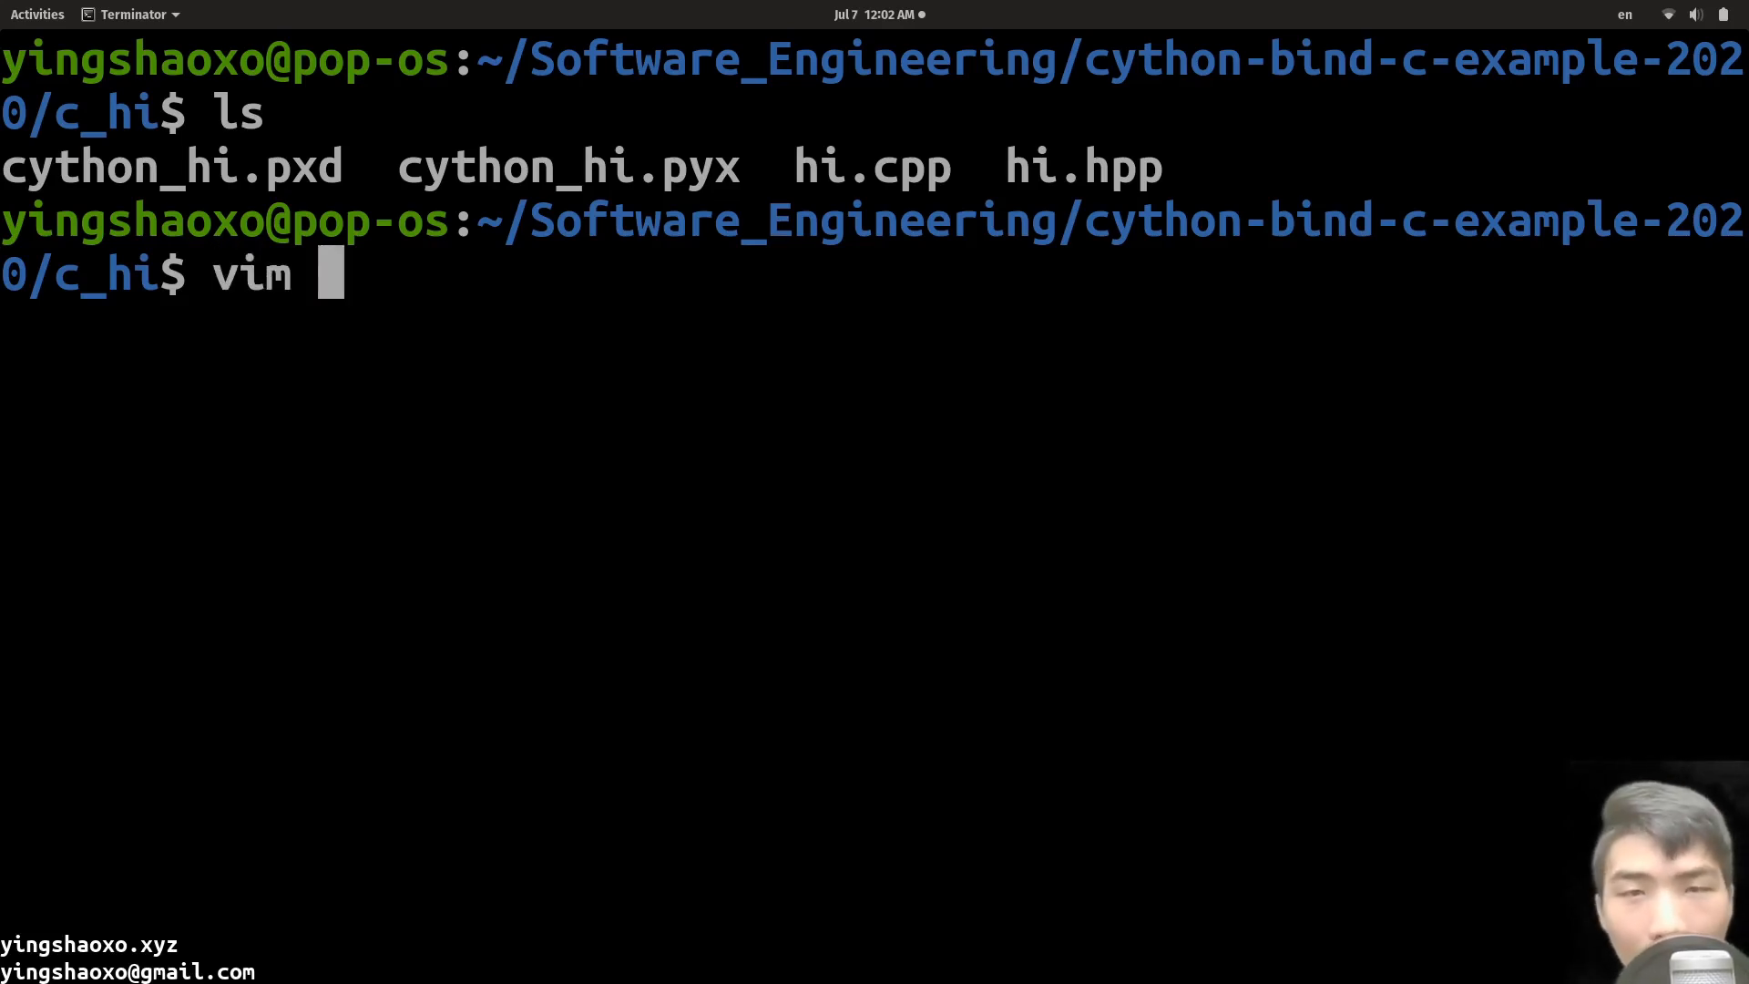
type("hi.c")
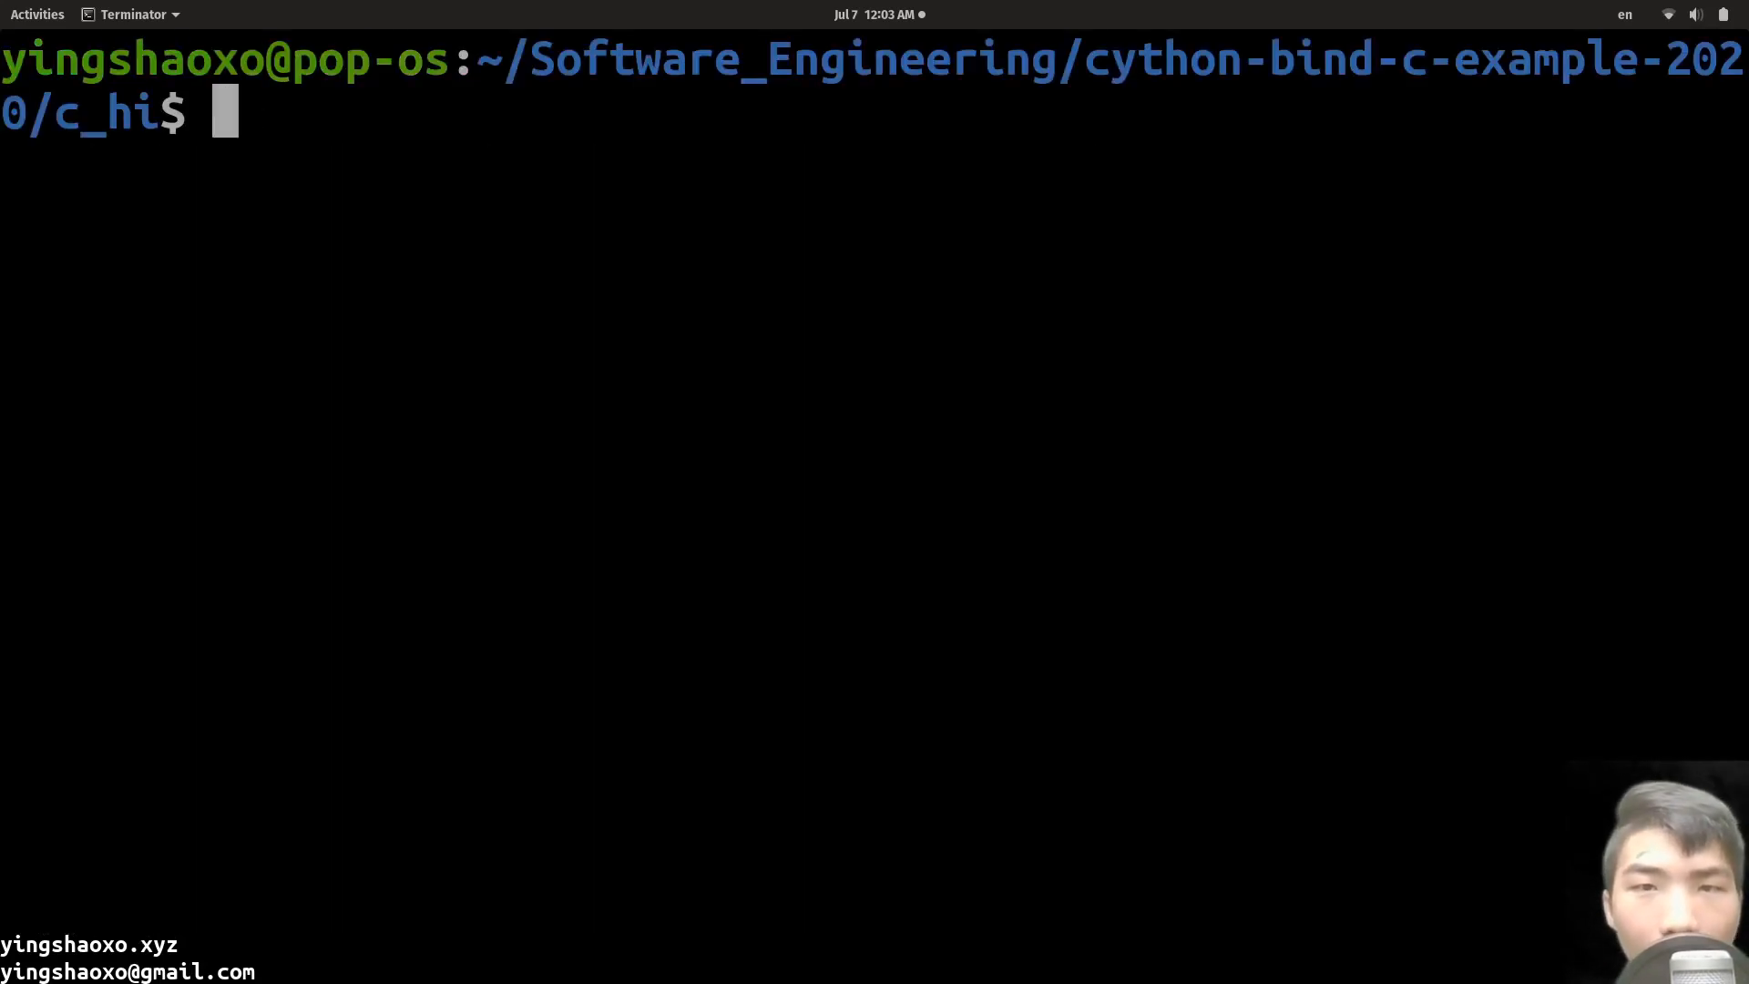
Step: View cython_hi.pxd in vim with its extern declaration of yingshaoxo() from hi.cpp
type("vim")
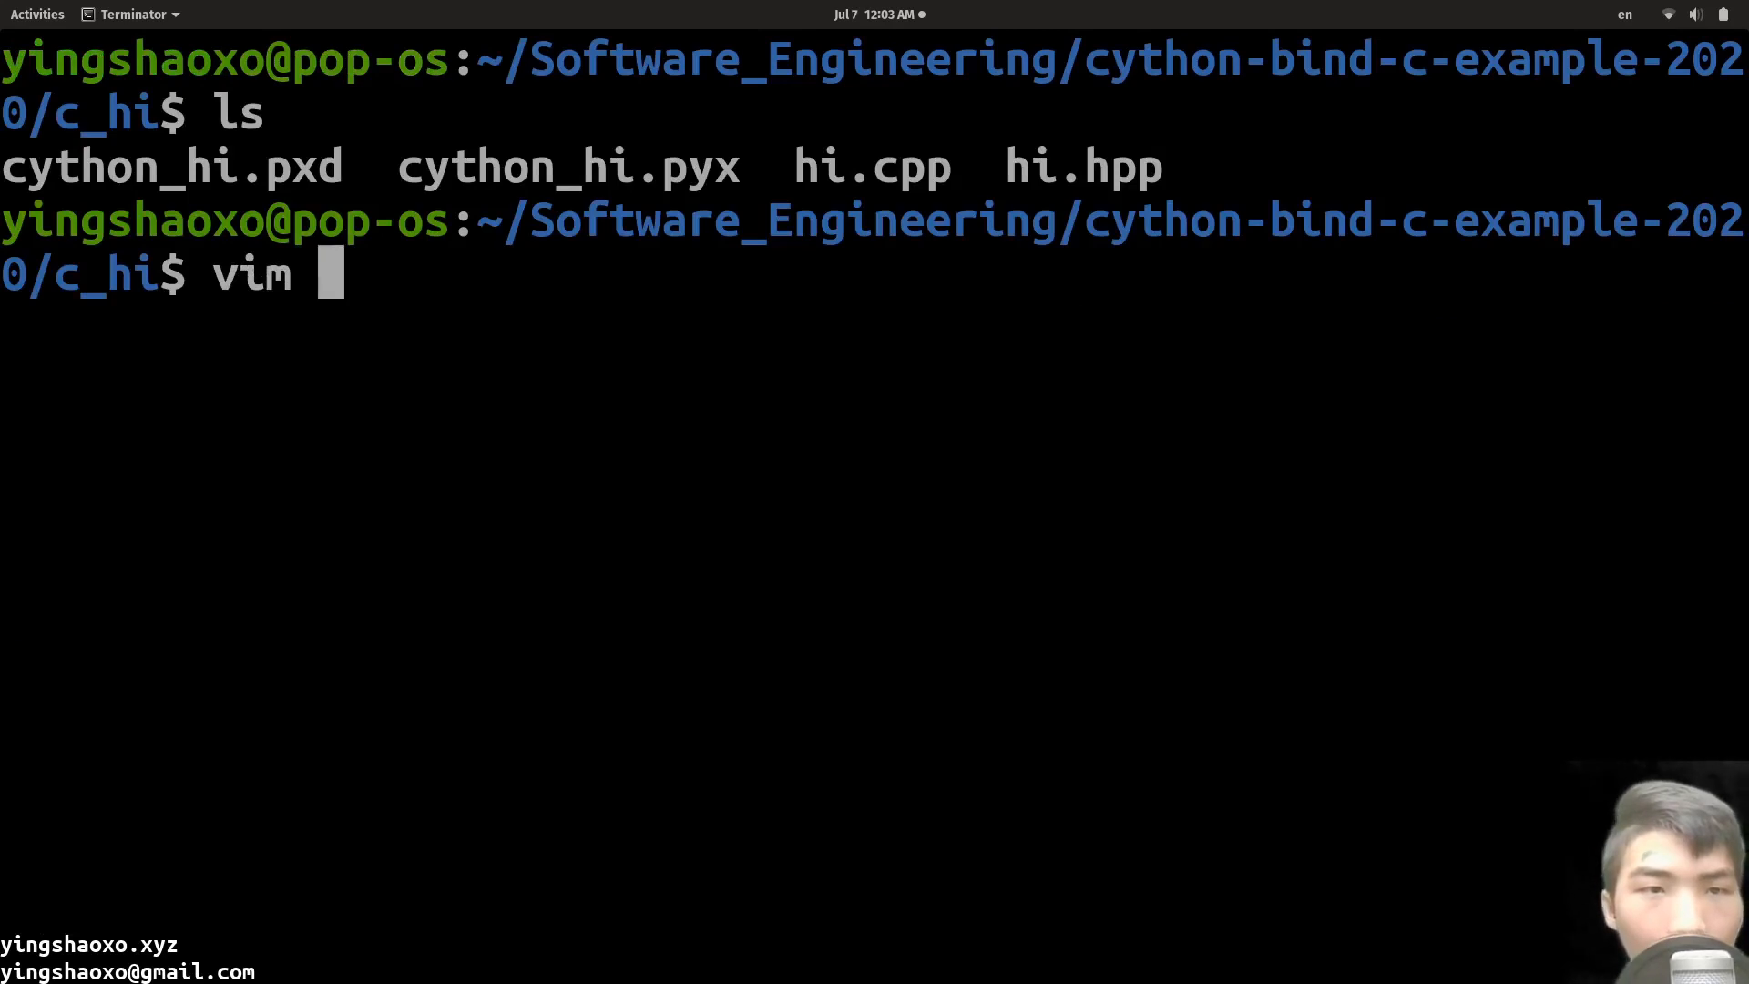
type("cython_hi.p")
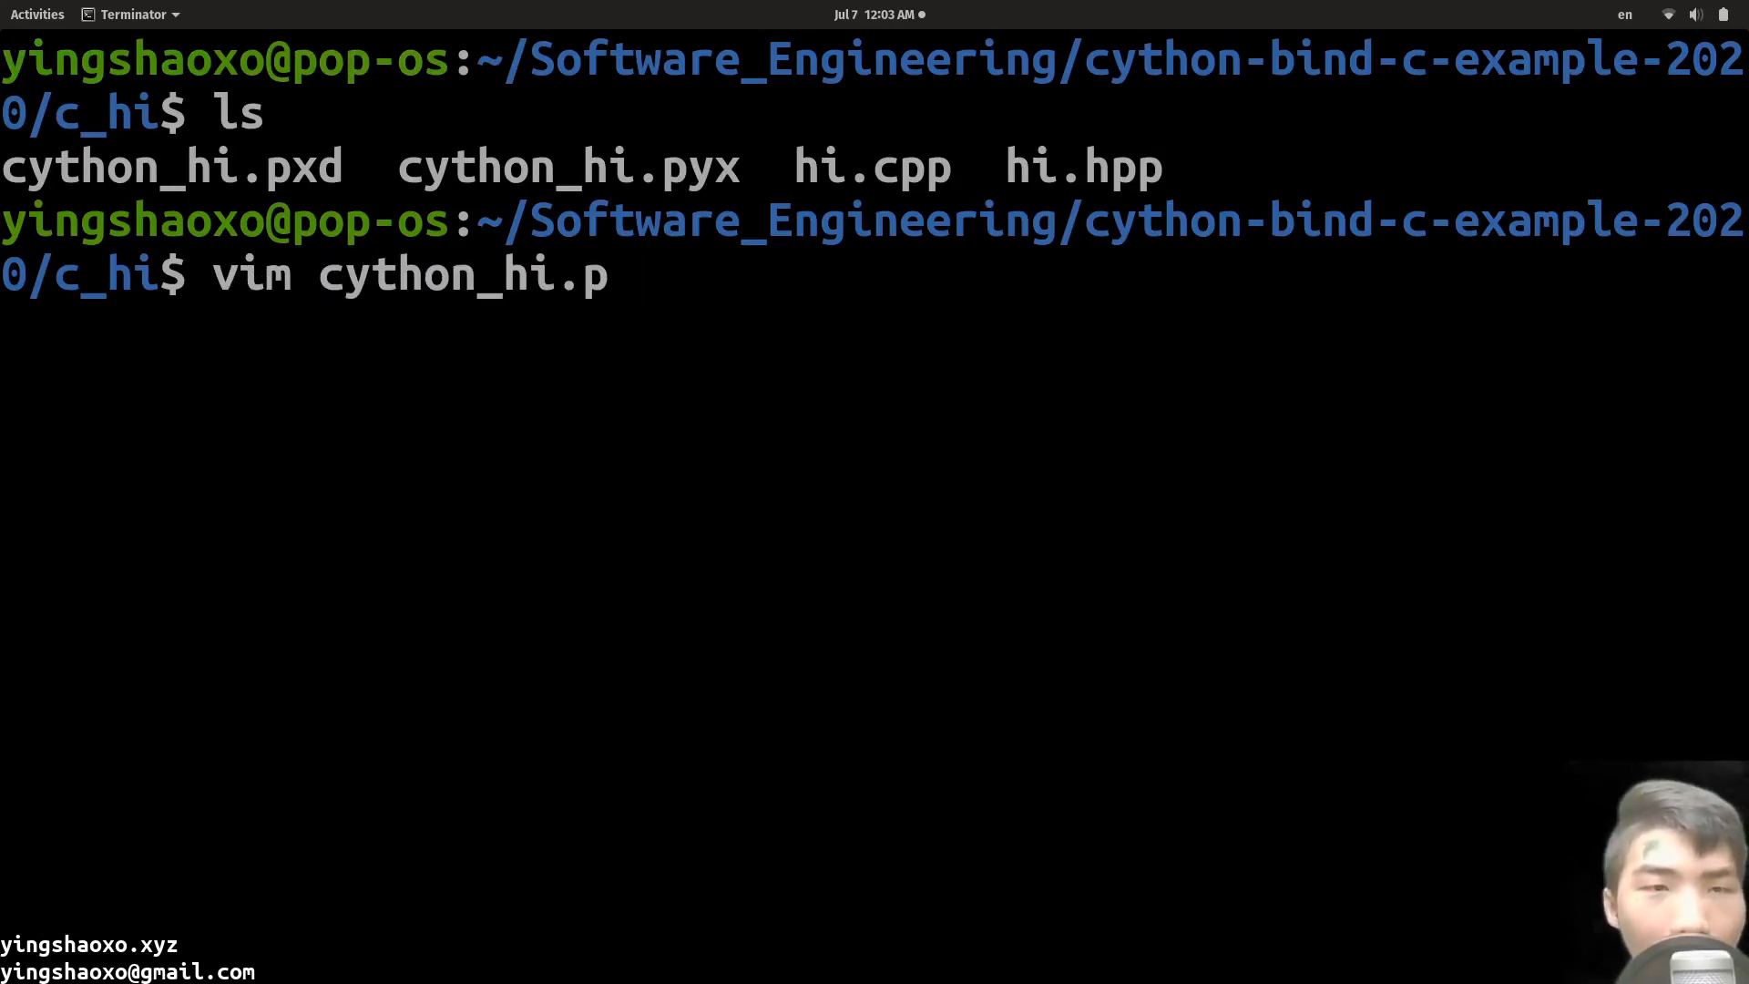
type("xd")
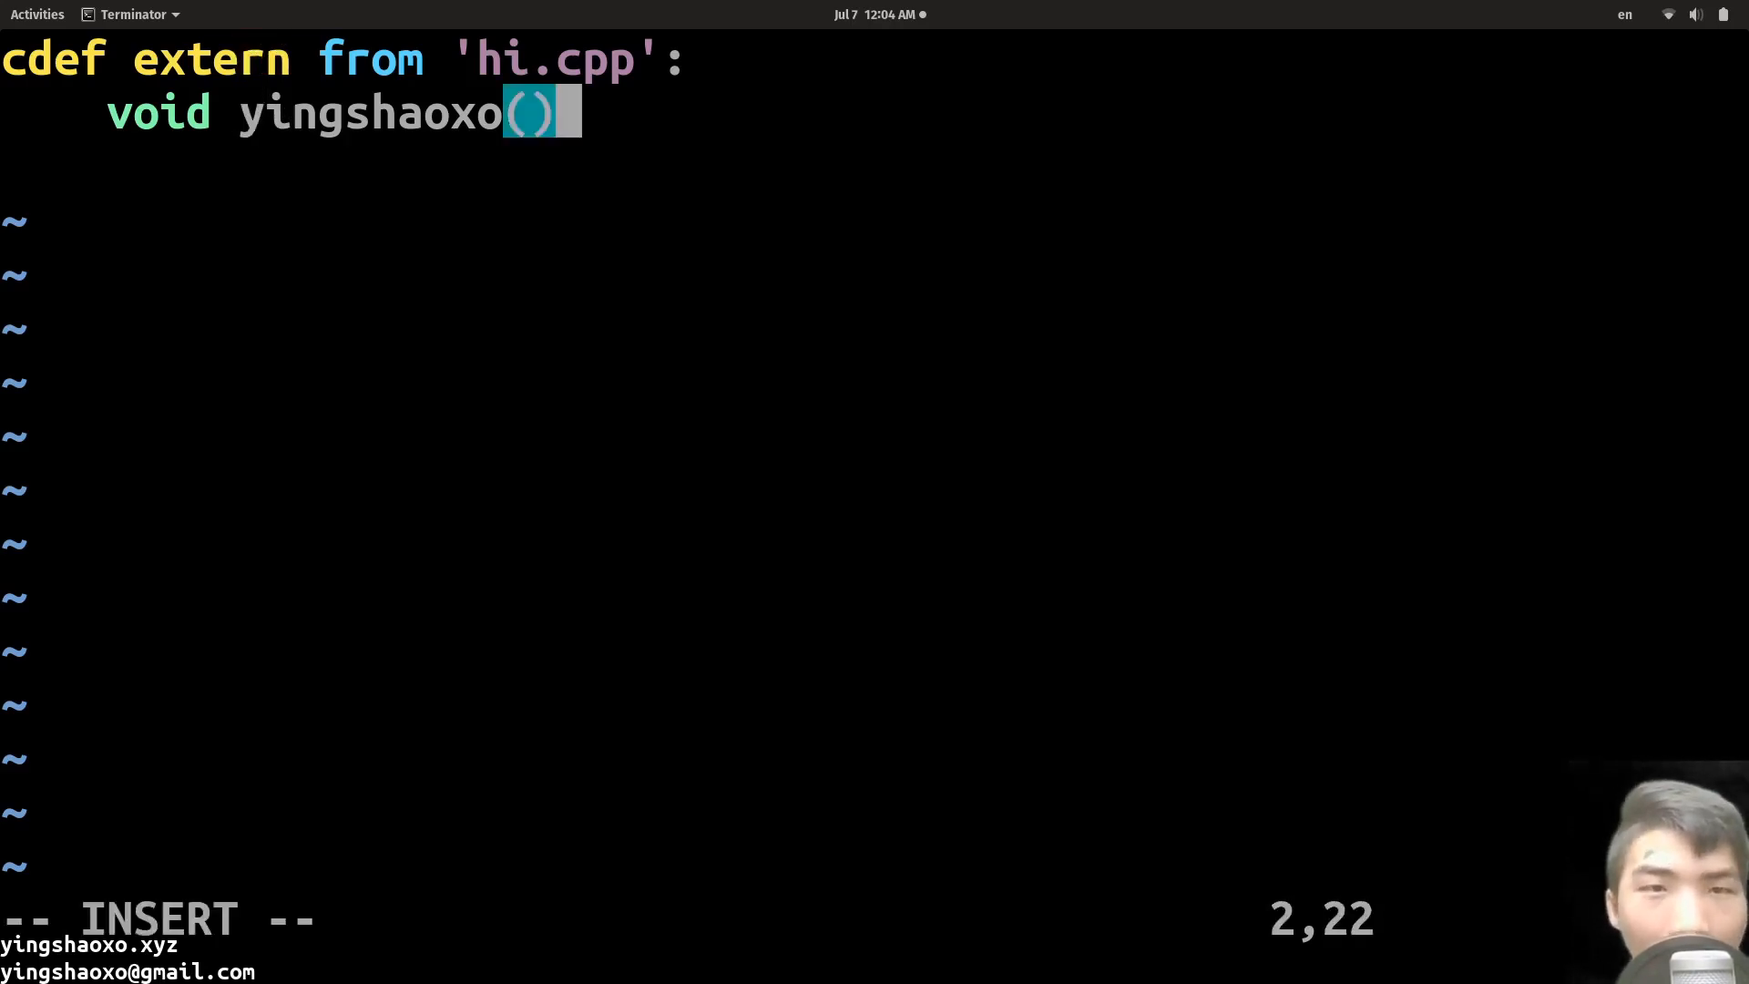
key("Escape")
type("vim")
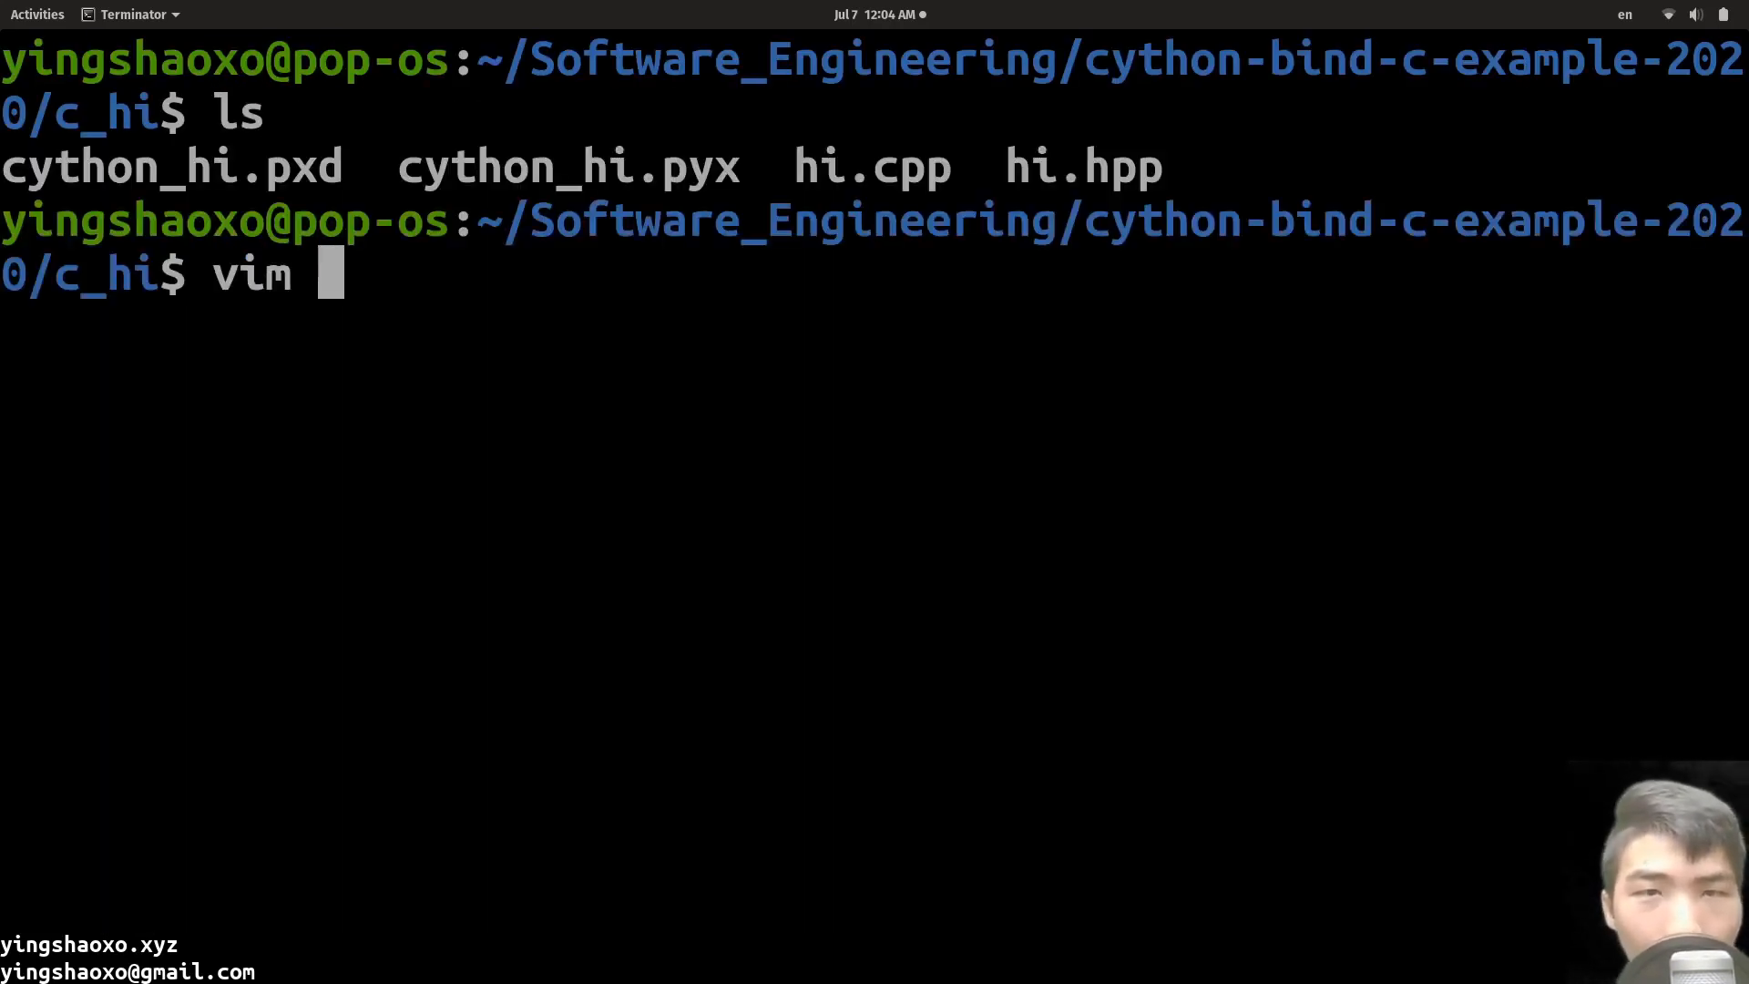
Step: View cython_hi.pyx in vim showing say_hi_to_yingshaoxo() calling the C library
type("cy")
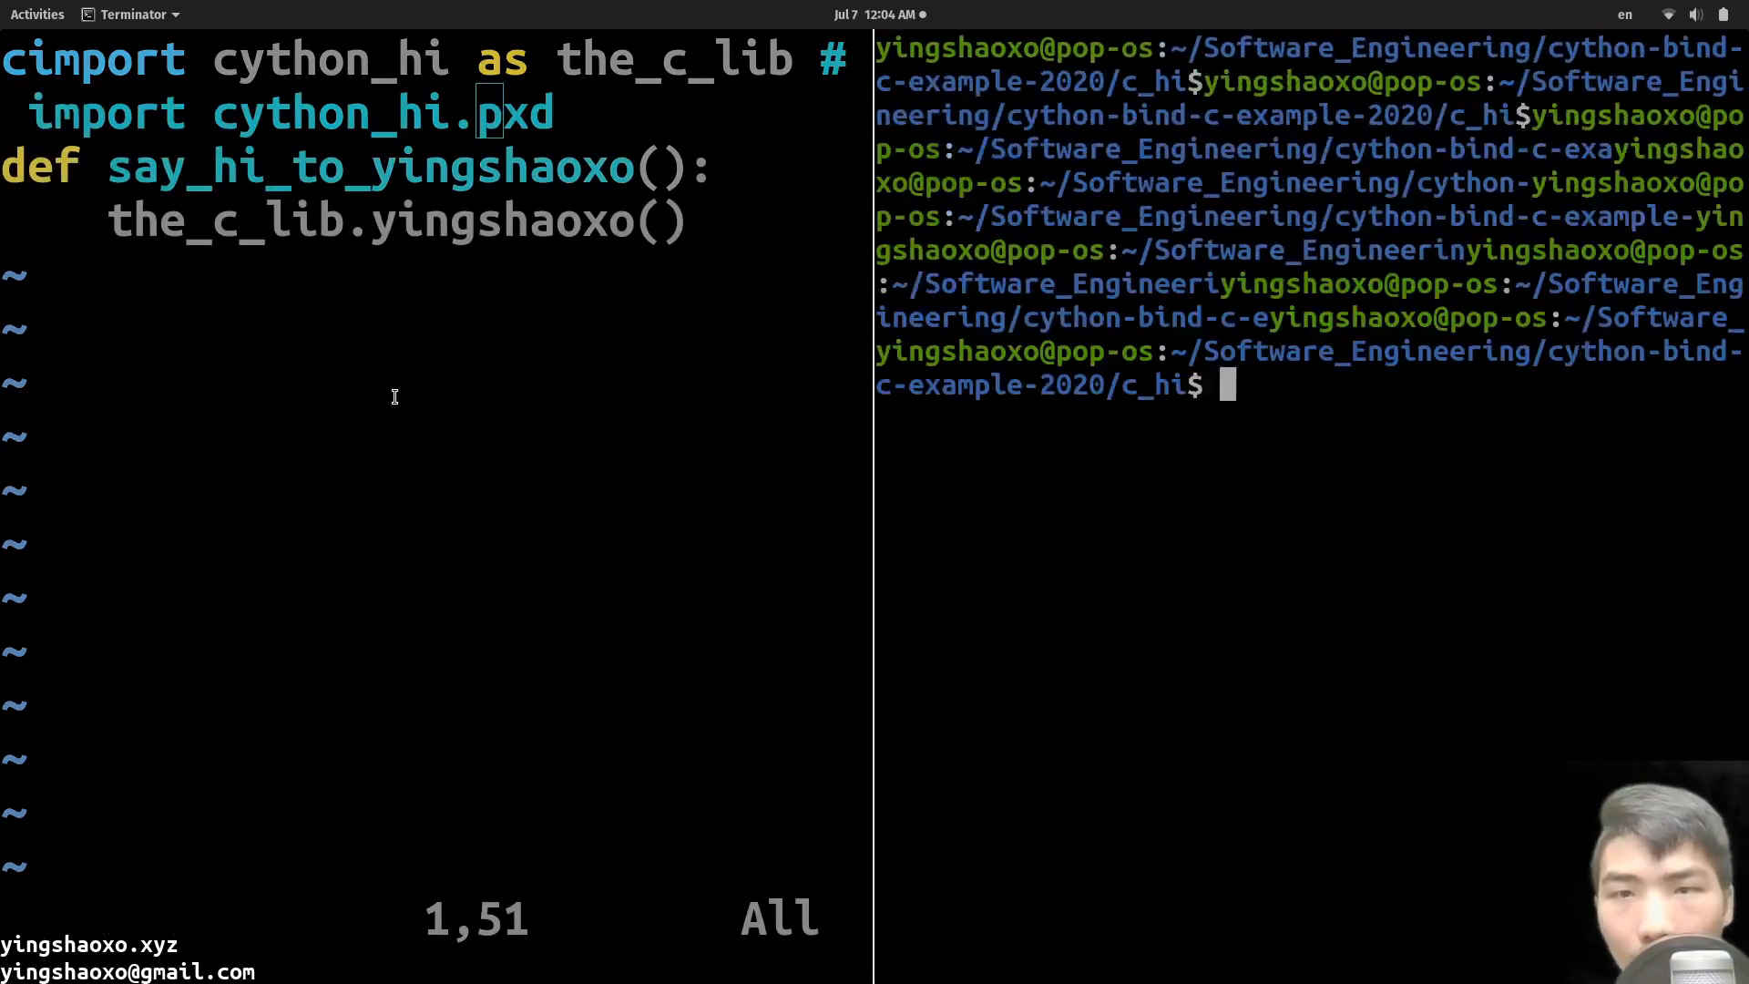
type("vim c")
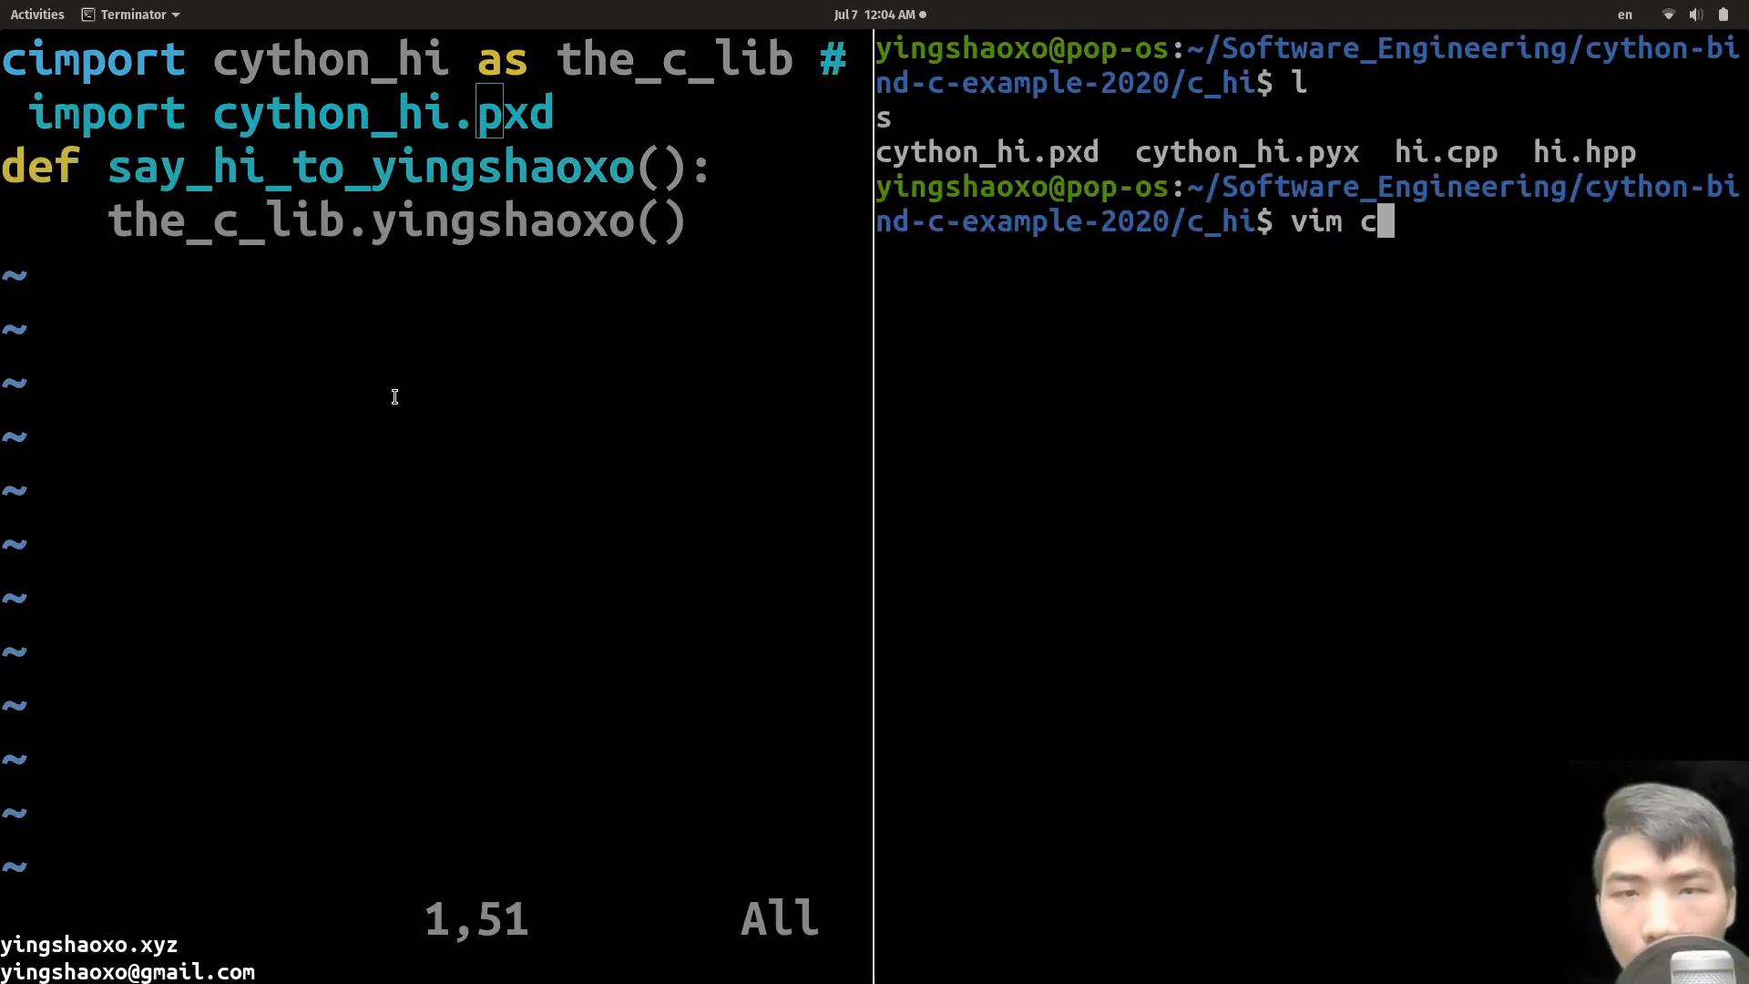
key("Return")
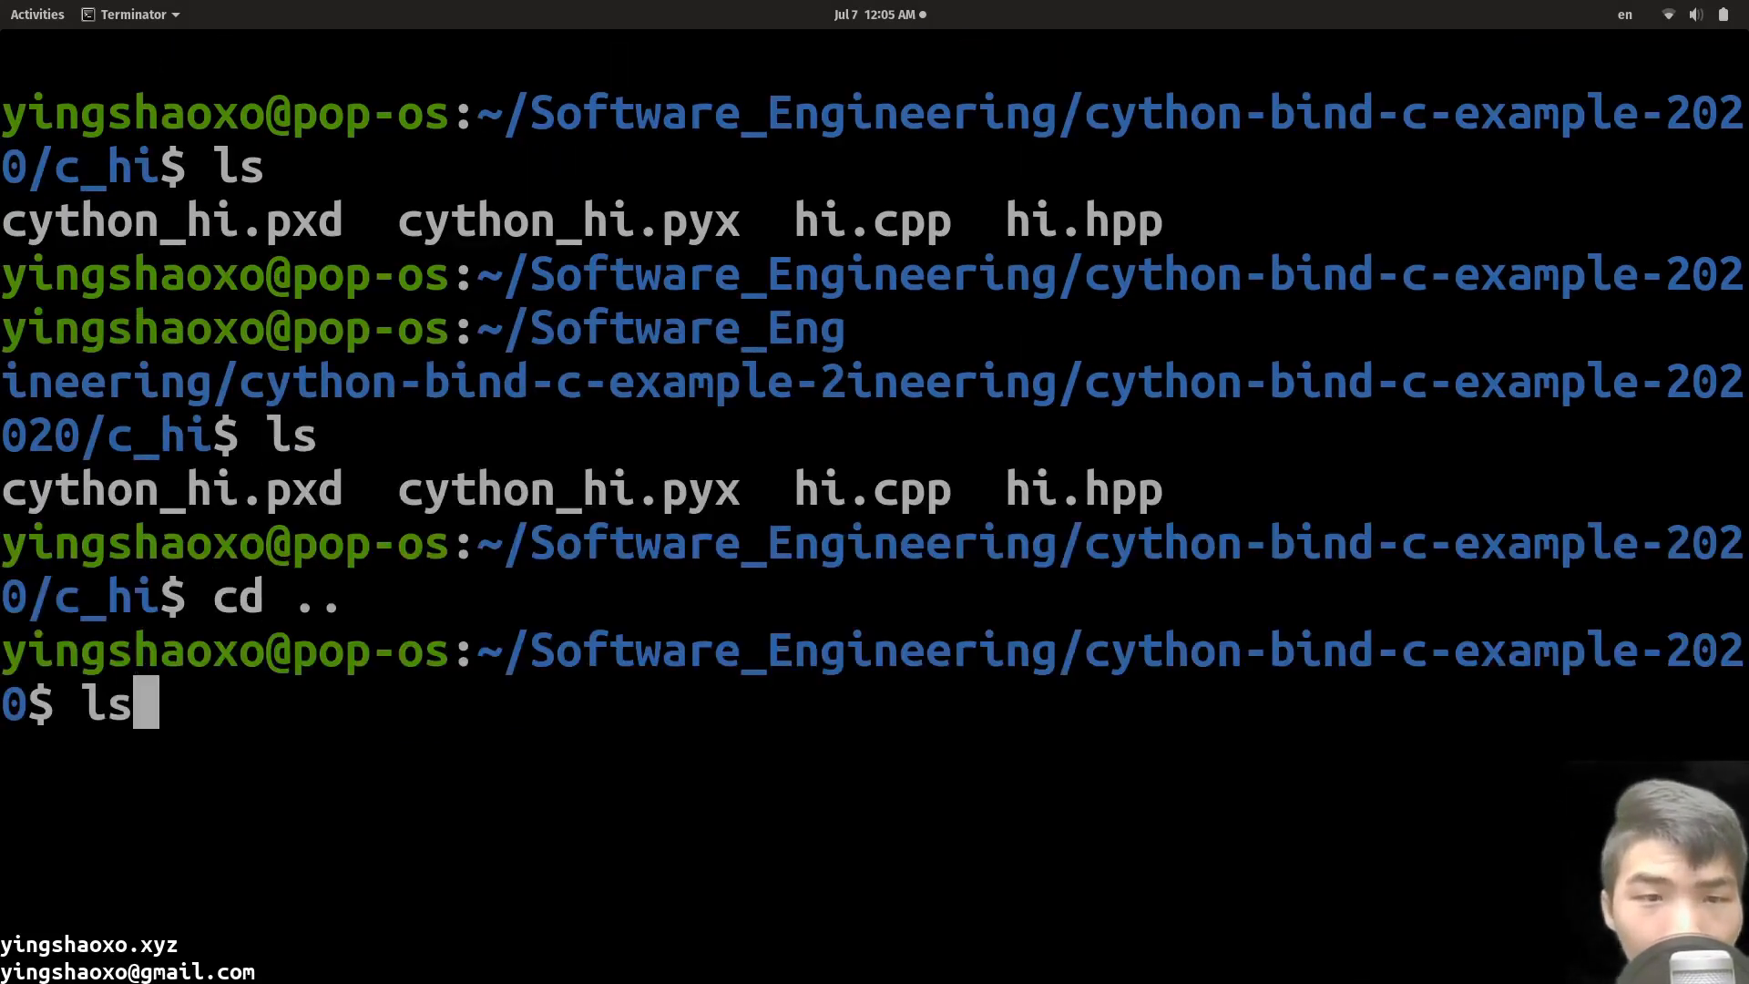
Step: View test.py in vim, then re-enter c_hi and list its files
type("vim")
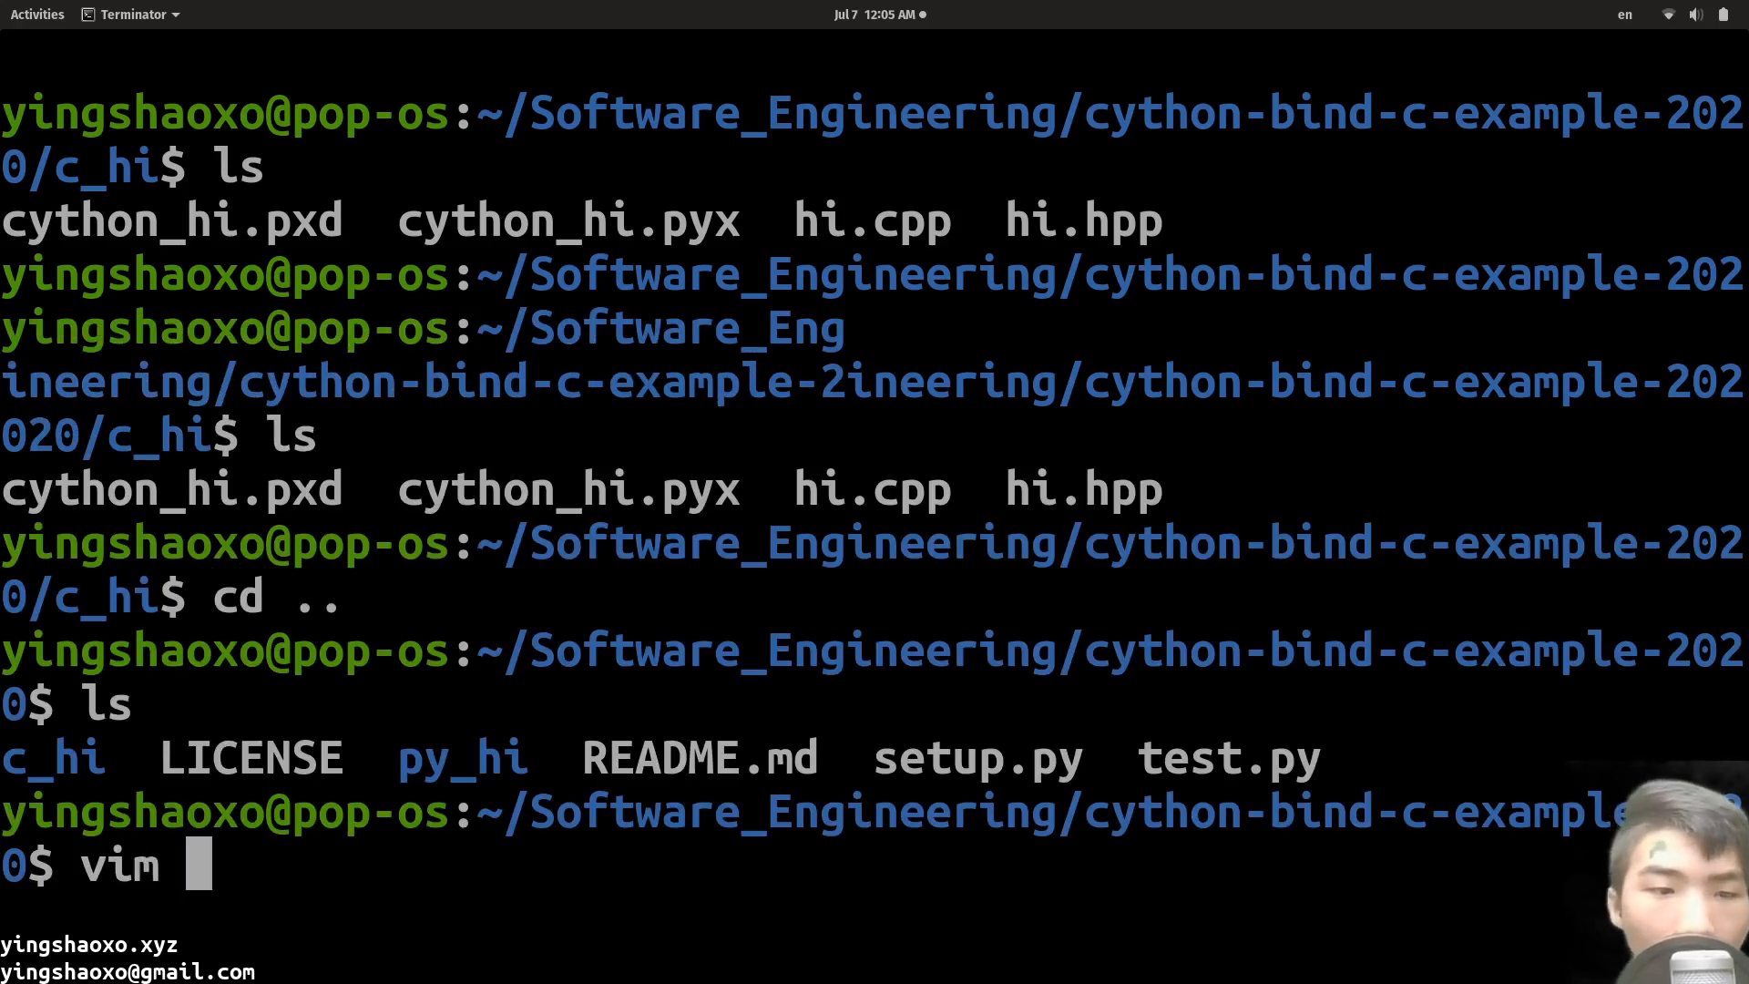
type("test.py")
type("v")
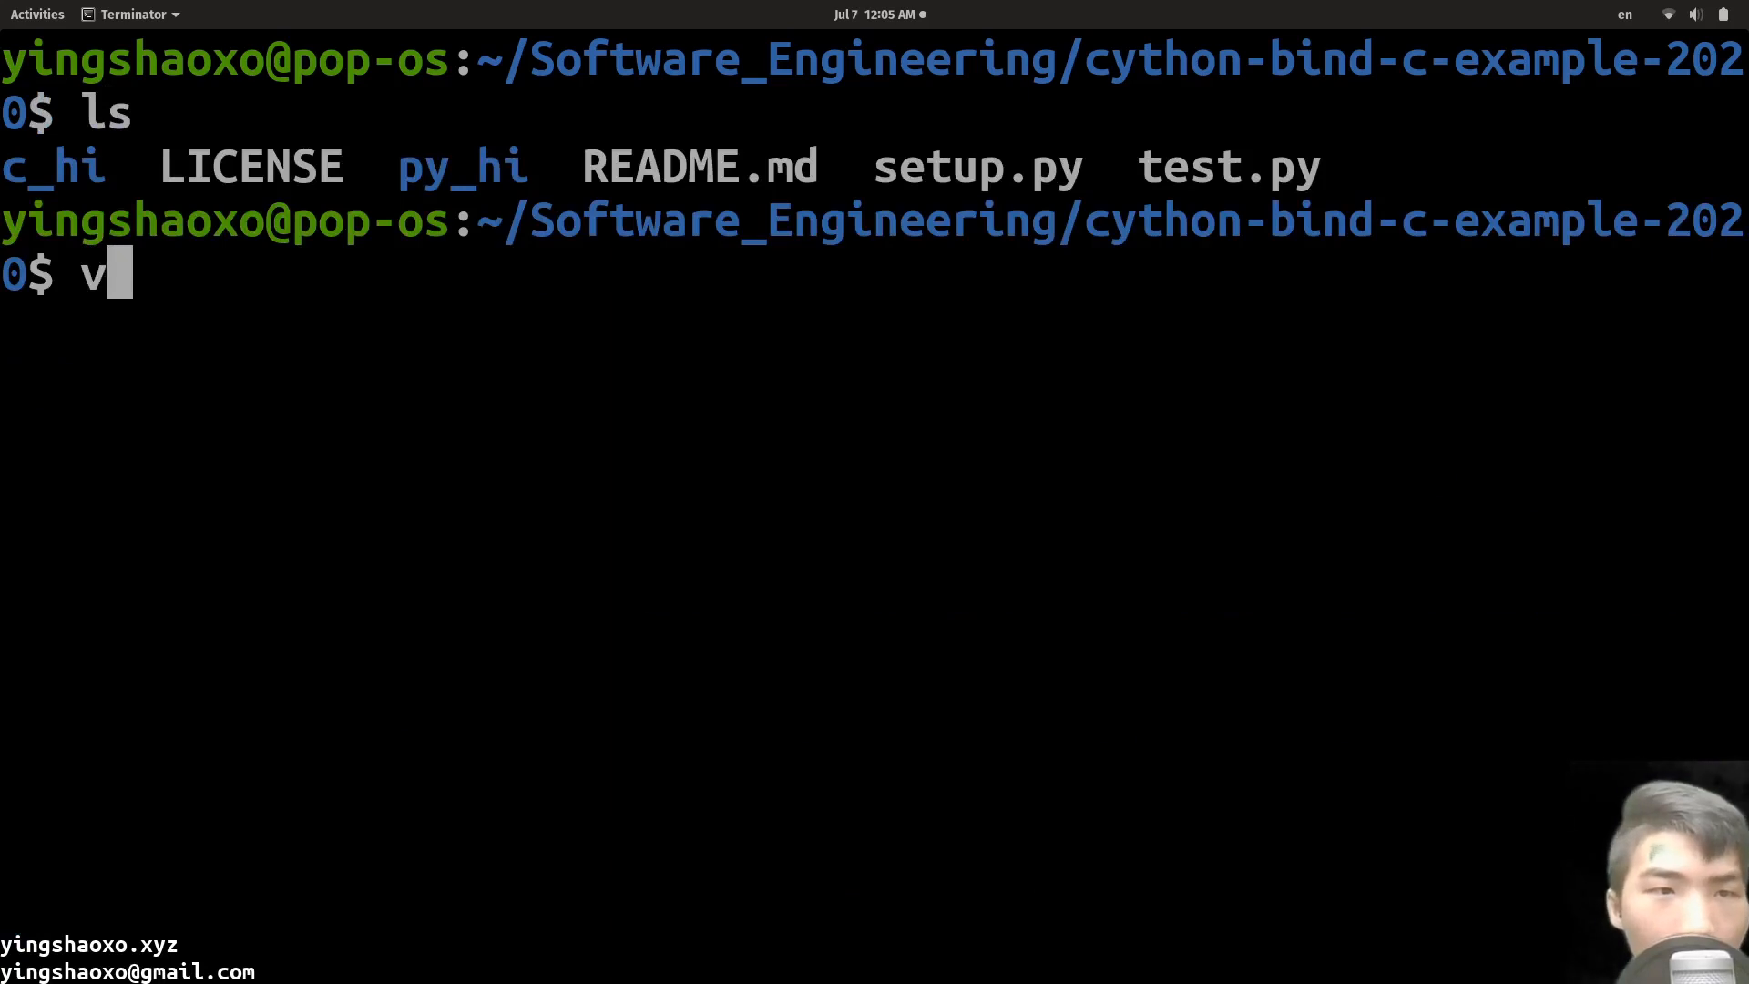
type("cd c_hi/")
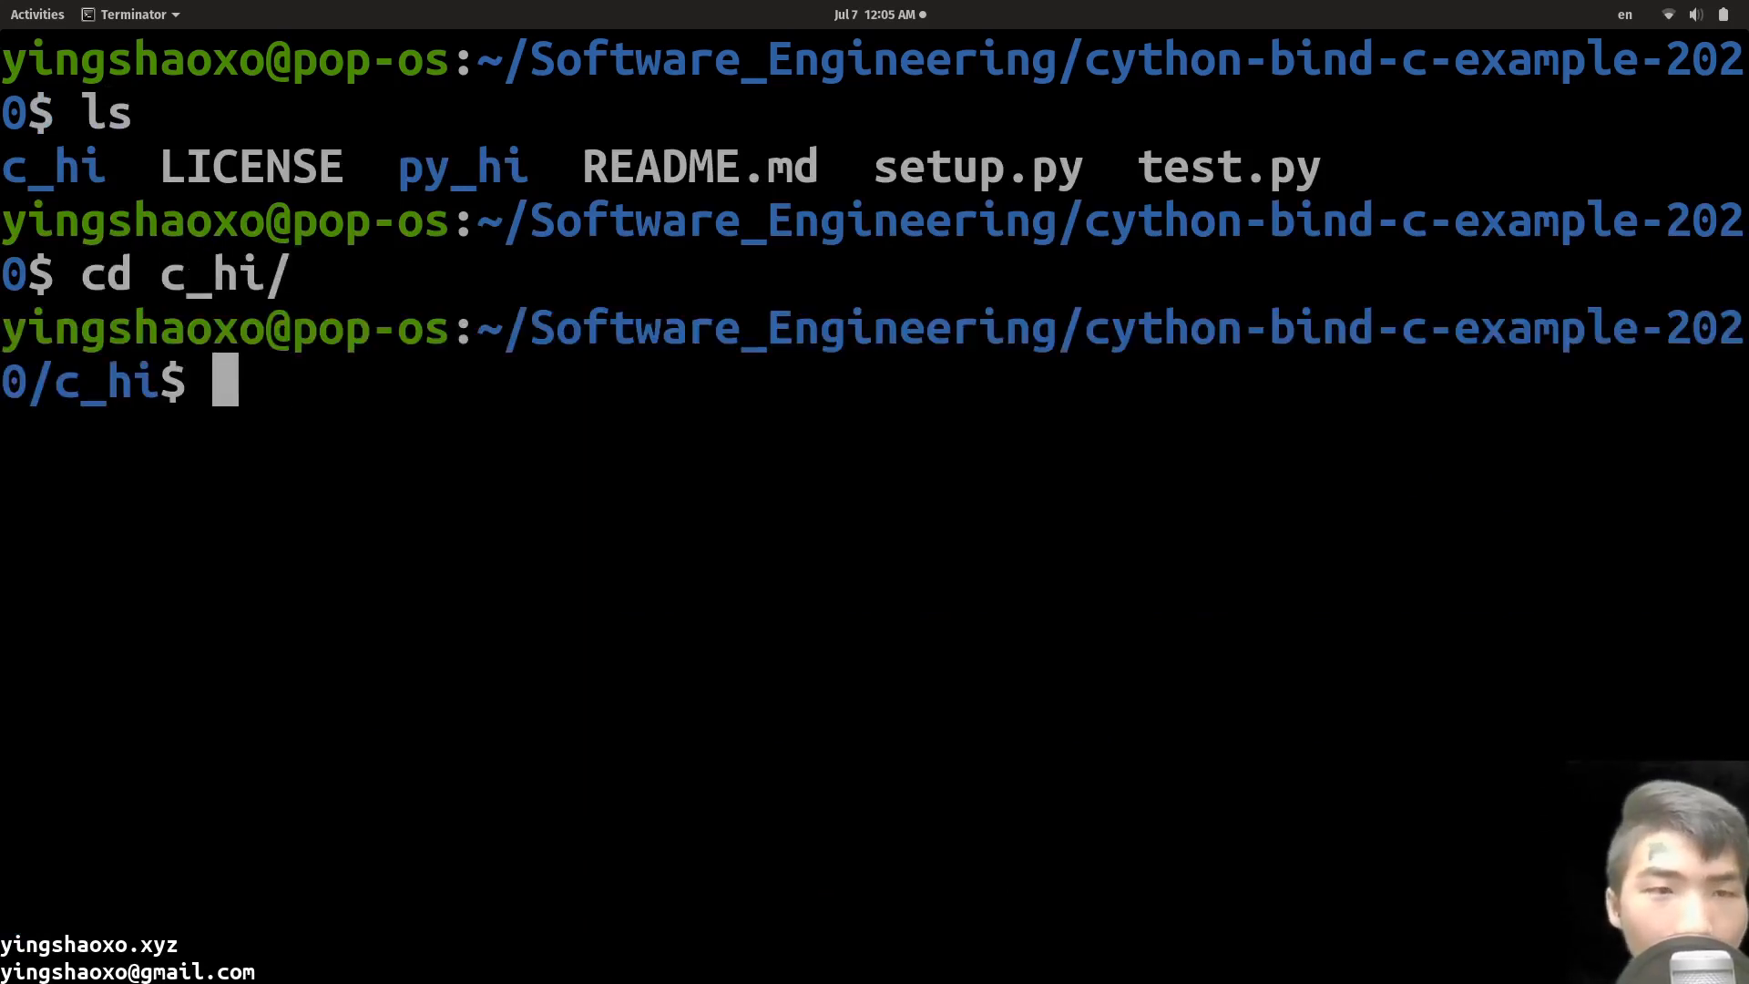
type("ls")
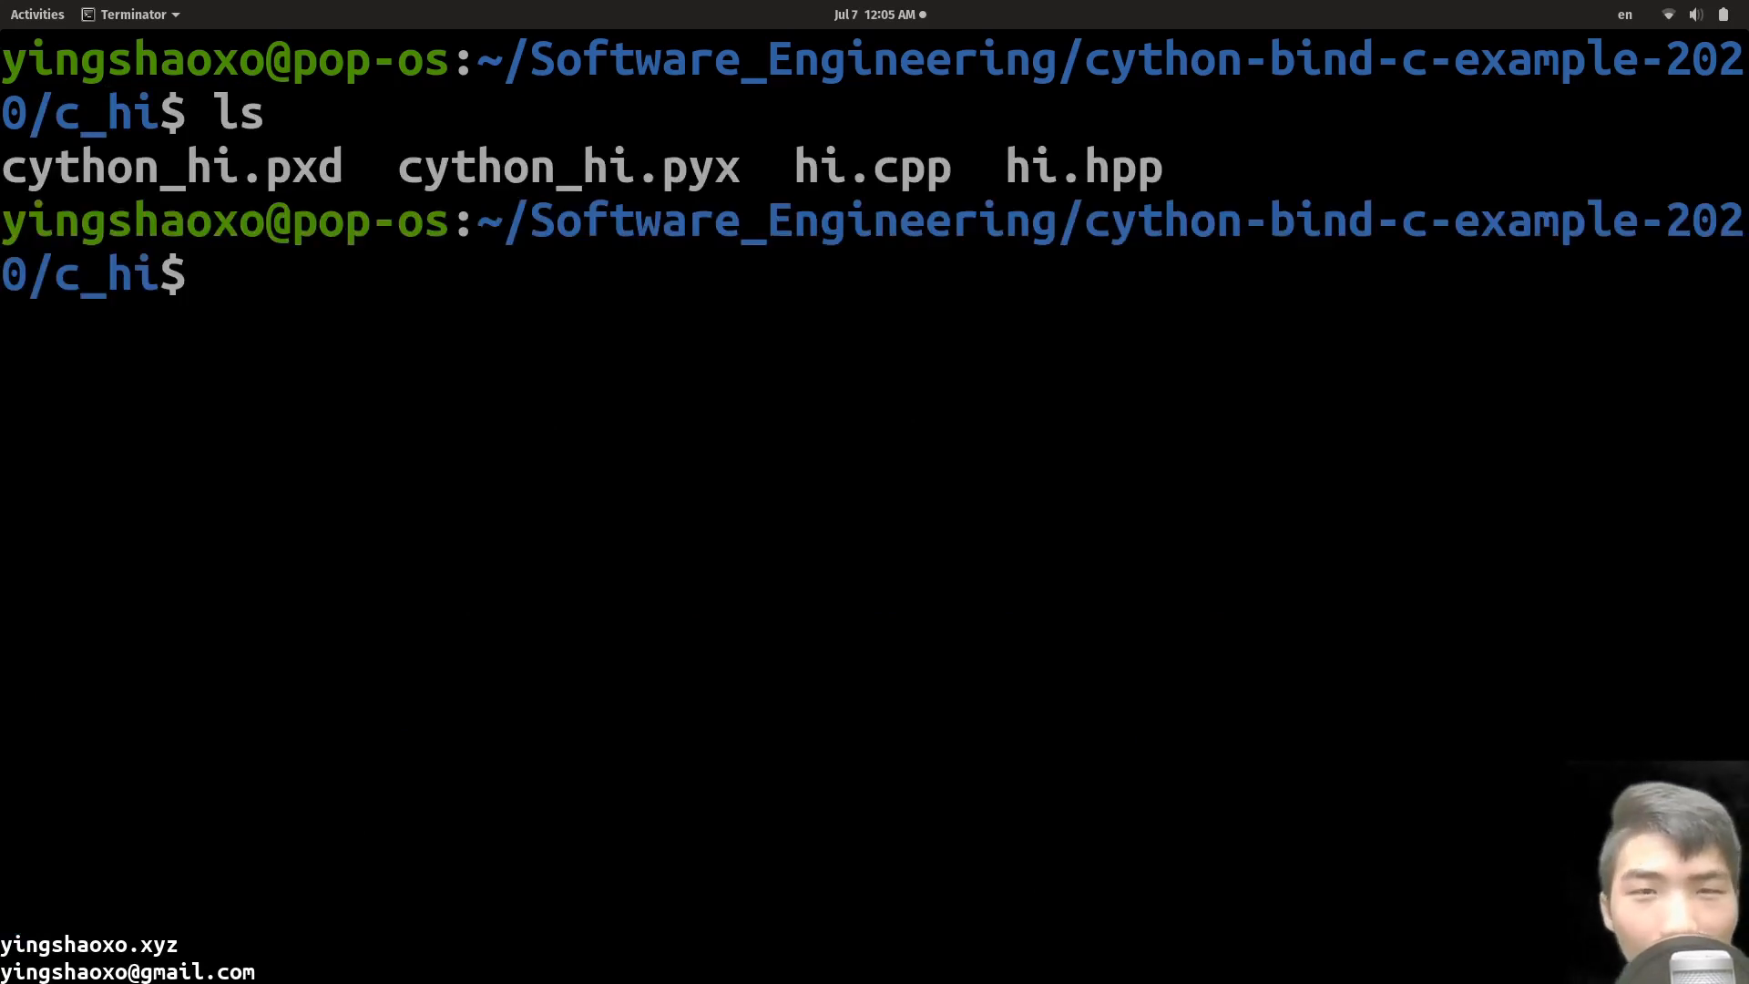
Step: Reopen cython_hi.pyx in vim from the c_hi folder
type("vim")
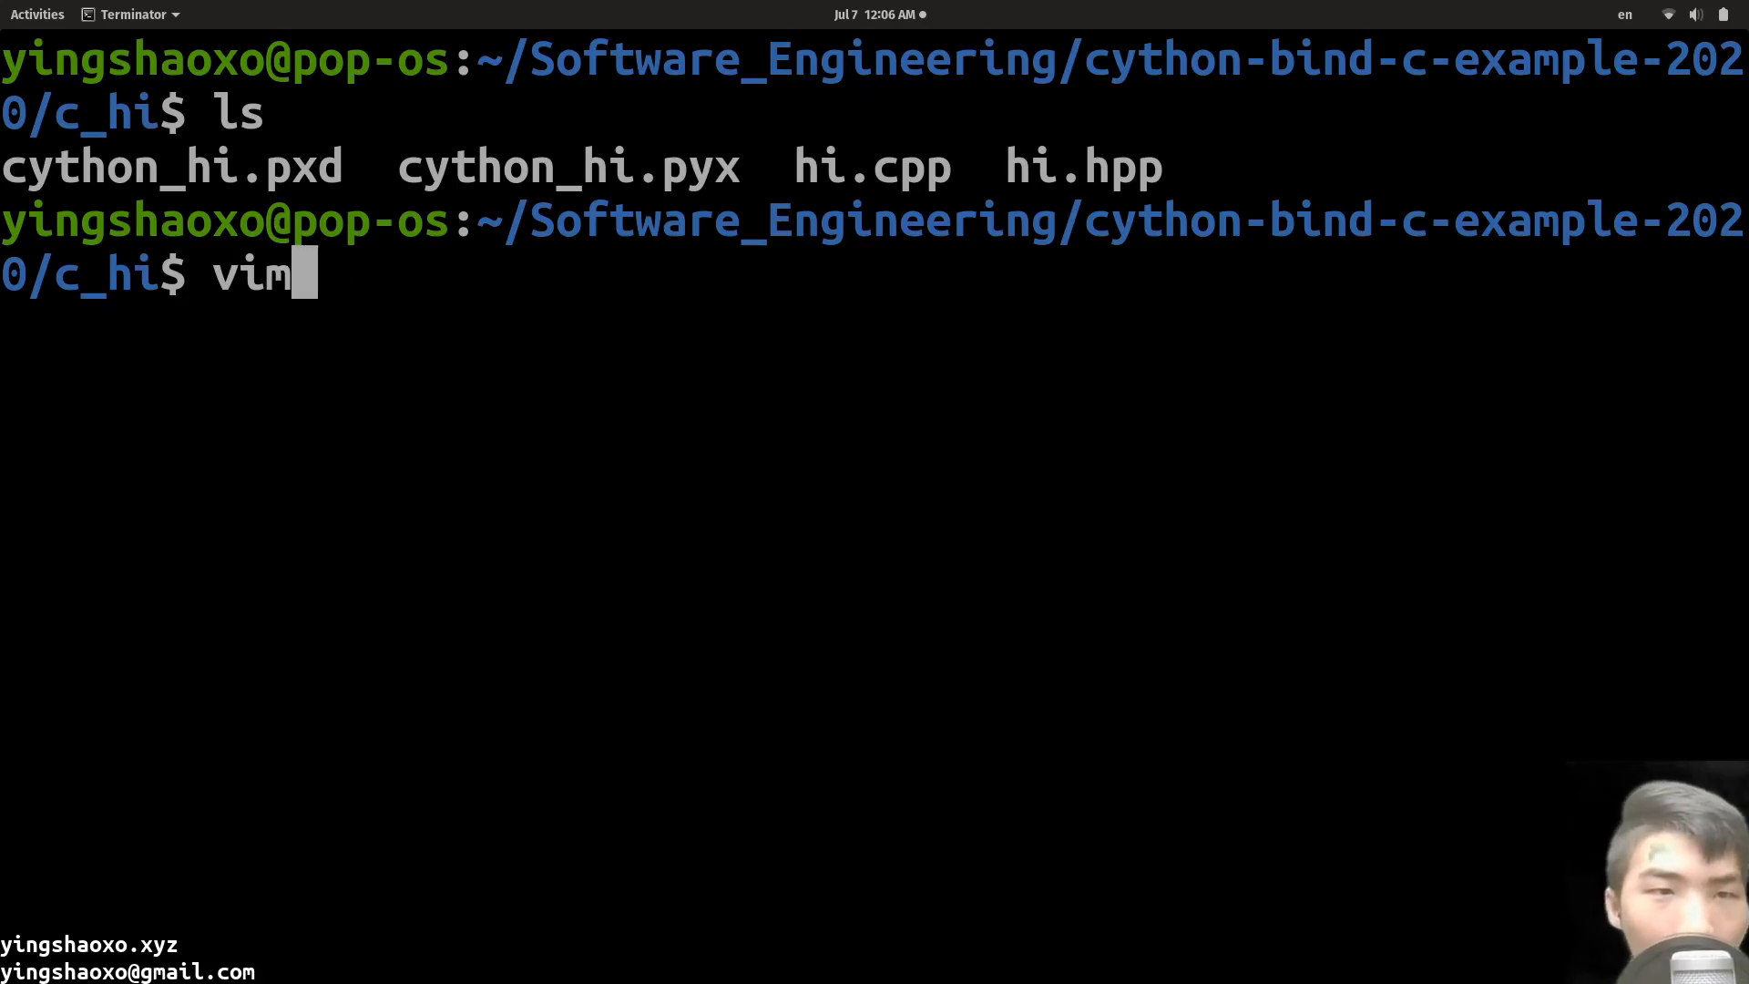
type("cy")
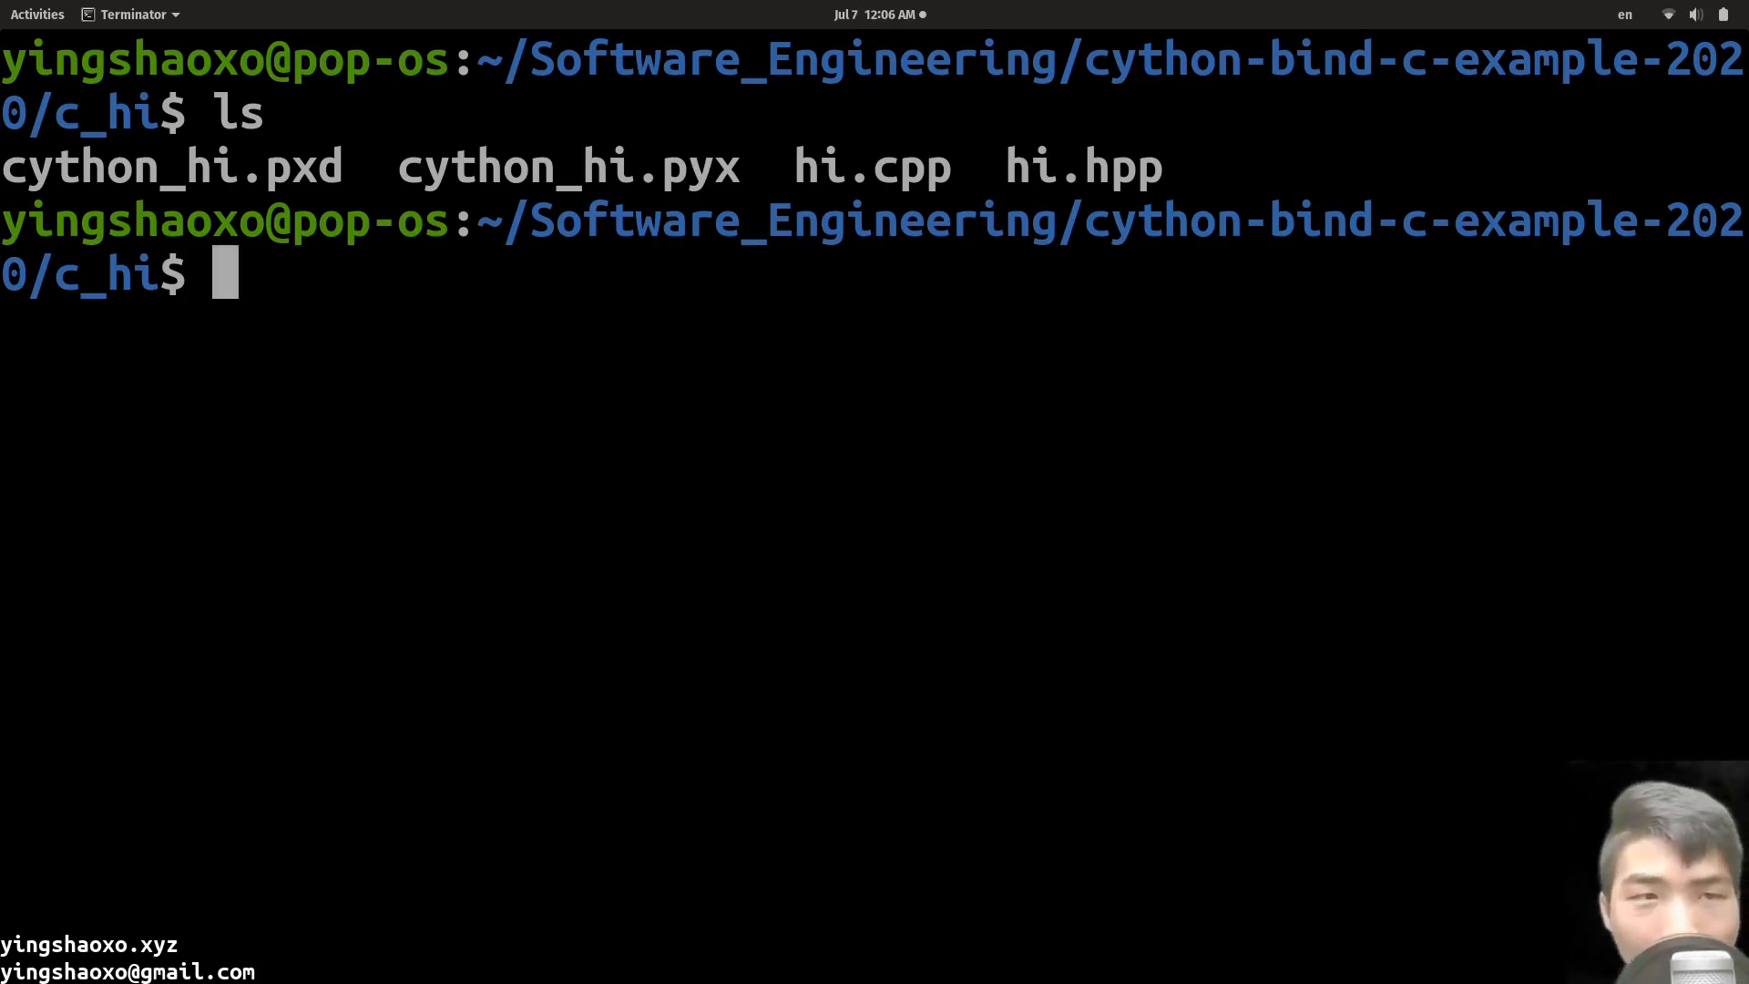
type("vim cython_hi.p")
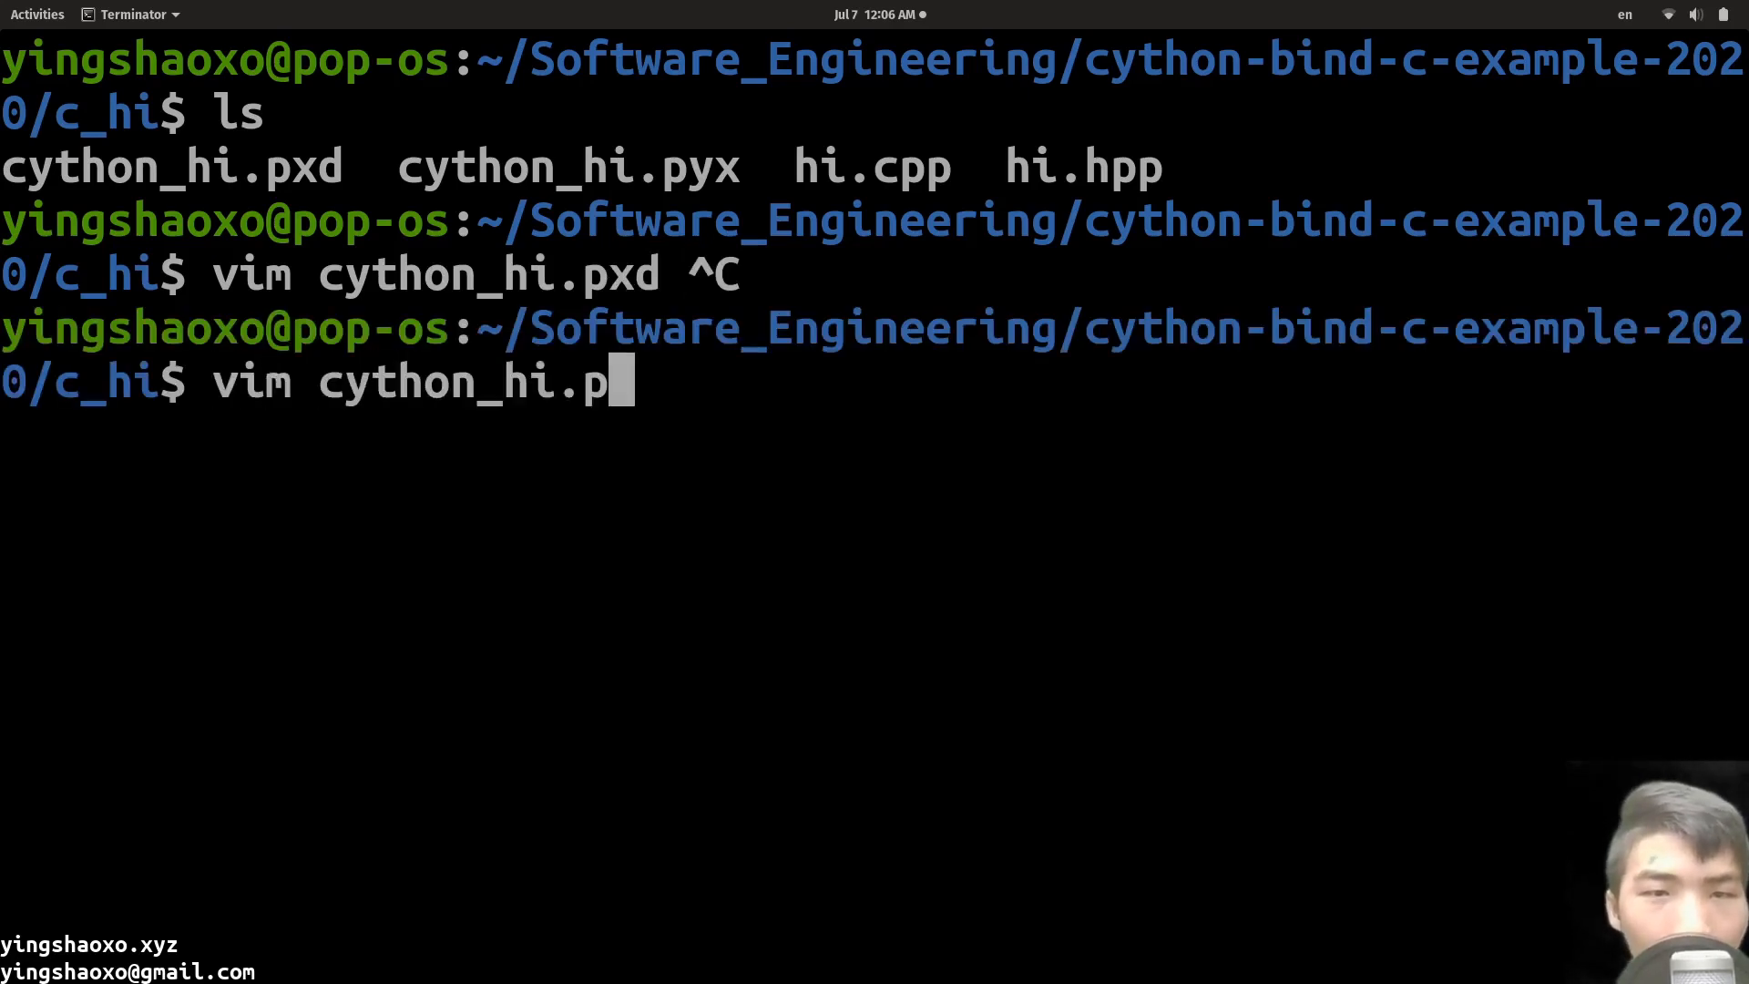
type("yx")
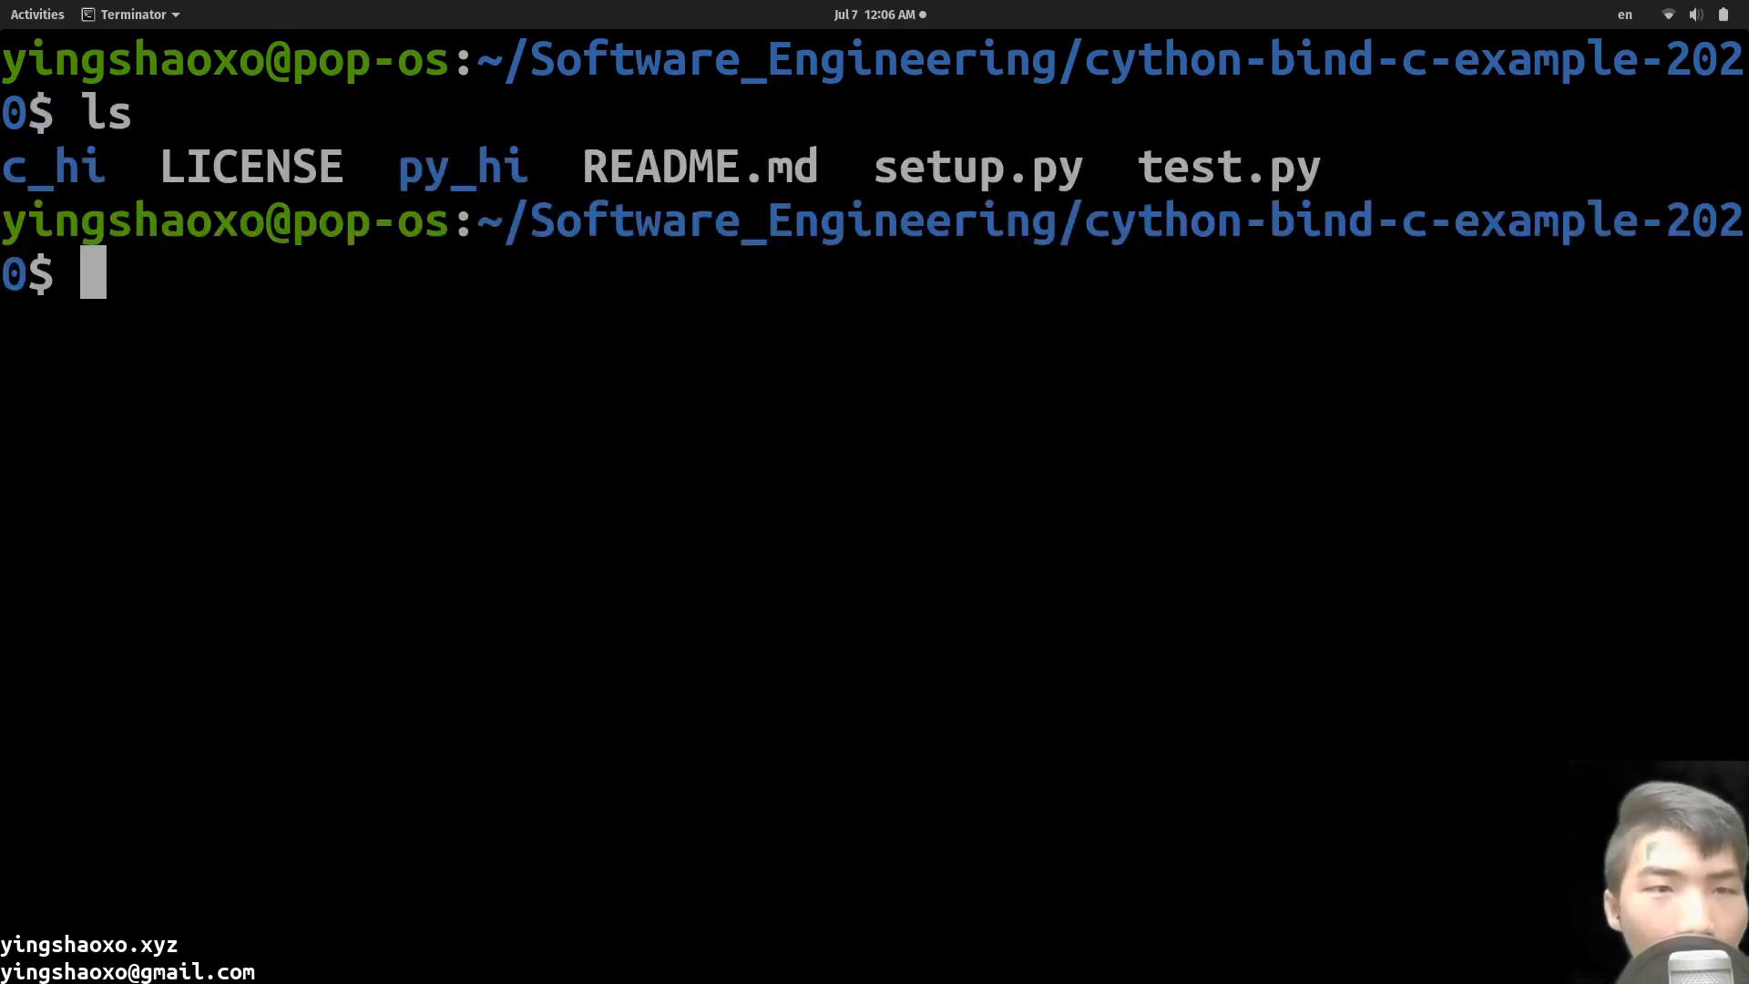
type("cd py_hi/")
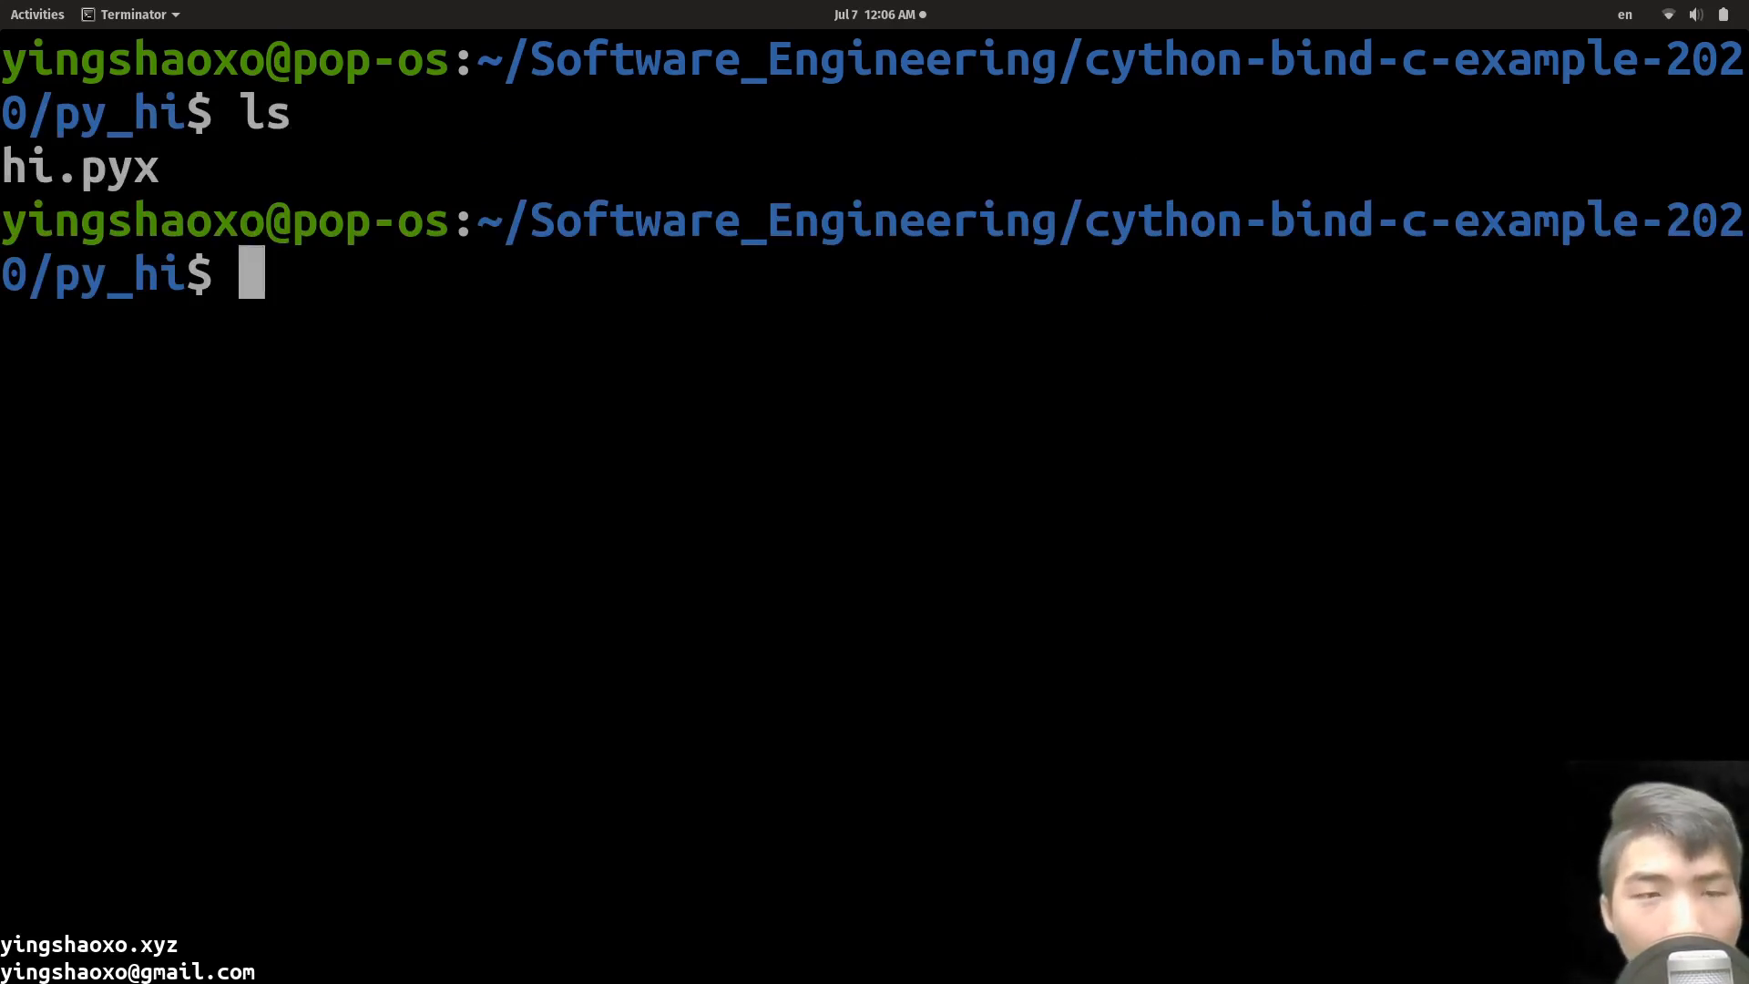
type("vim h")
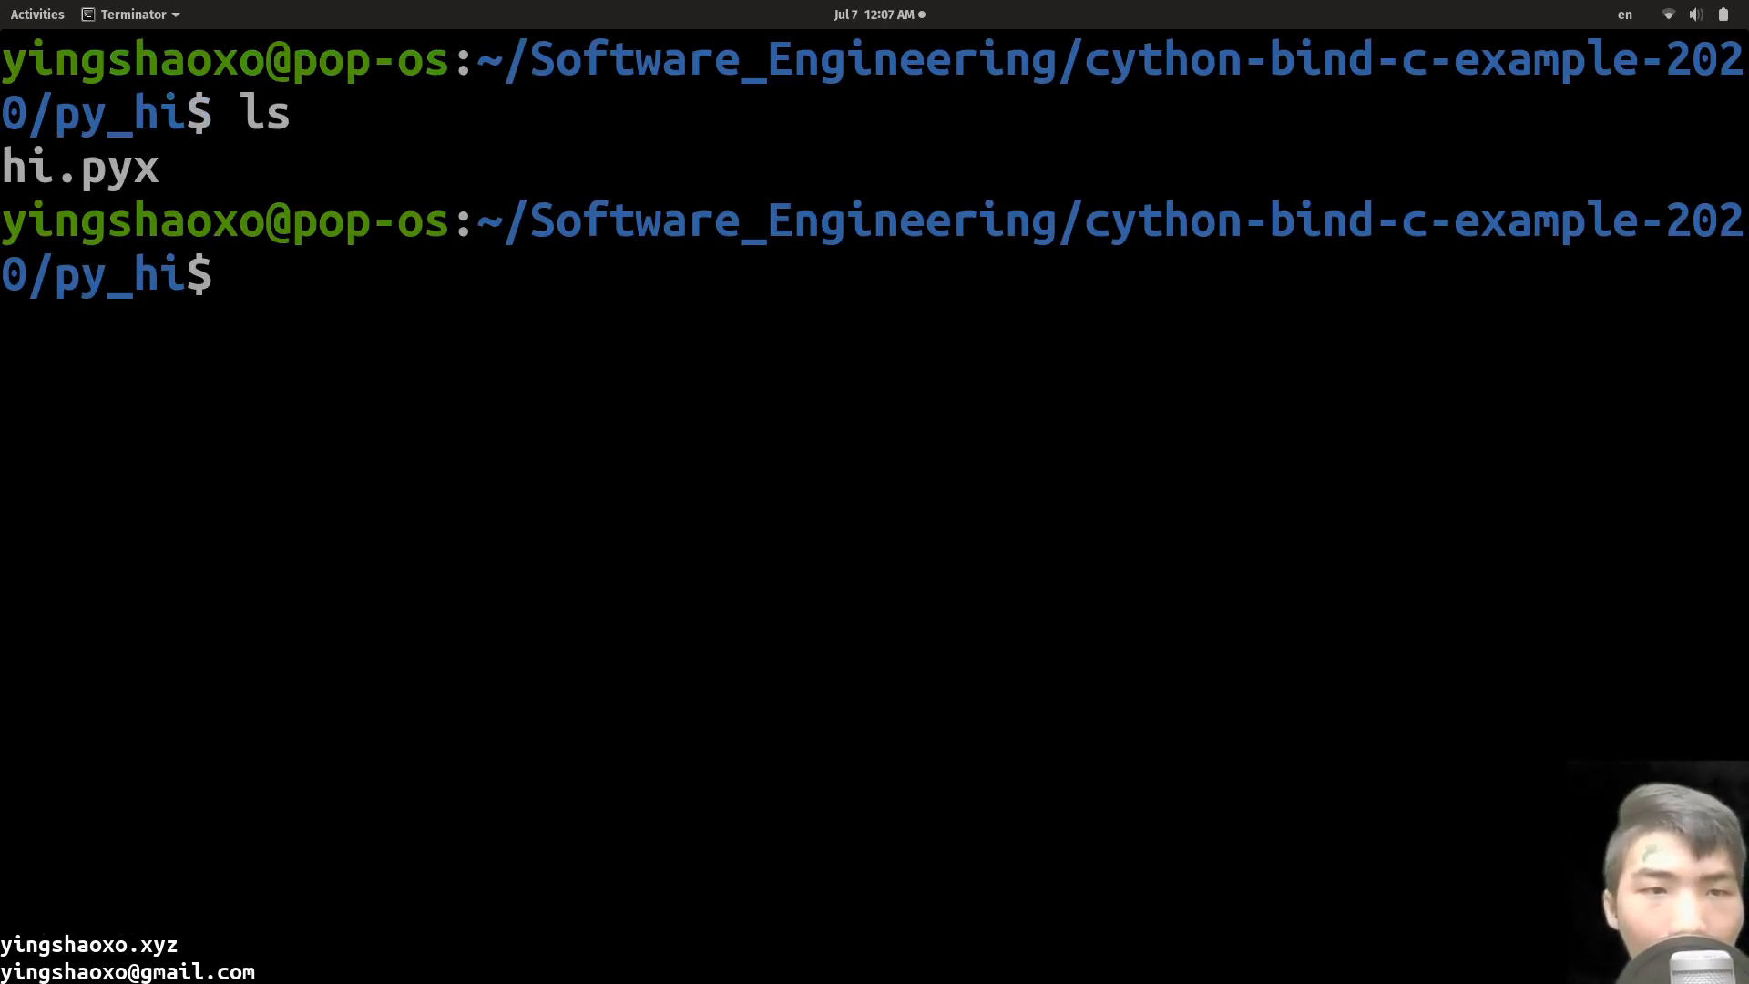
type("cd ..")
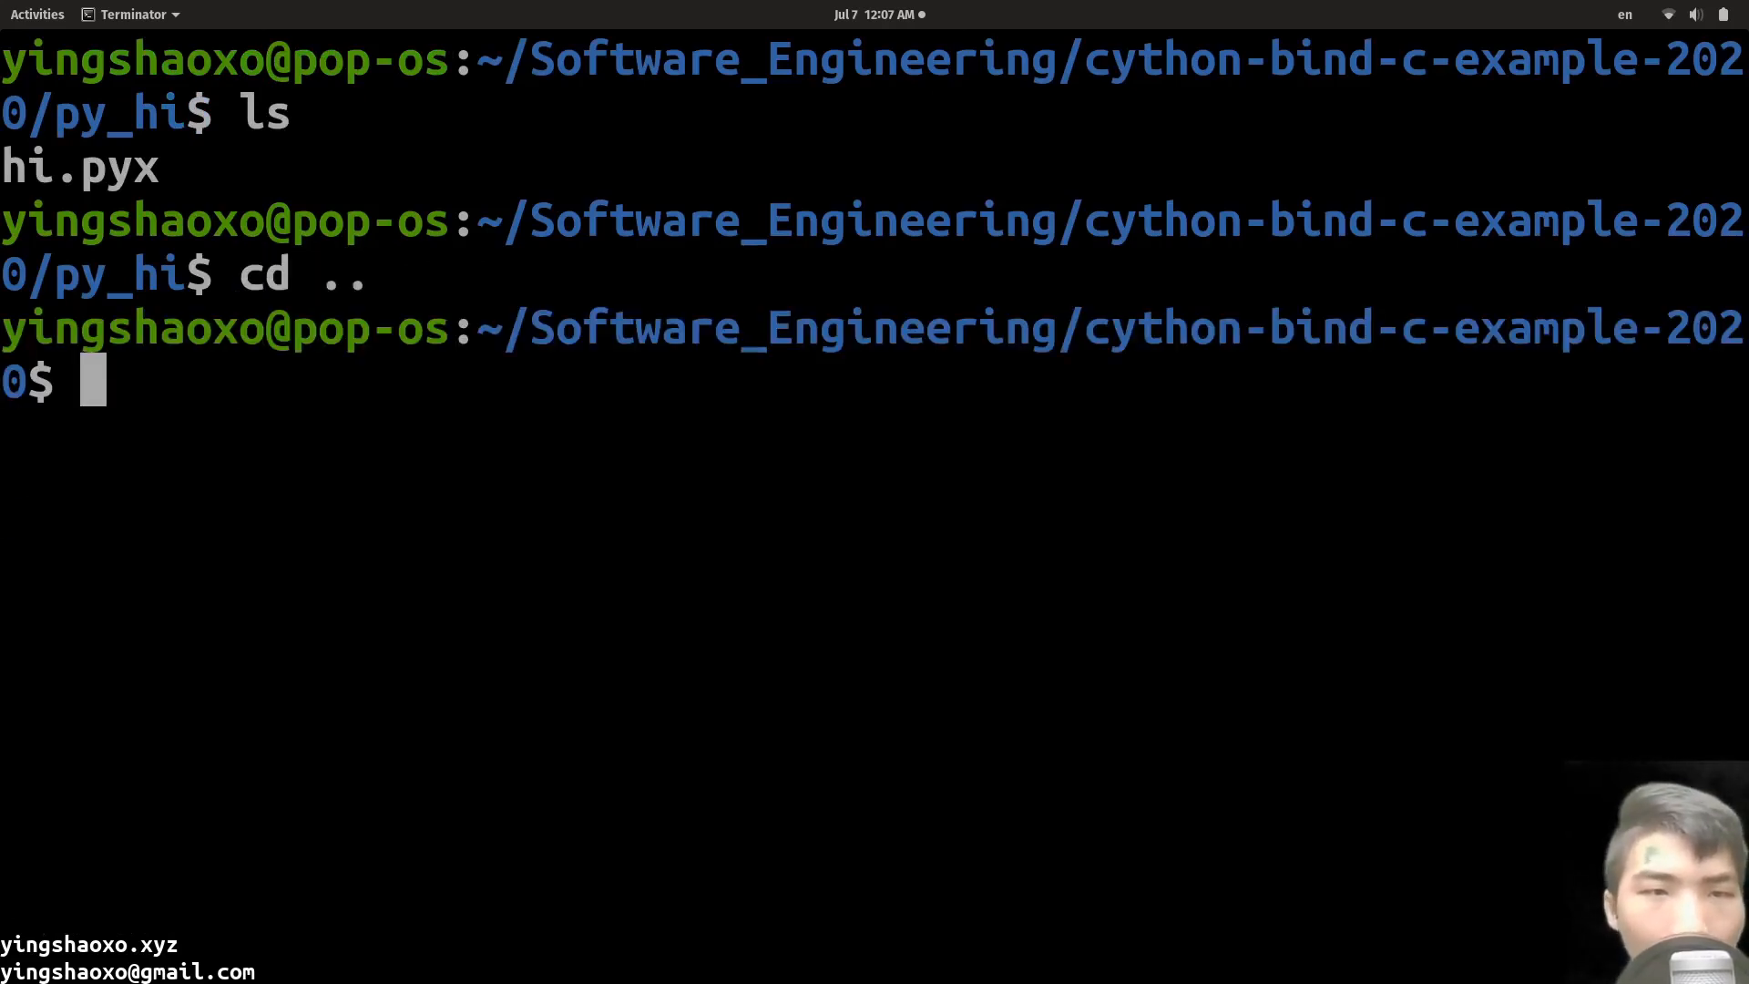
type("ls")
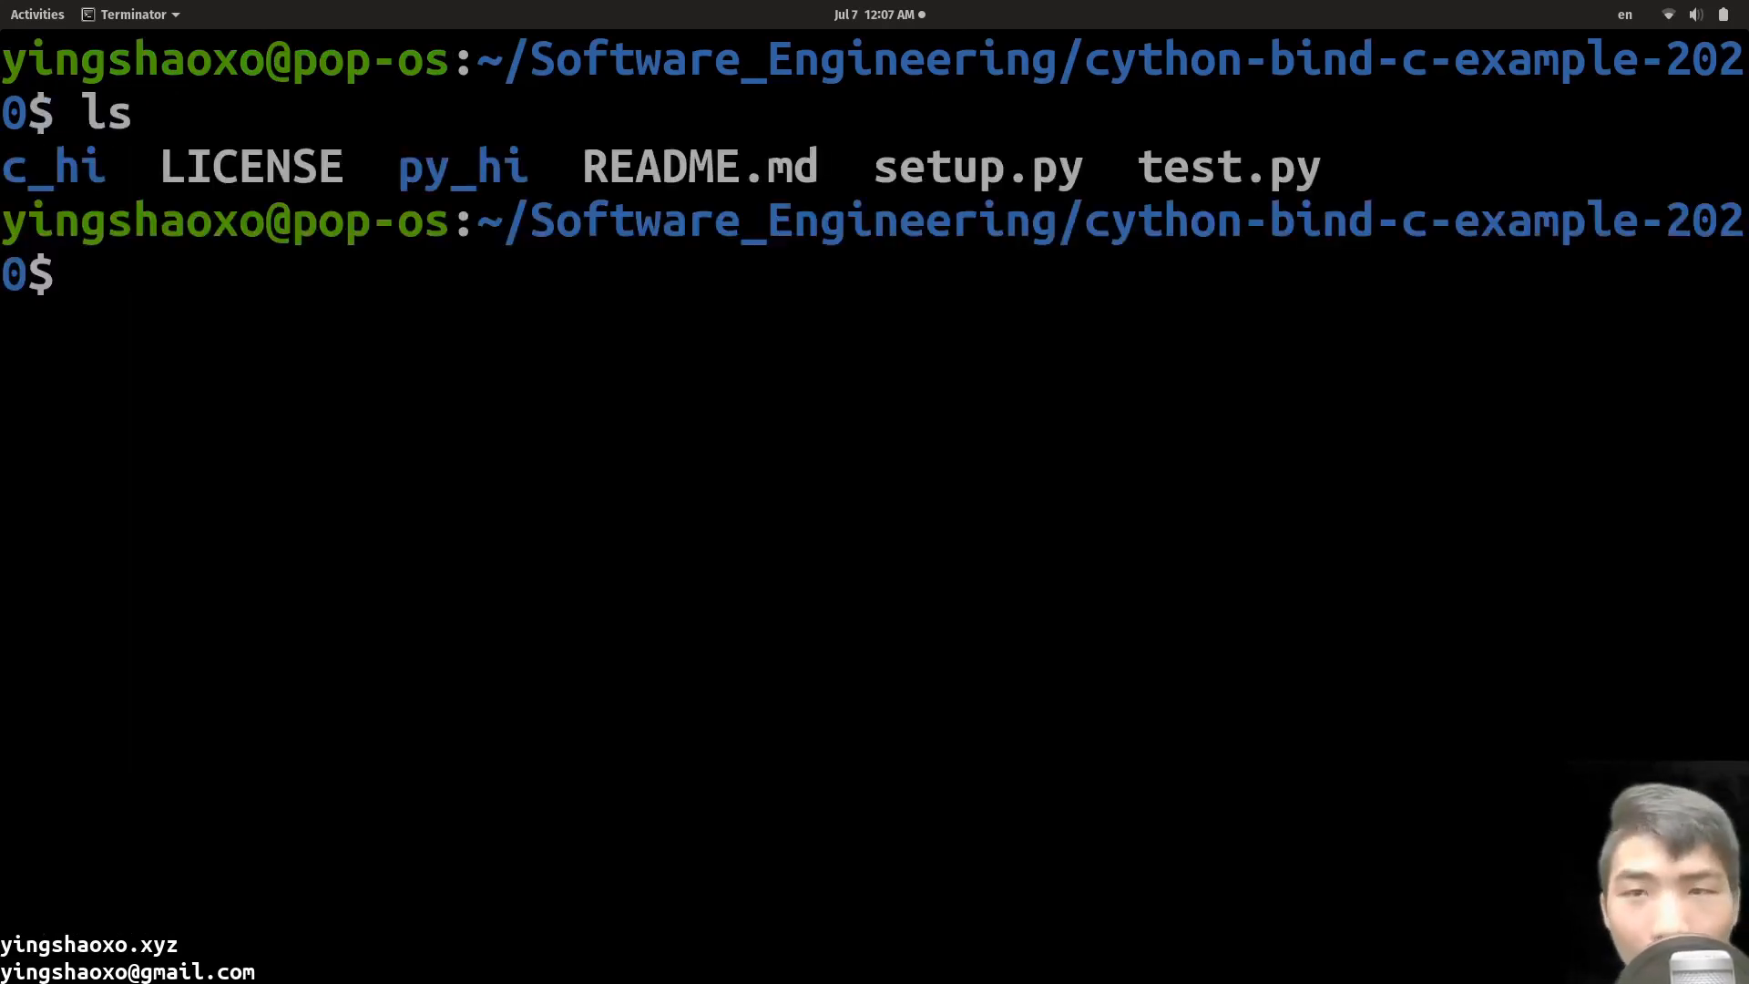
Step: In setup.py, highlight the justatest package name and scroll through both Extension entries
type("v")
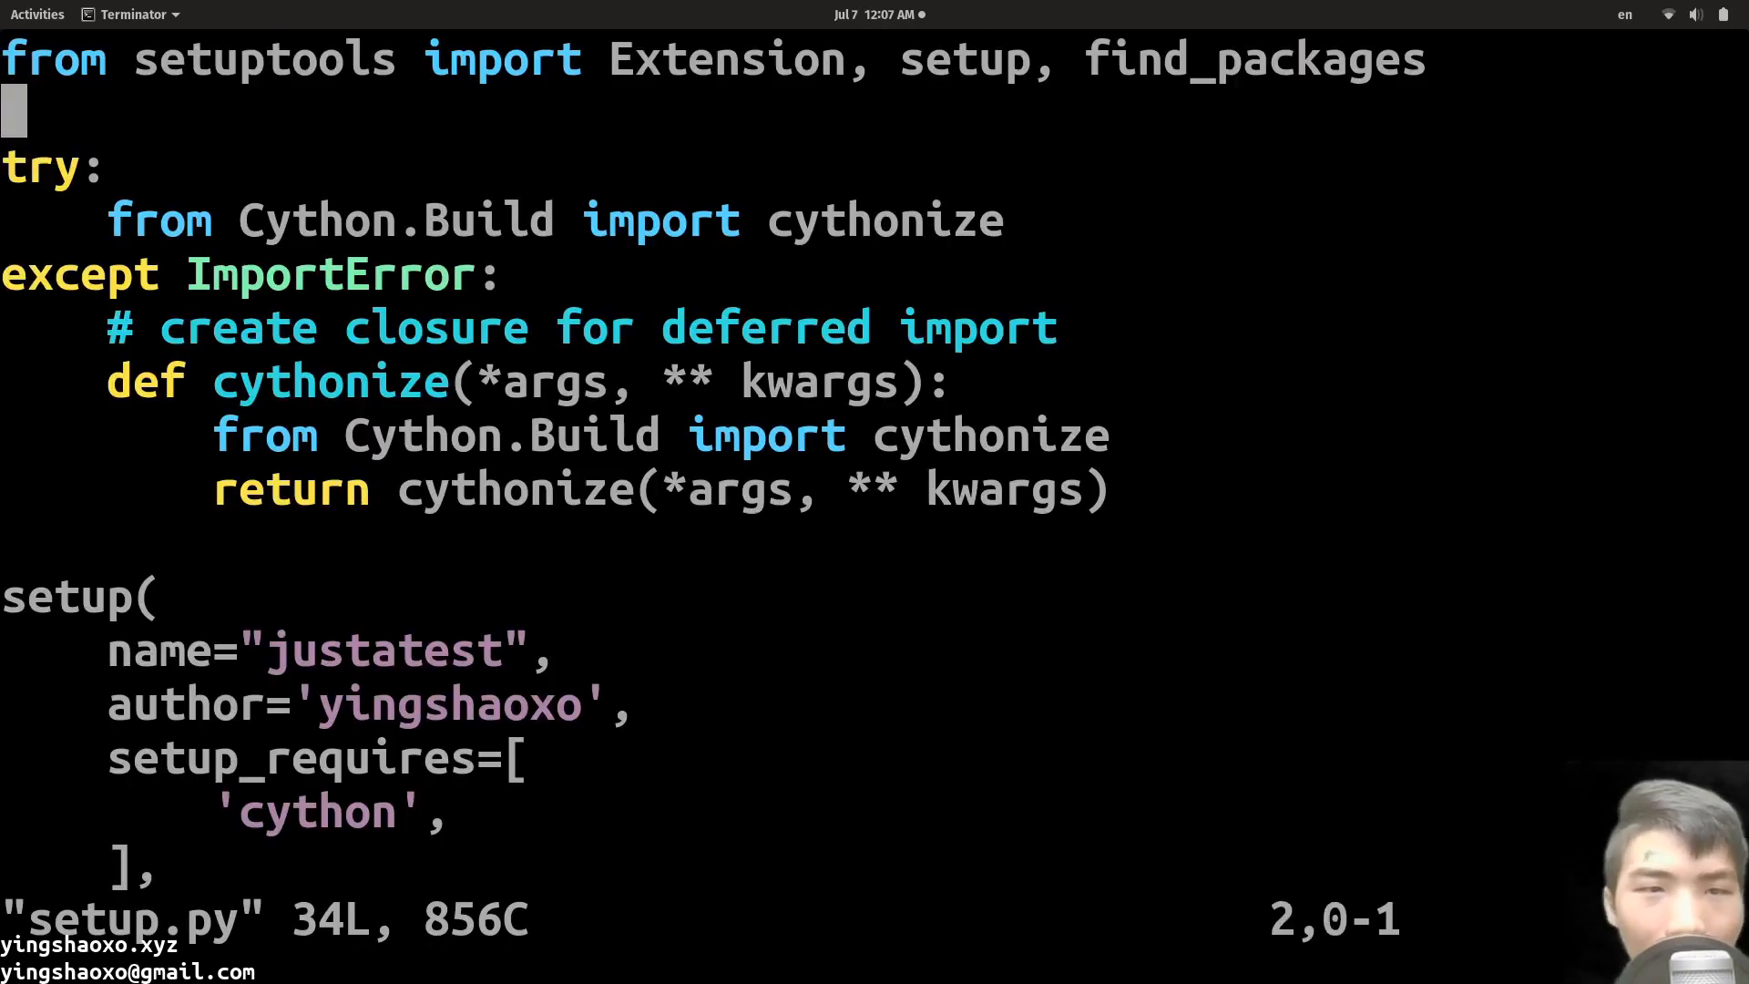
scroll("down", 3)
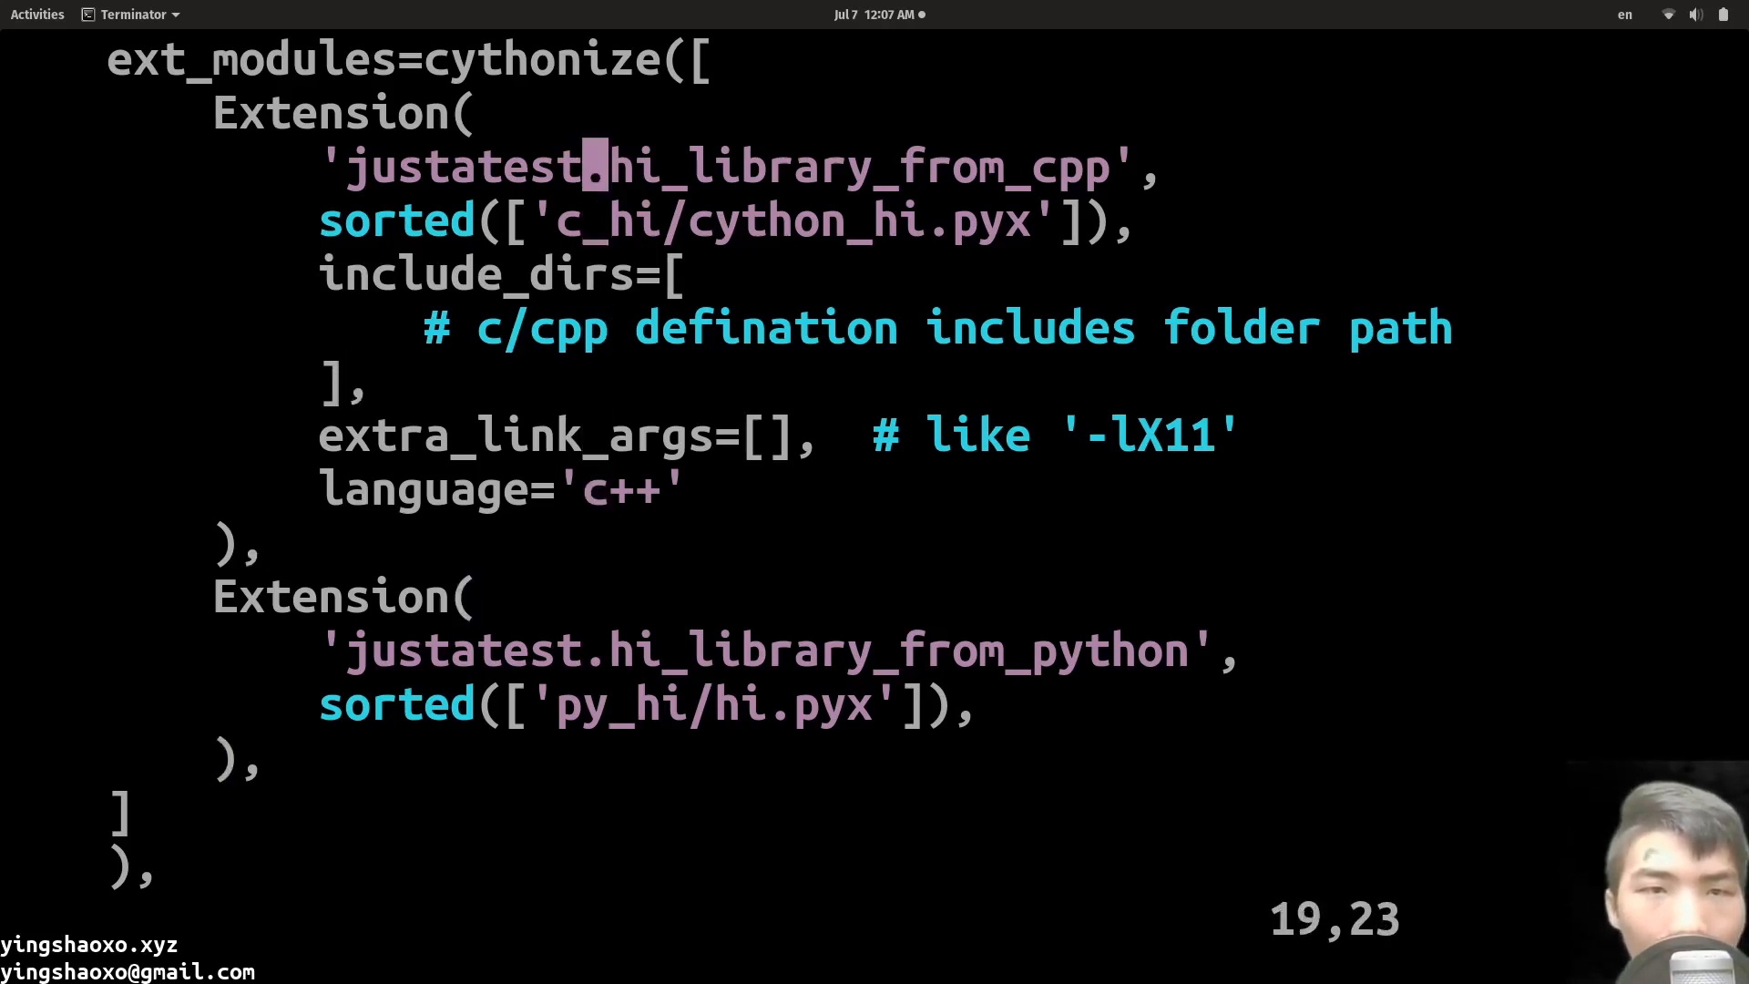
key("v")
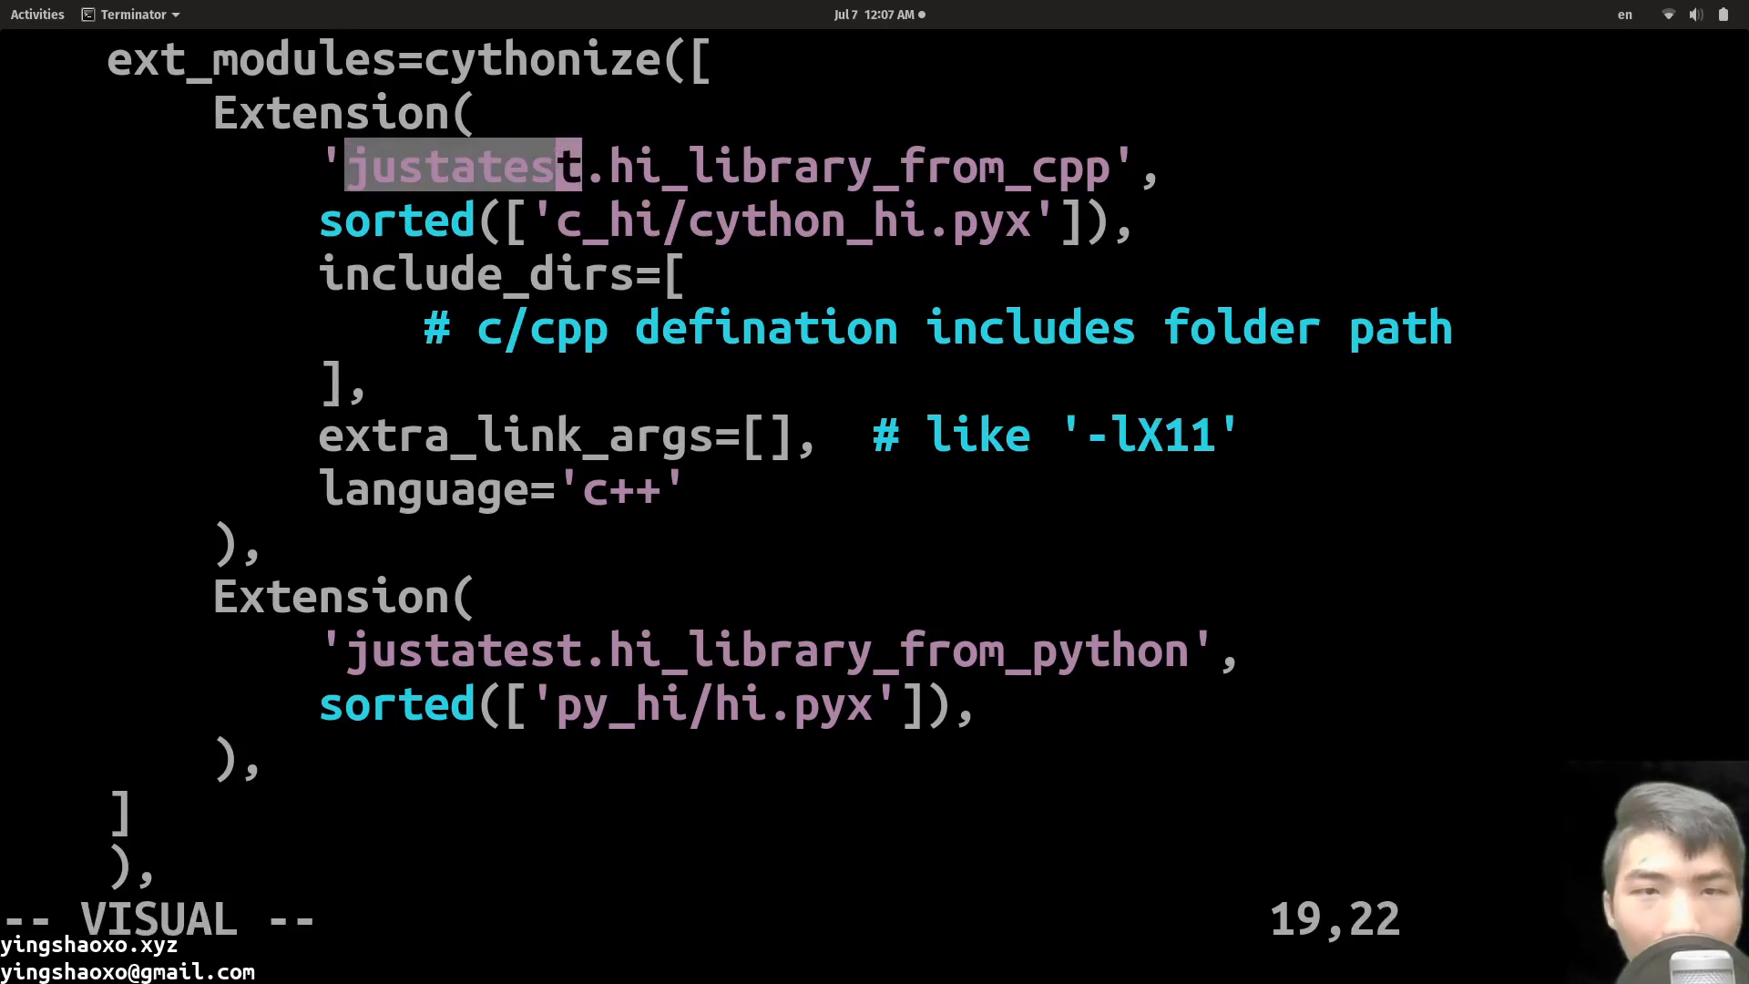
key("Escape")
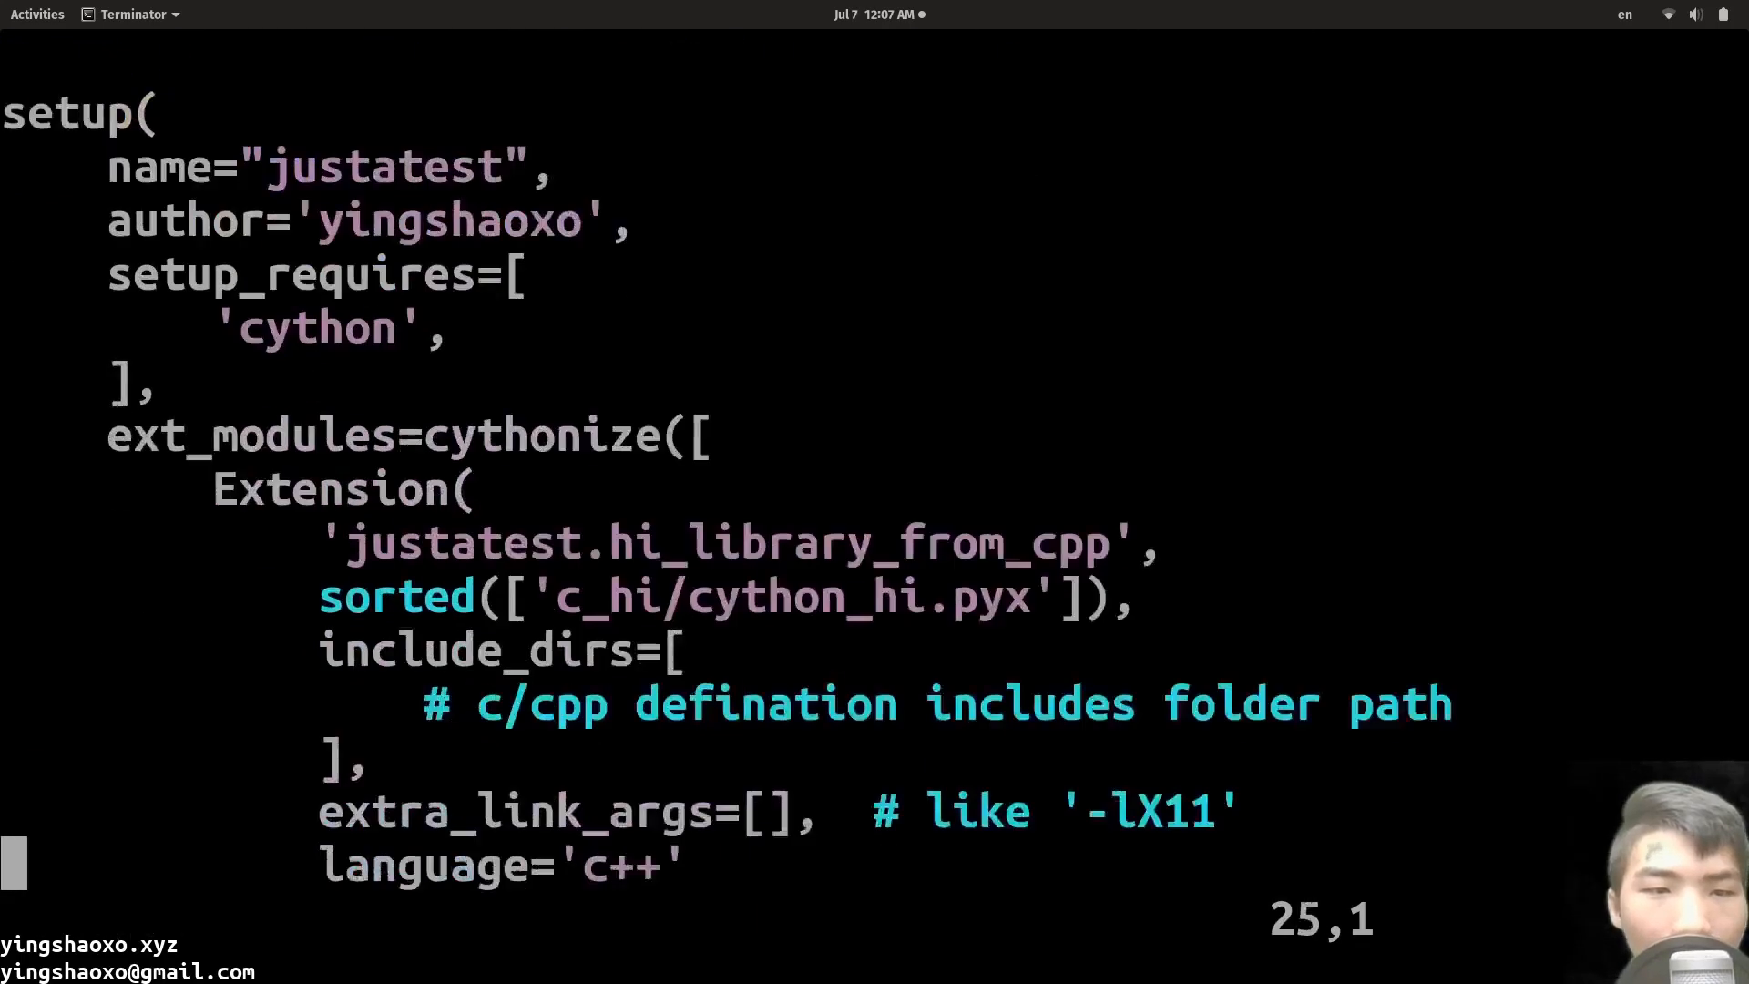
scroll("down", 3)
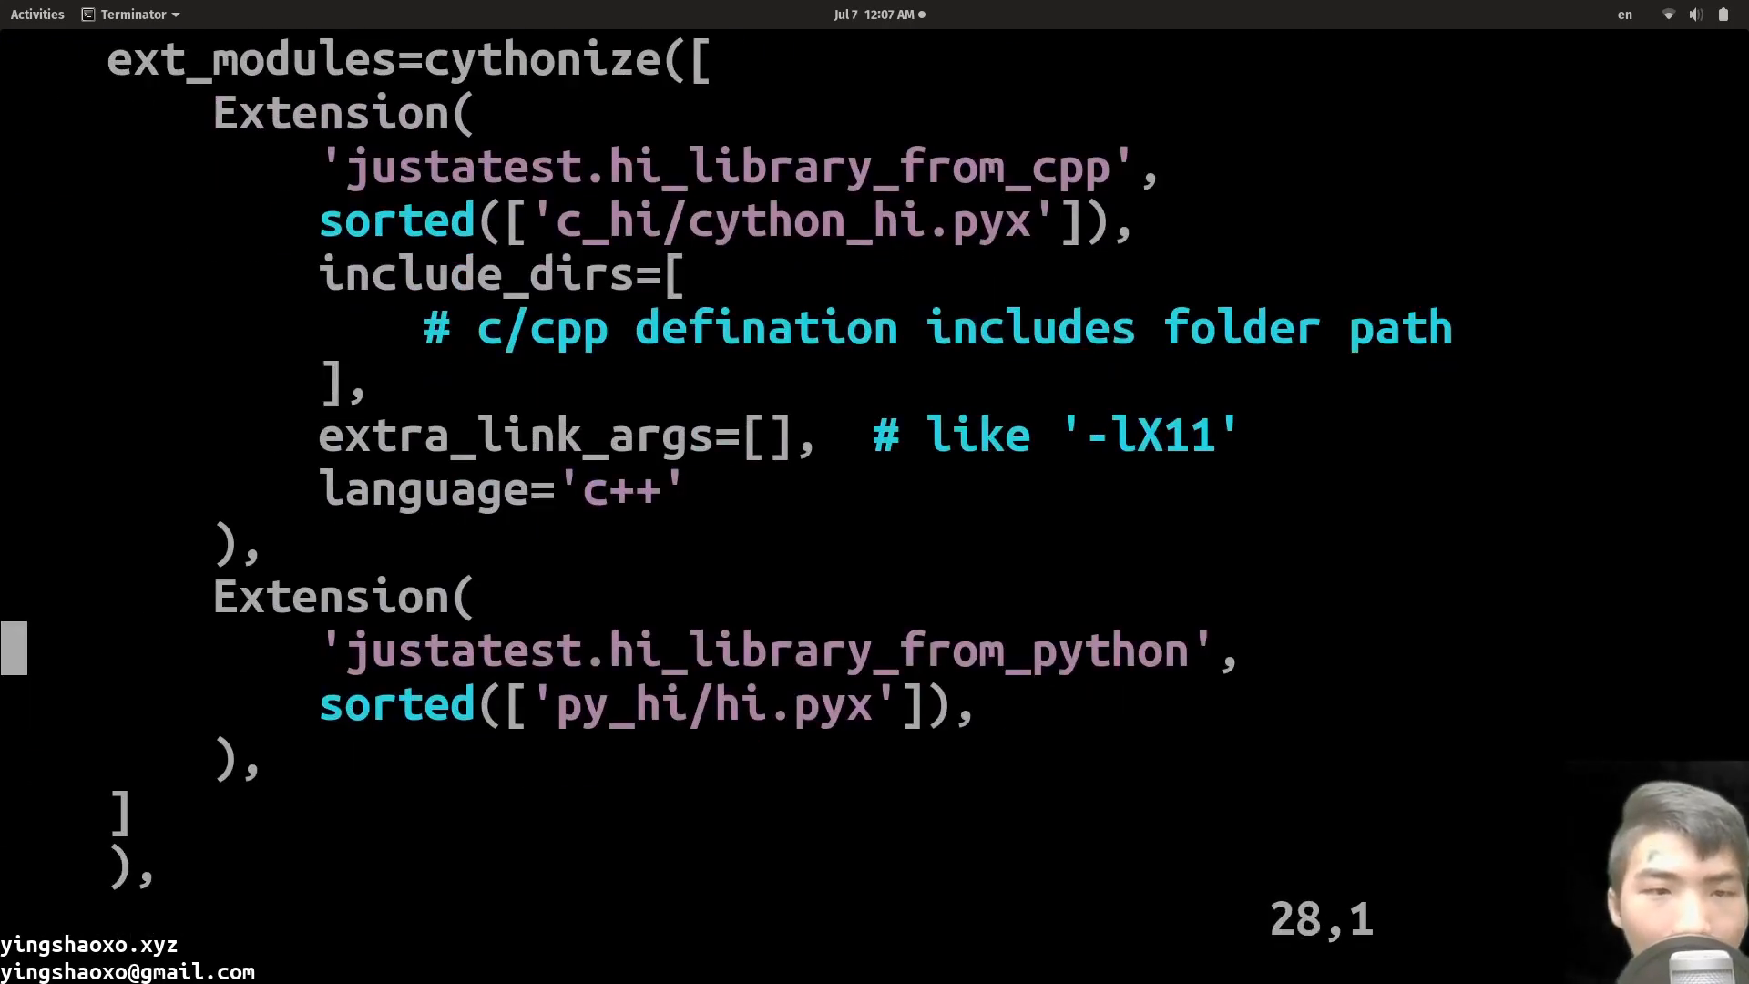